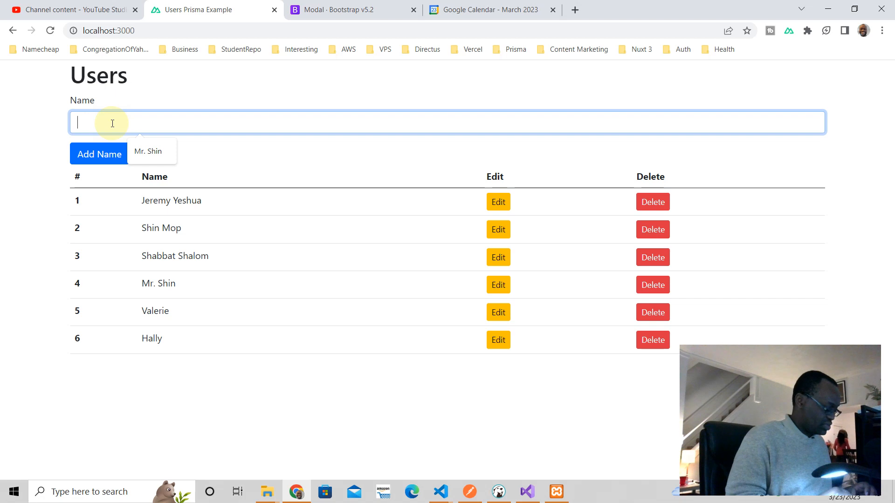
In the browser, add a test user named Harry and delete him again
{"action": "type", "text": "Harr"}
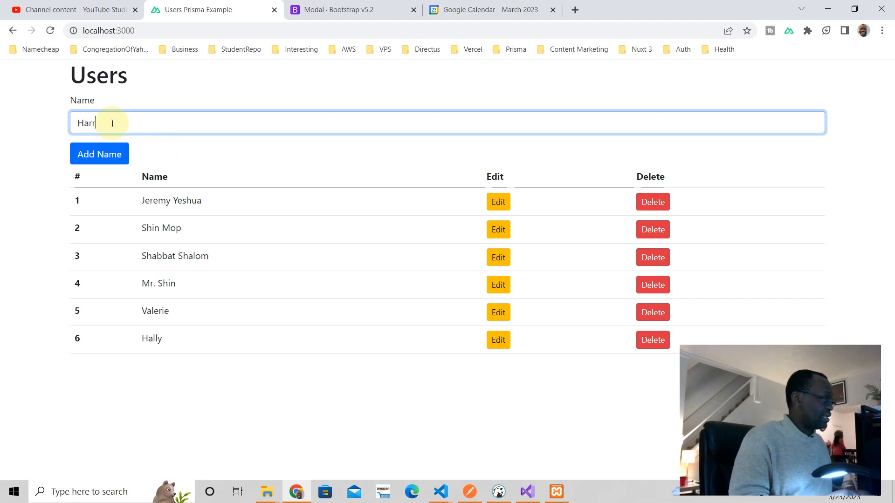
{"action": "left_click", "coordinate": [99, 154]}
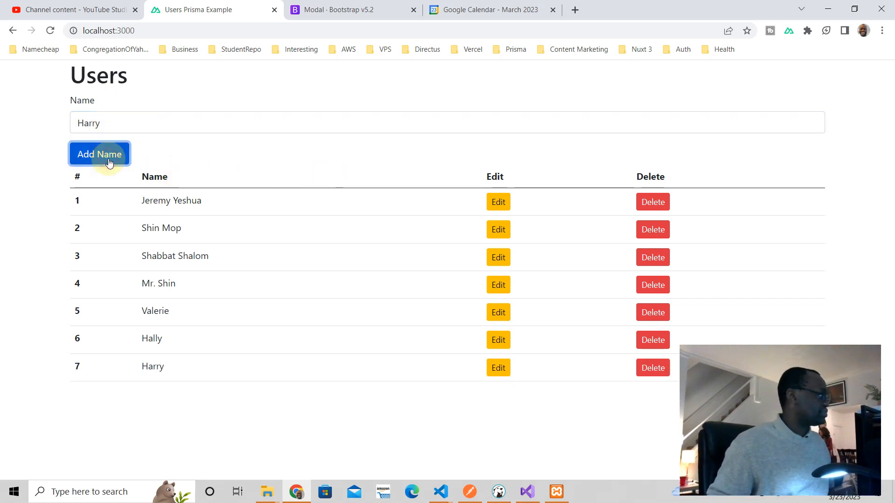
{"action": "mouse_move", "coordinate": [323, 471]}
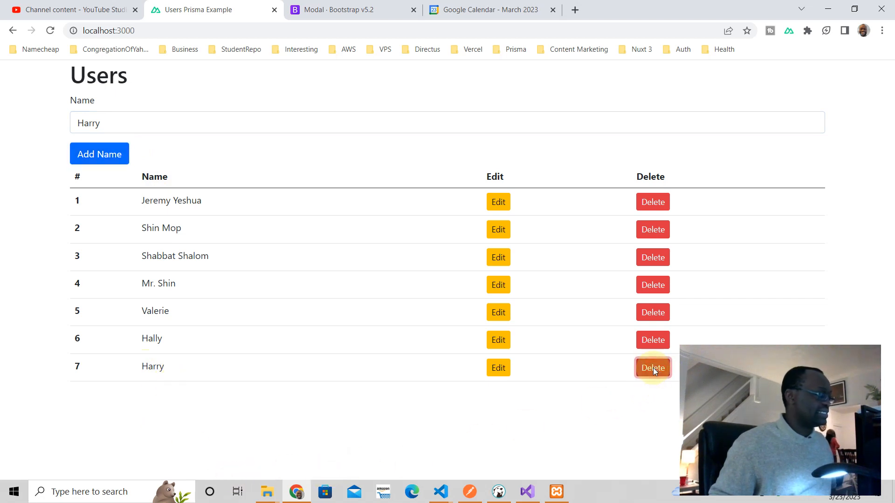
{"action": "left_click", "coordinate": [652, 367]}
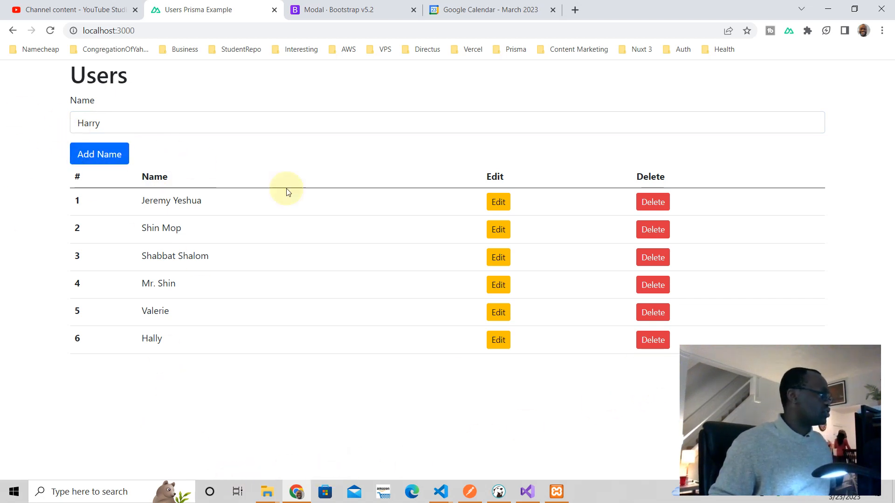
{"action": "left_click", "coordinate": [99, 154]}
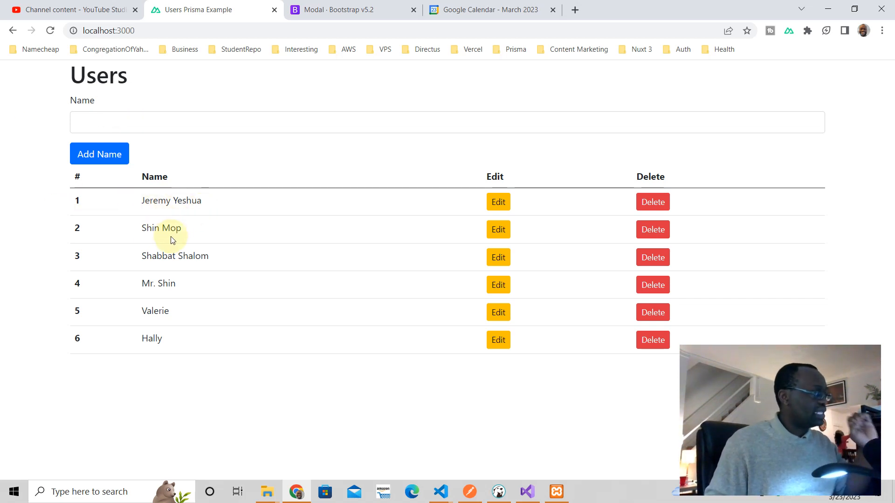
{"action": "mouse_move", "coordinate": [498, 202]}
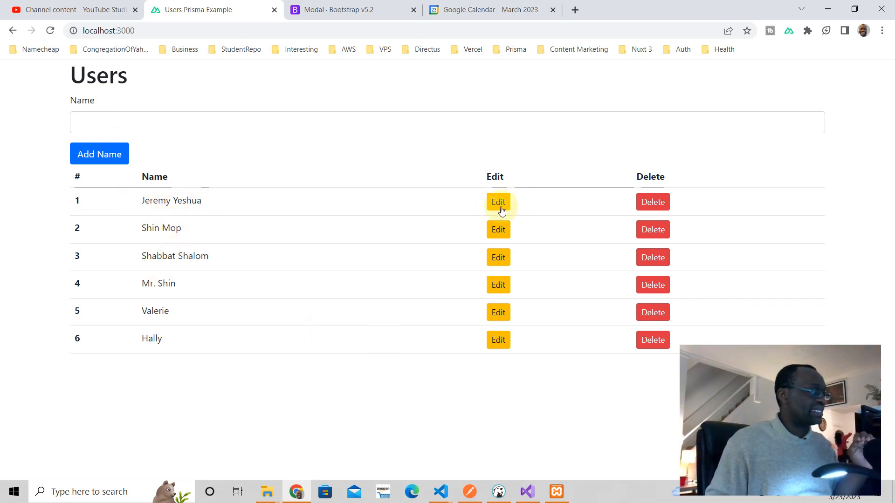
{"action": "mouse_move", "coordinate": [193, 212]}
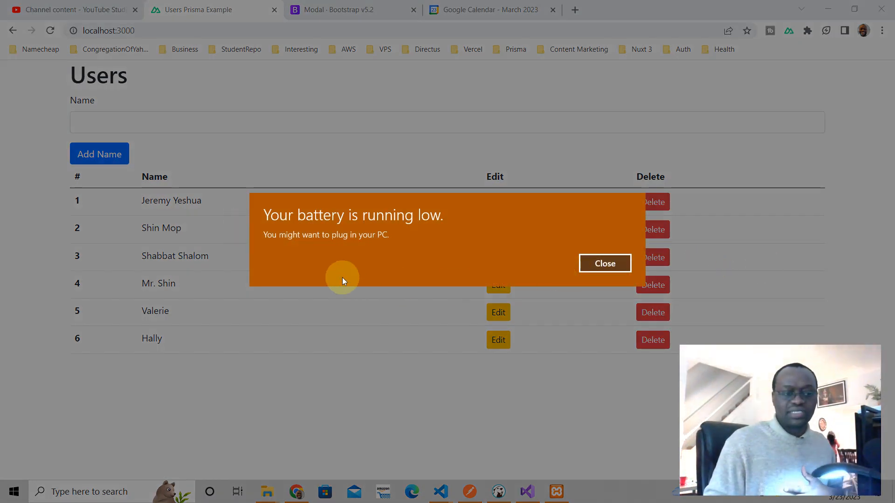
{"action": "mouse_move", "coordinate": [196, 228]}
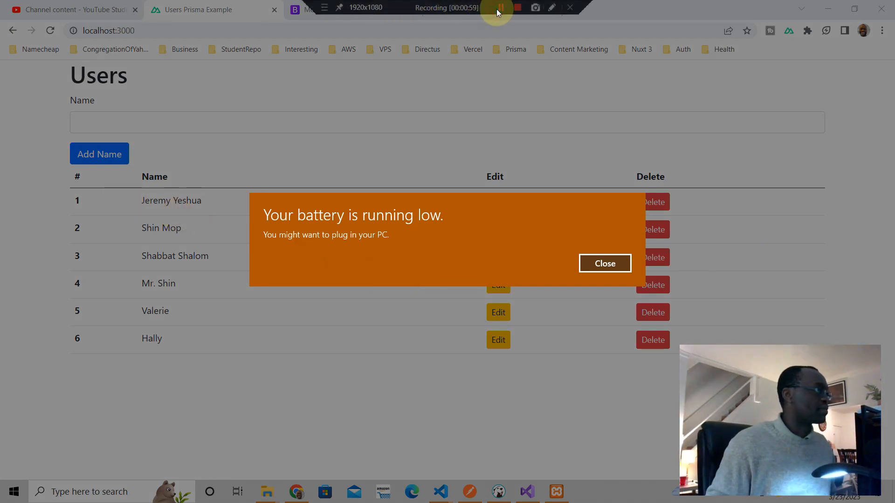
{"action": "left_click", "coordinate": [604, 262]}
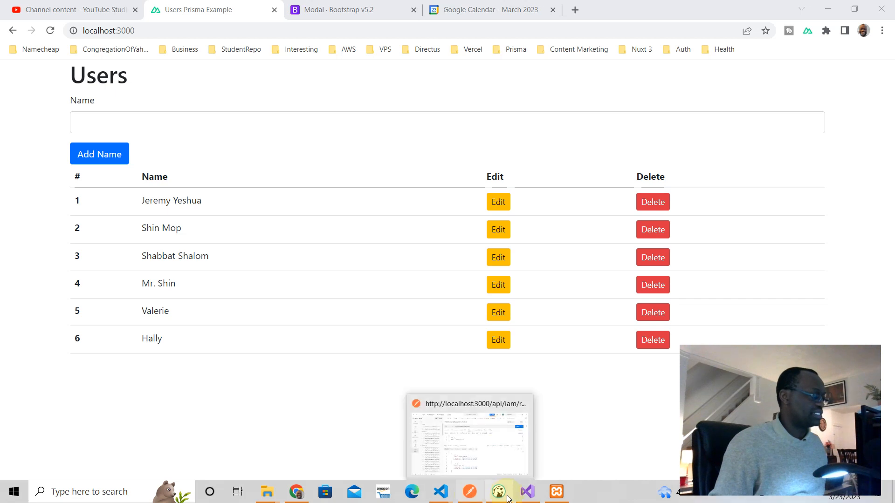
Bring VS Code forward and read through server/api/users.put.ts, the Prisma name-update handler
{"action": "left_click", "coordinate": [439, 491]}
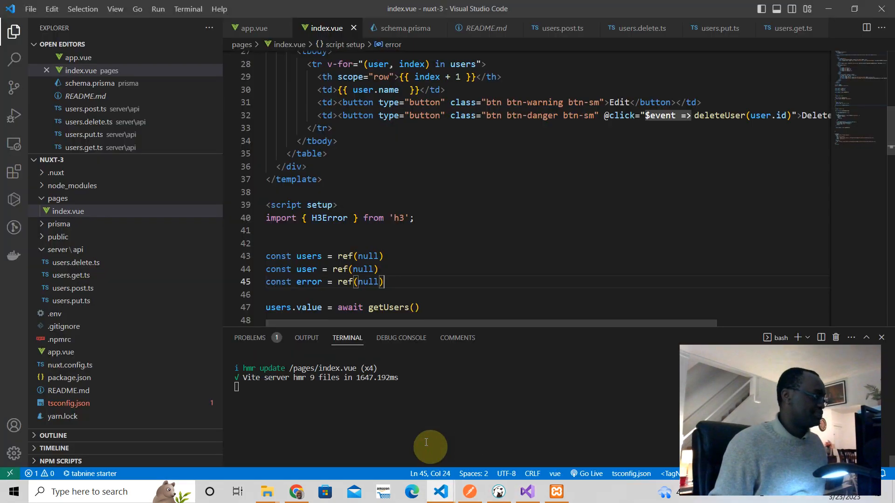
{"action": "mouse_move", "coordinate": [403, 255]}
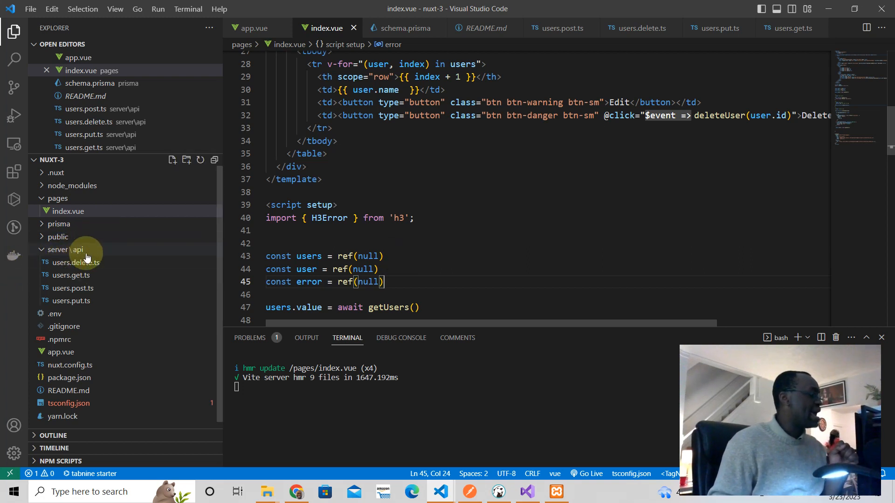
{"action": "mouse_move", "coordinate": [70, 275]}
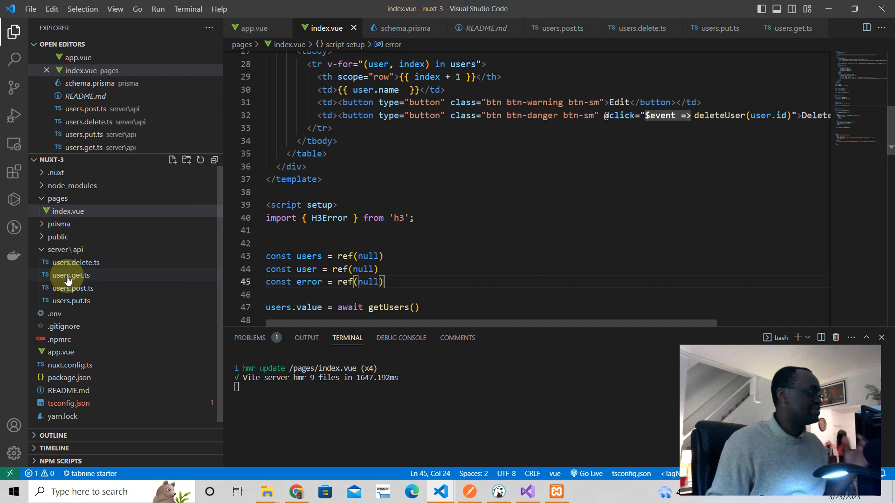
{"action": "mouse_move", "coordinate": [70, 275]}
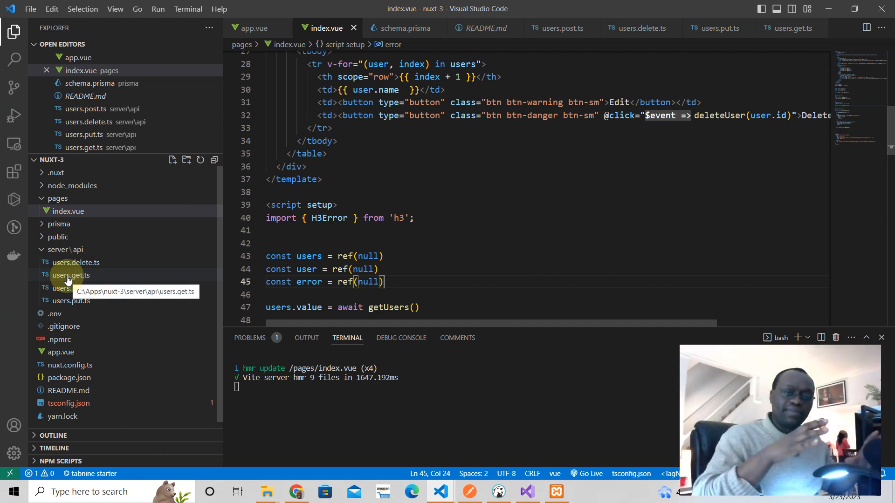
{"action": "mouse_move", "coordinate": [71, 301]}
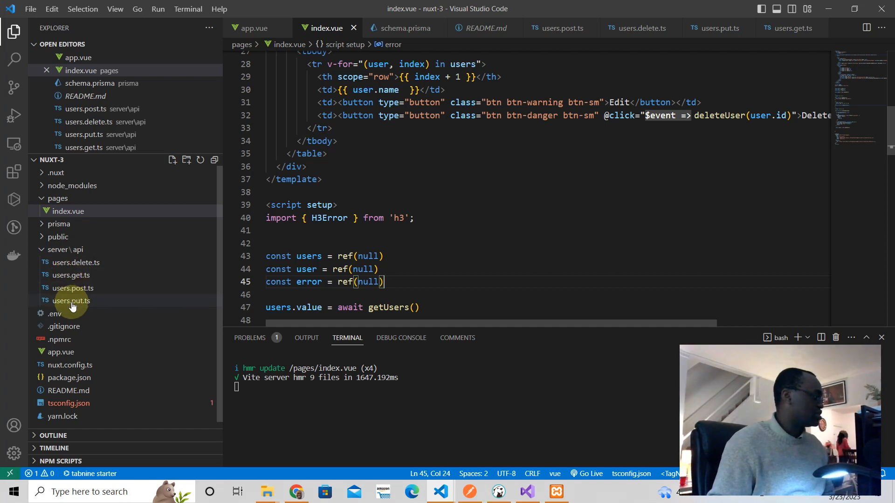
{"action": "left_click", "coordinate": [71, 301]}
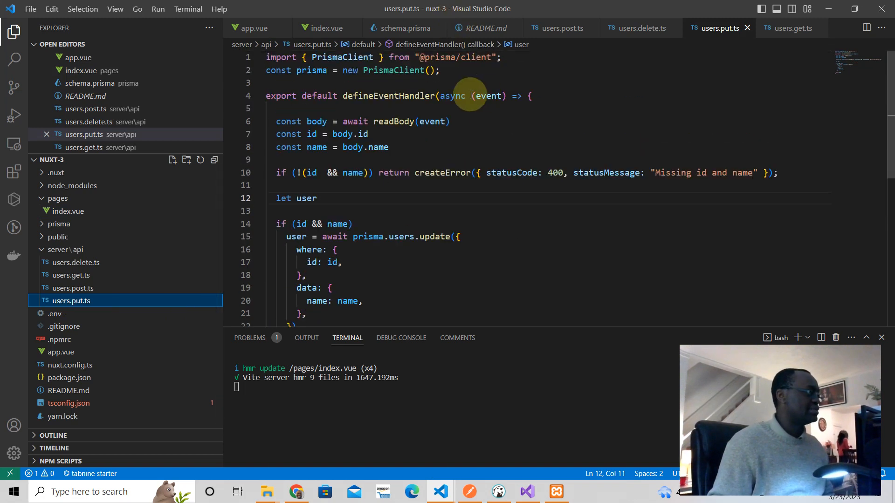
{"action": "scroll", "scroll_direction": "down", "scroll_amount": 3}
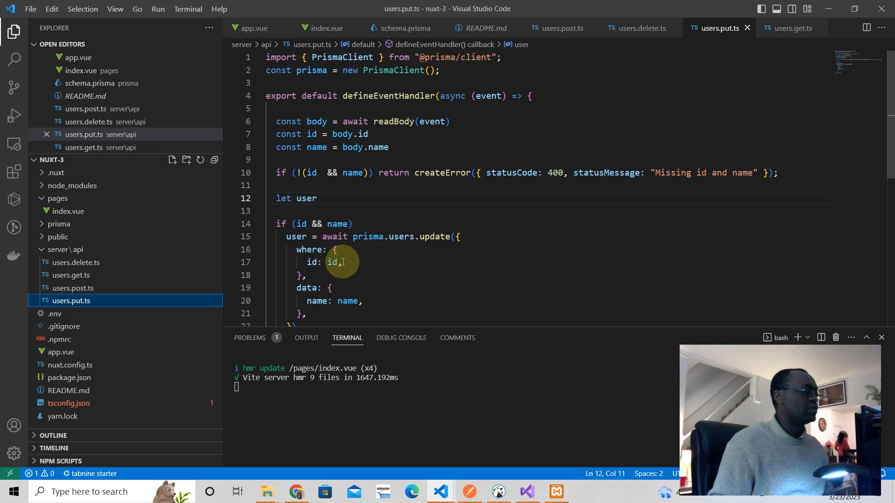
{"action": "scroll", "scroll_direction": "down", "scroll_amount": 3}
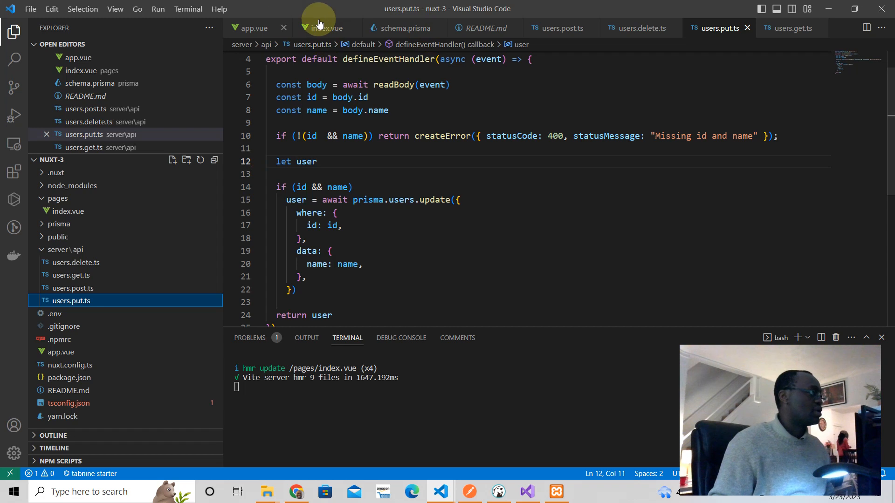
{"action": "left_click", "coordinate": [328, 28]}
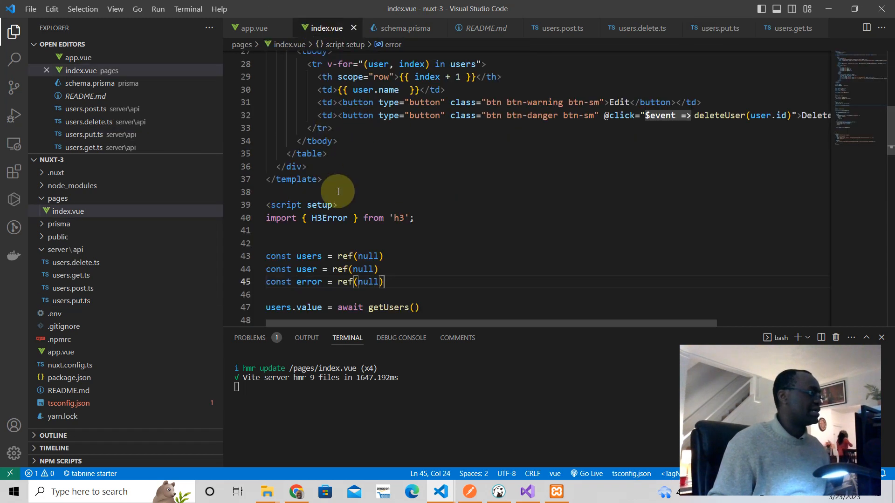
{"action": "scroll", "scroll_direction": "down", "scroll_amount": 3}
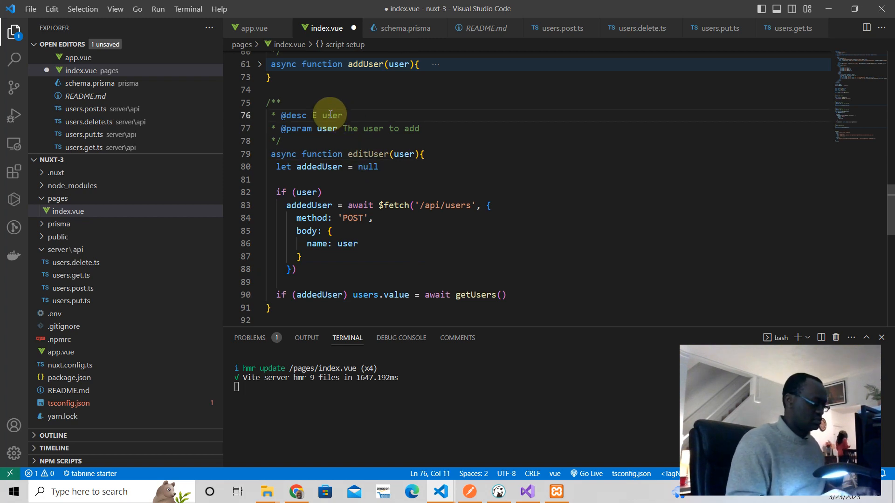
{"action": "type", "text": "dit"}
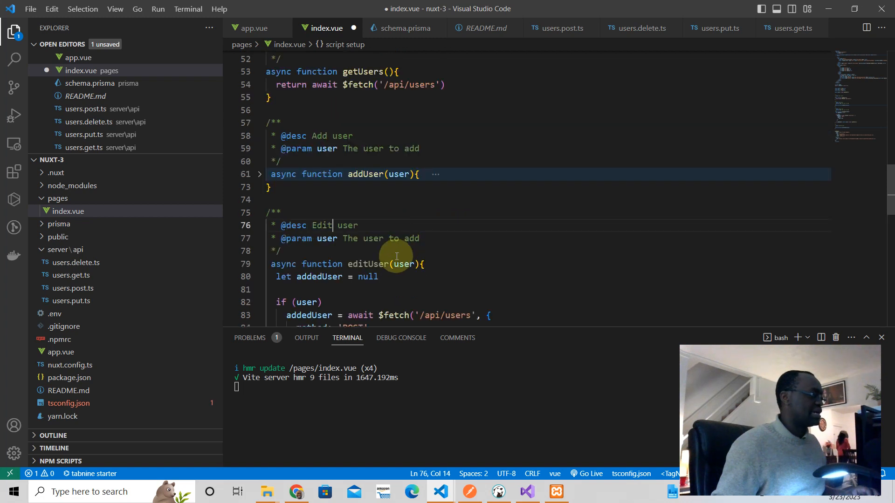
{"action": "type", "text": "editU"}
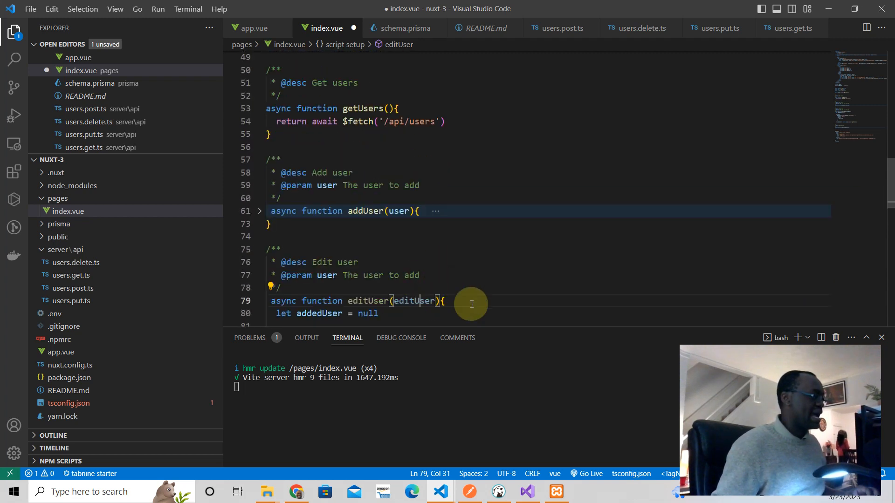
{"action": "type", "text": "ed"}
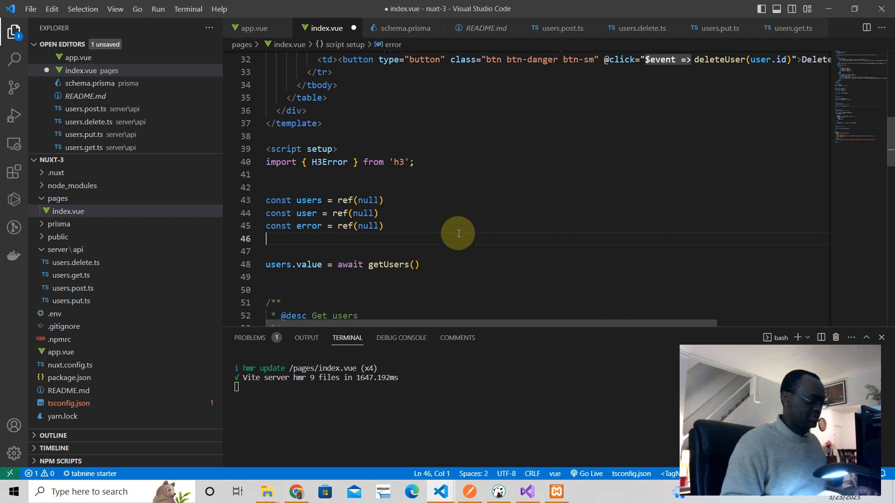
Declare const editedUser = ref({ id: null, name: null }) below const error
{"action": "type", "text": "const editedUser"}
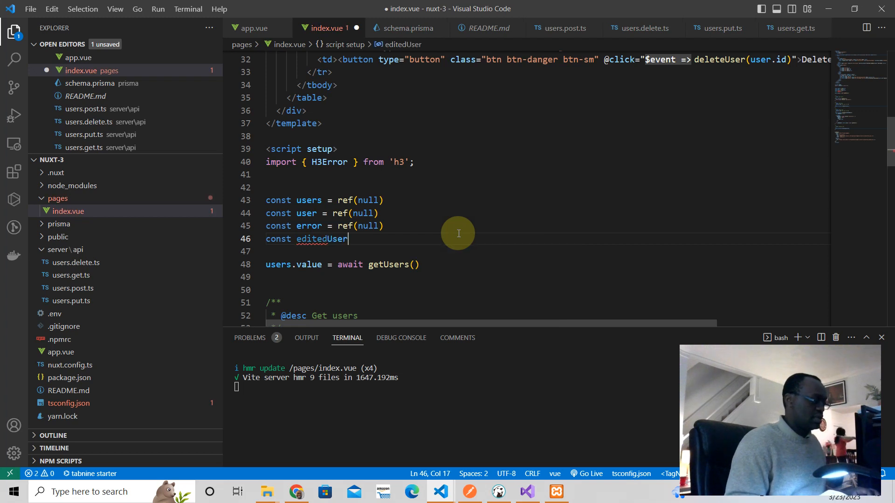
{"action": "type", "text": "= re"}
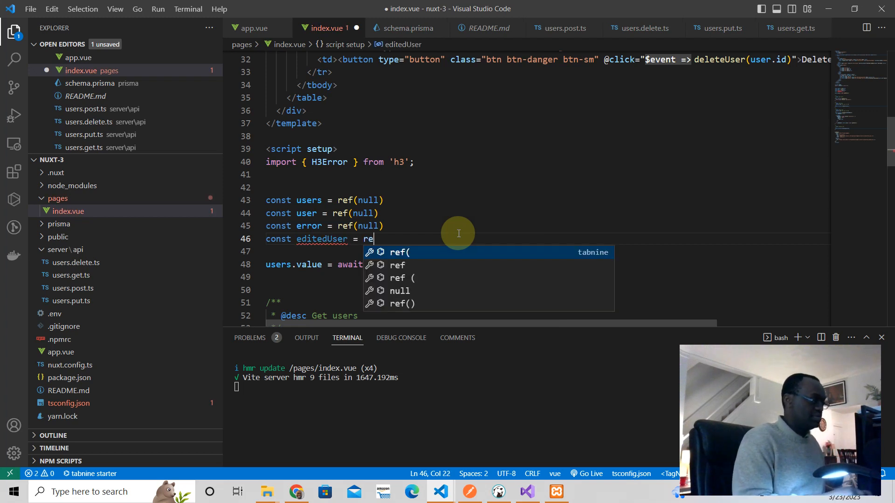
{"action": "type", "text": "f("}
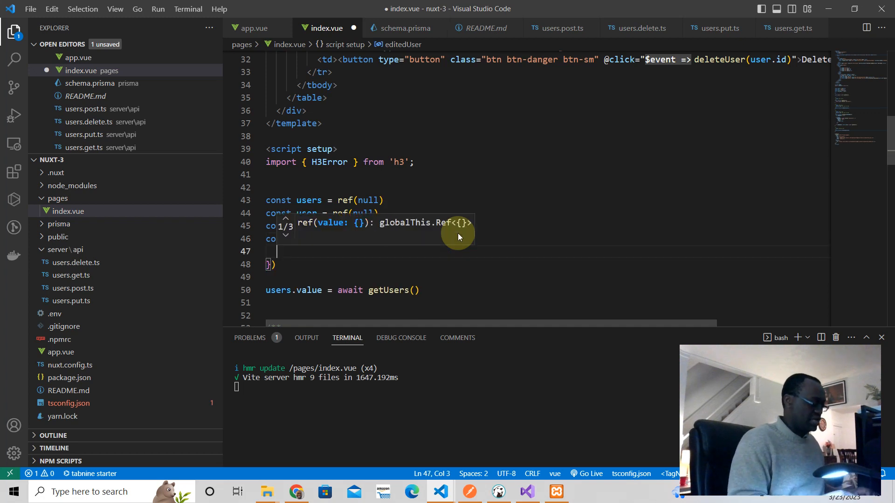
{"action": "type", "text": "id: null,"}
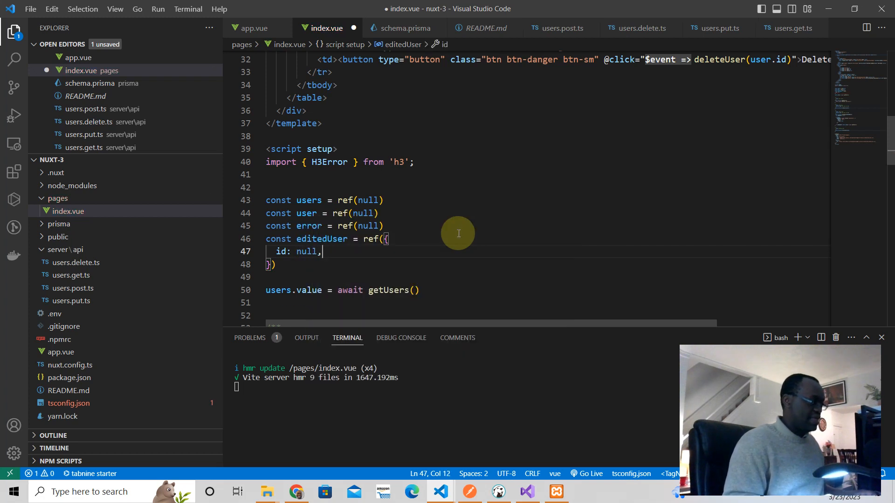
{"action": "type", "text": "name:"}
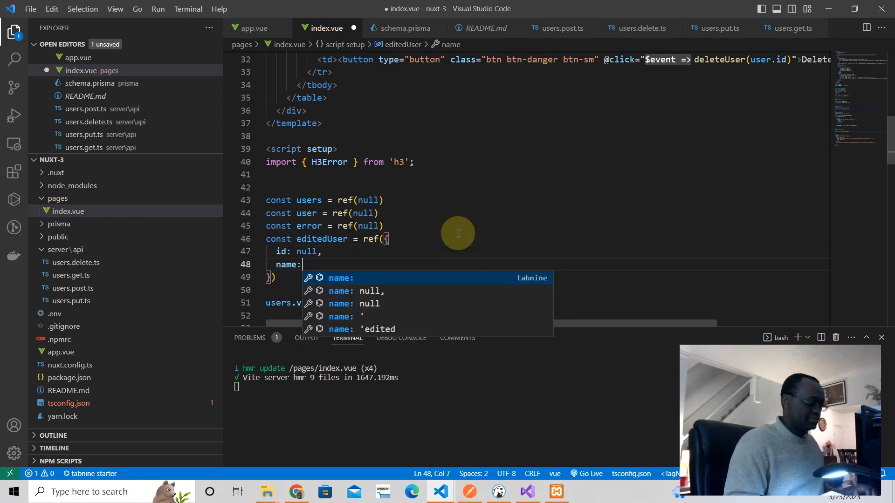
{"action": "type", "text": "''"}
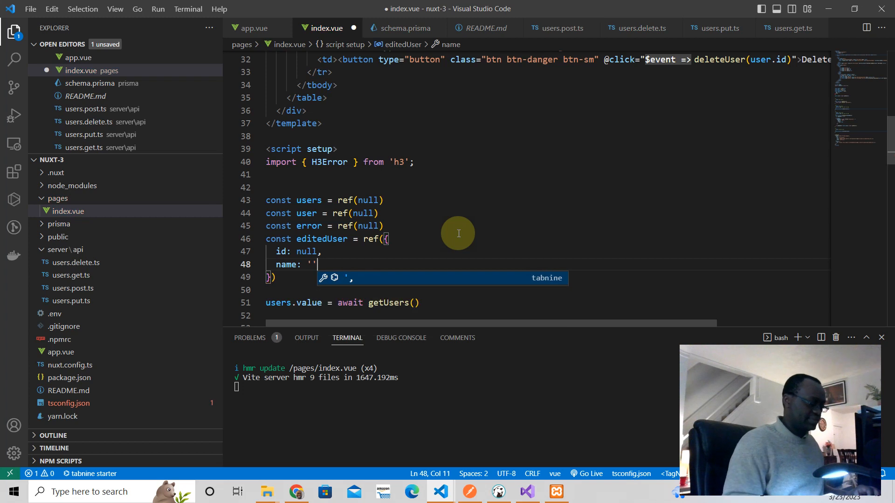
{"action": "key", "text": "Backspace"}
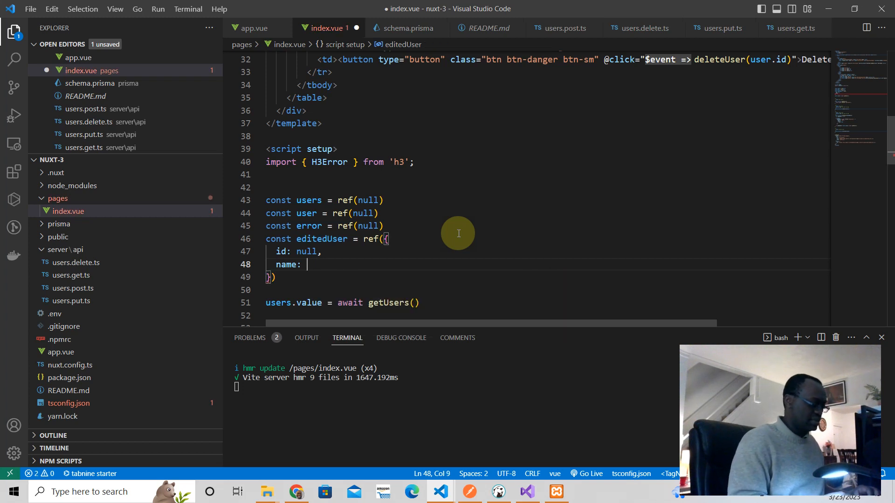
{"action": "type", "text": "null,"}
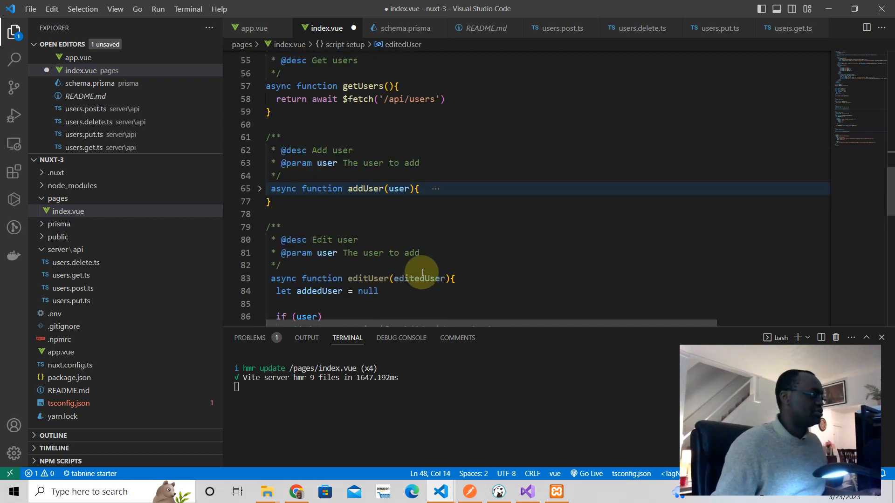
Make editUser take editedUser and send body { id: editedUser.id, name: editedUser.name }
{"action": "scroll", "scroll_direction": "down", "scroll_amount": 3}
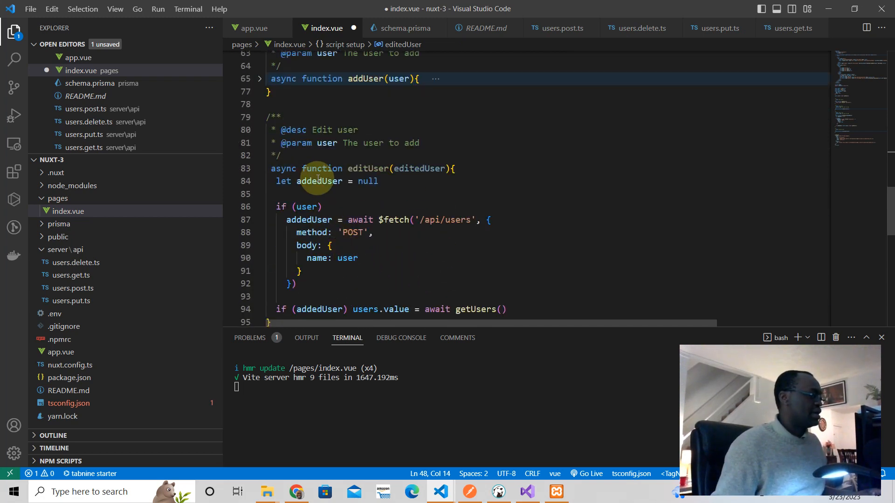
{"action": "mouse_move", "coordinate": [306, 207]}
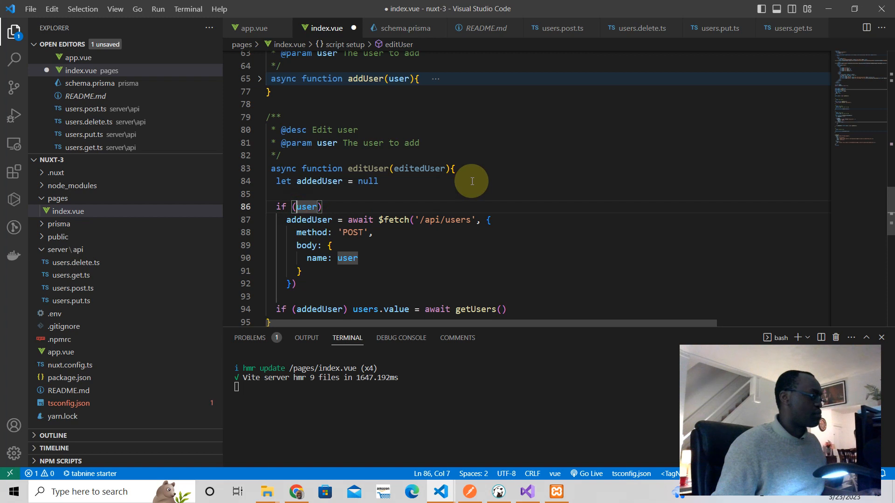
{"action": "type", "text": "e"}
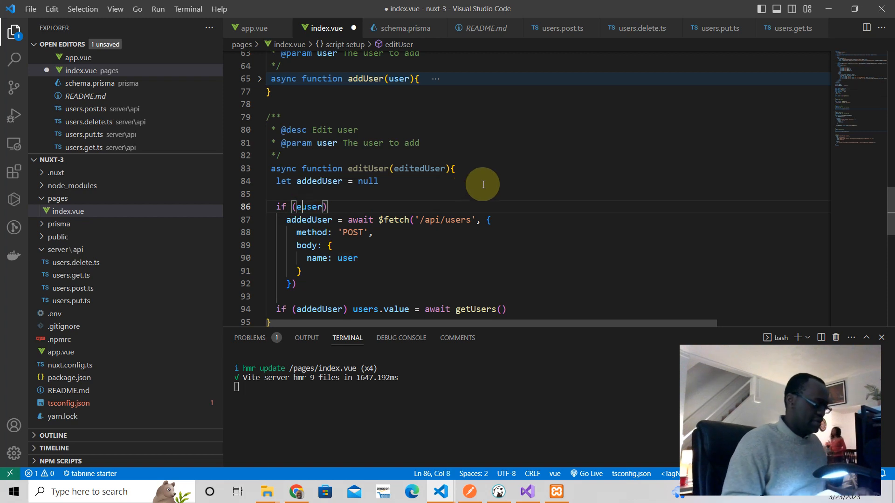
{"action": "type", "text": "editedUser"}
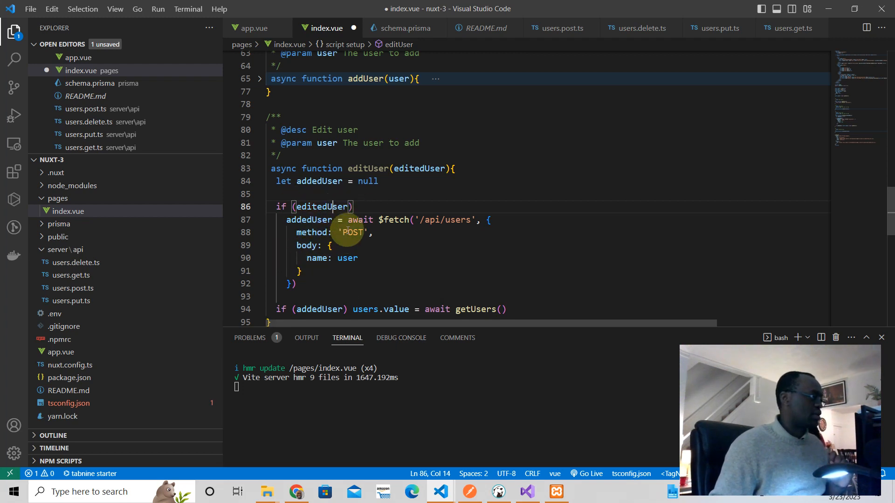
{"action": "mouse_move", "coordinate": [347, 184]}
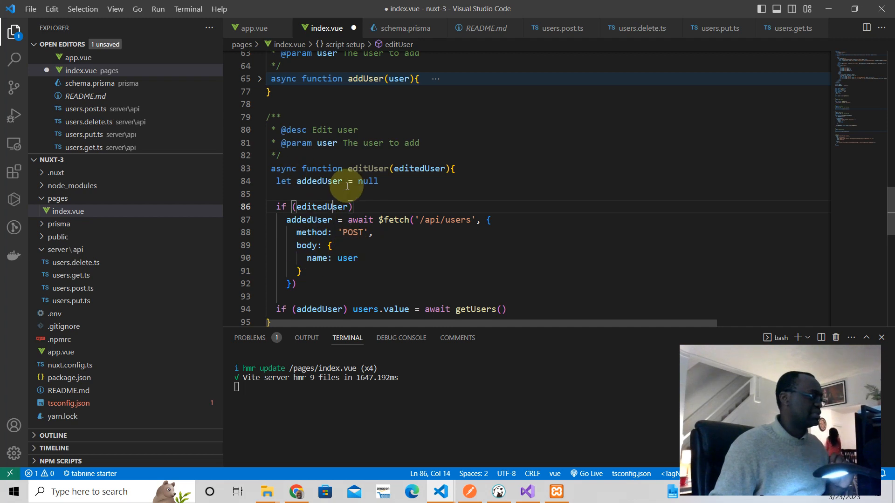
{"action": "double_click", "coordinate": [321, 181]}
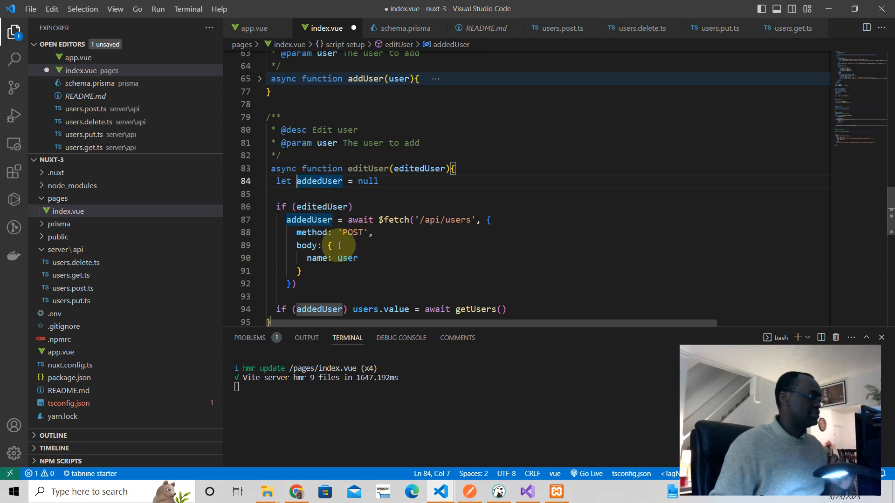
{"action": "key", "text": "enter"}
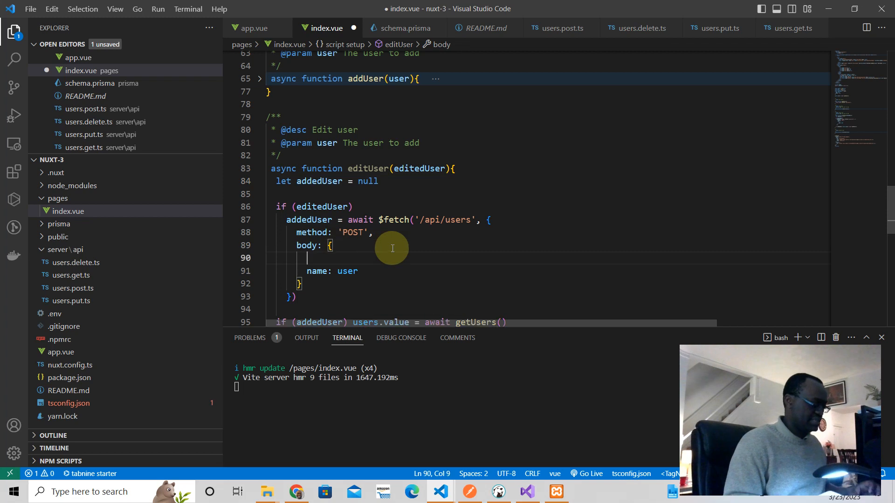
{"action": "type", "text": "id:"}
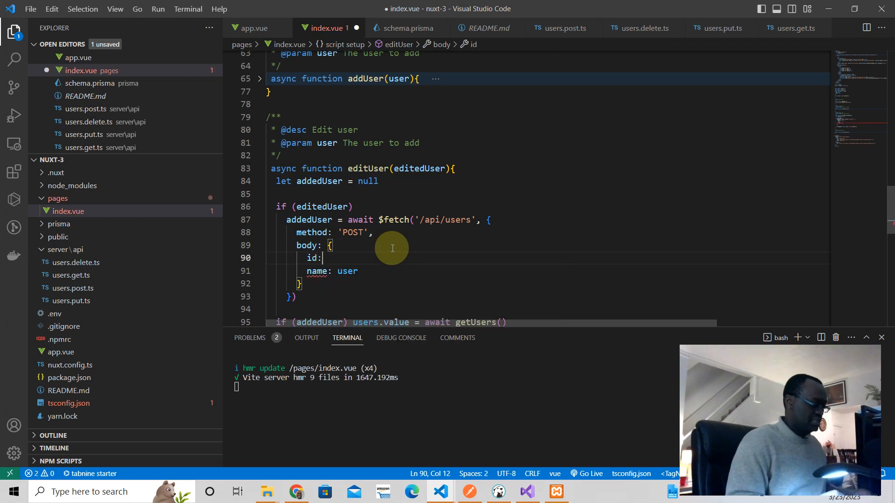
{"action": "type", "text": "editedUser.id,"}
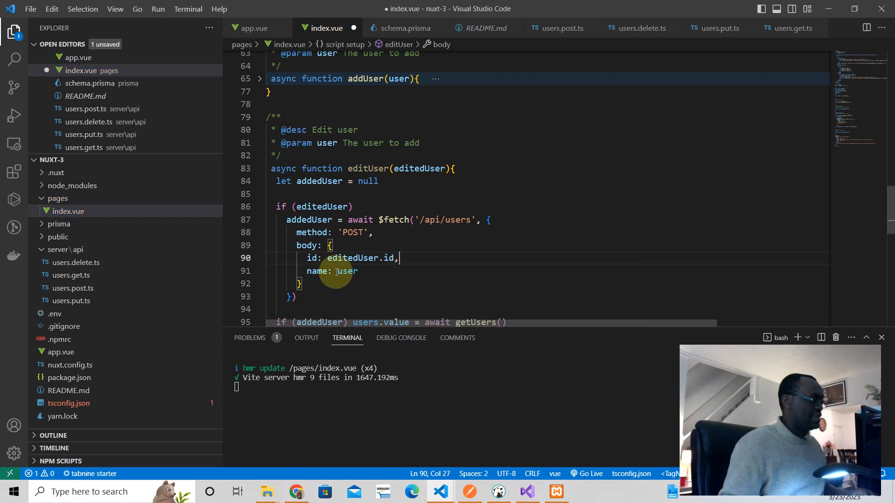
{"action": "type", "text": "editedU"}
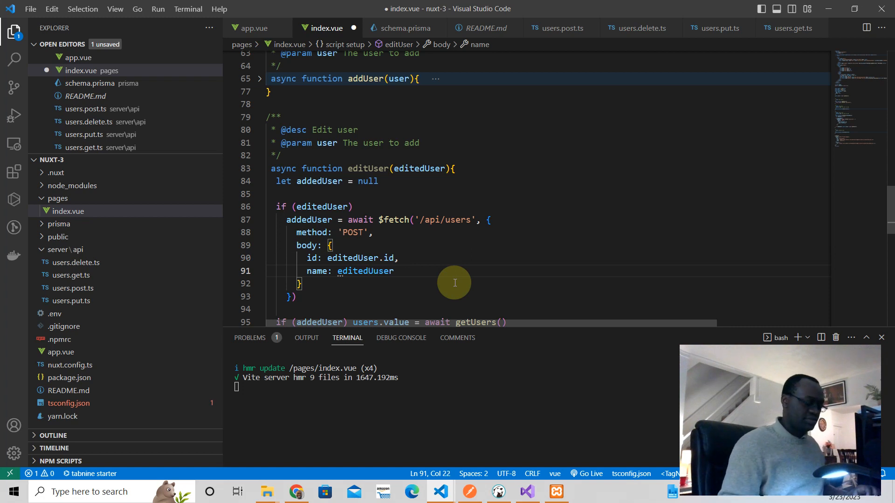
{"action": "type", "text": "editedUser"}
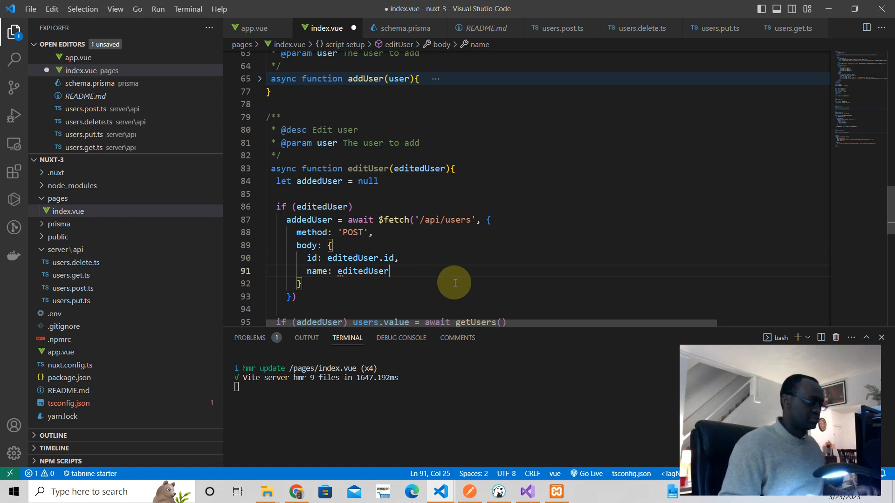
{"action": "type", "text": ".name,"}
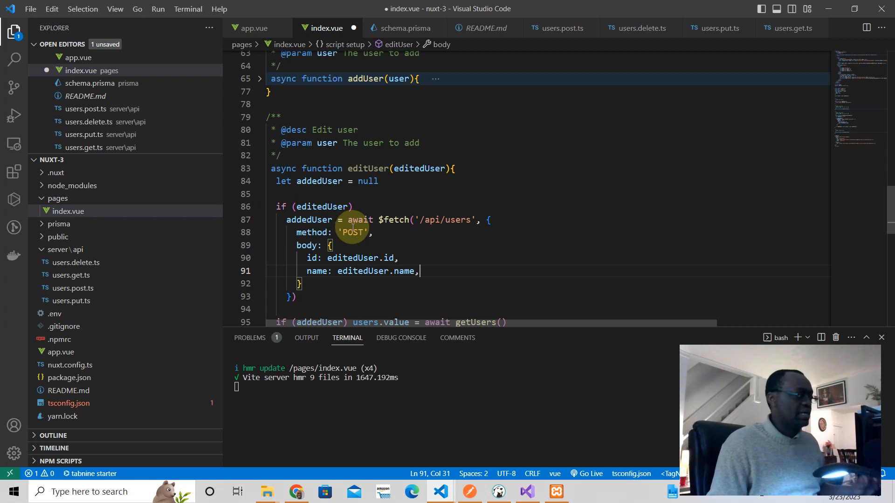
Guard the fetch with editedUser.id && editedUser.name and rename the addedUser result to user
{"action": "left_click", "coordinate": [322, 207]}
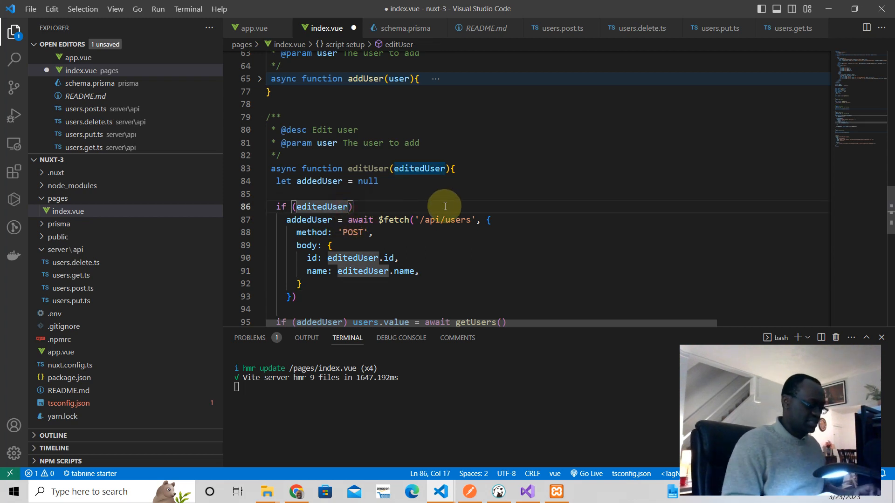
{"action": "type", "text": ".id"}
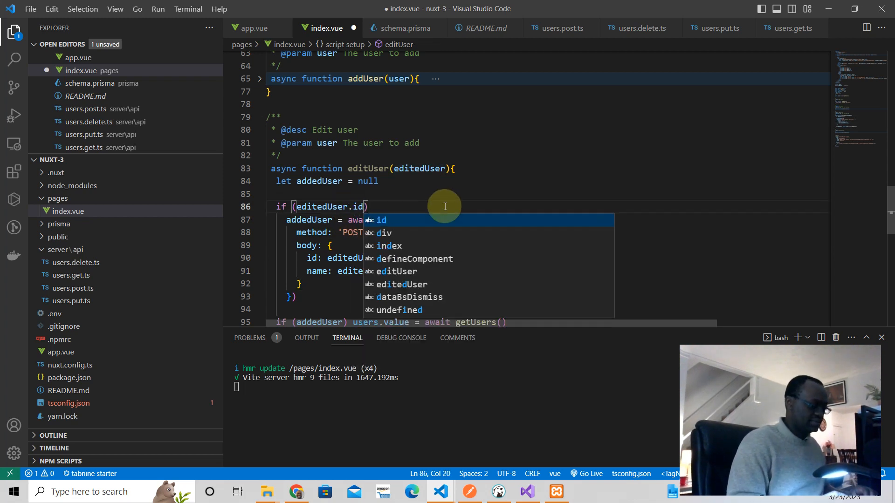
{"action": "type", "text": "&&"}
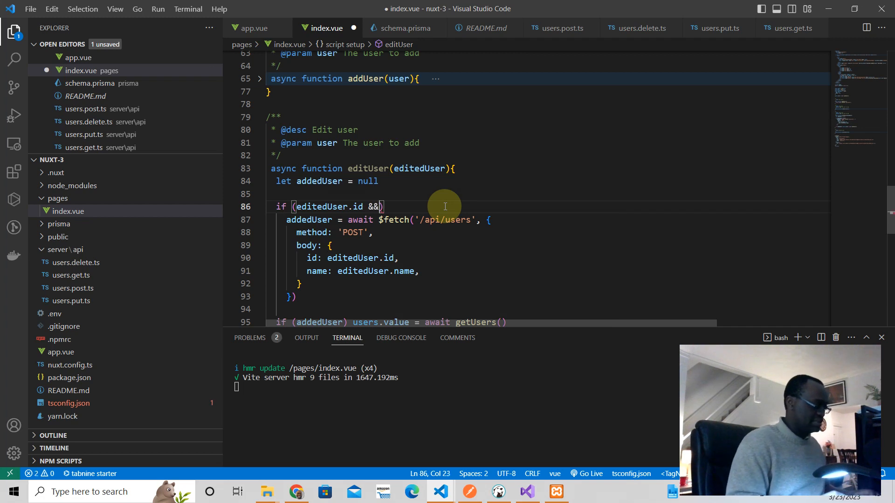
{"action": "type", "text": "edited"}
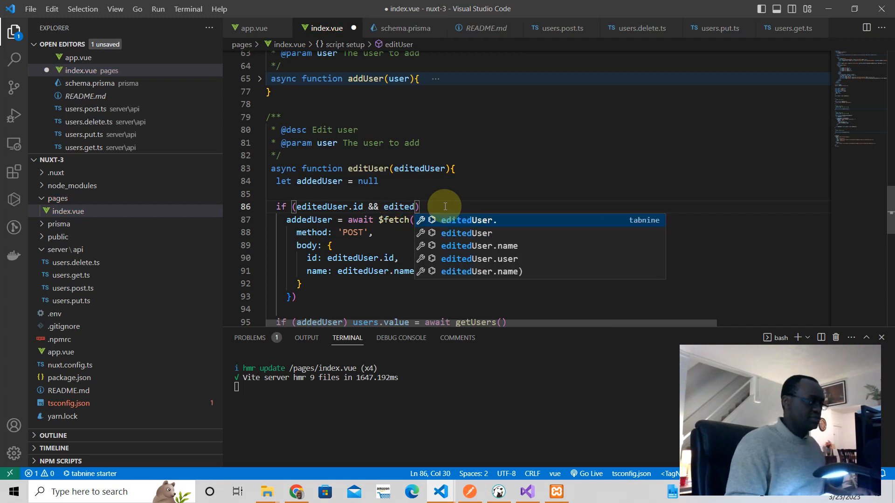
{"action": "type", "text": ".name"}
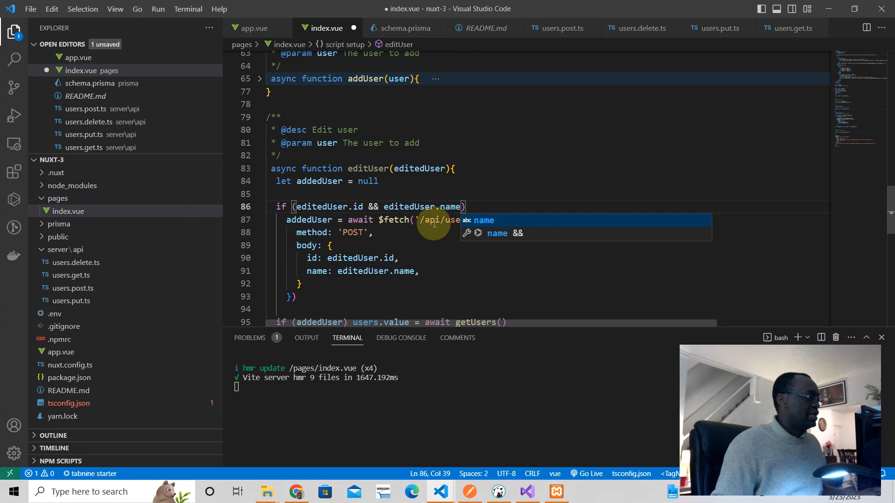
{"action": "scroll", "scroll_direction": "down", "scroll_amount": 3}
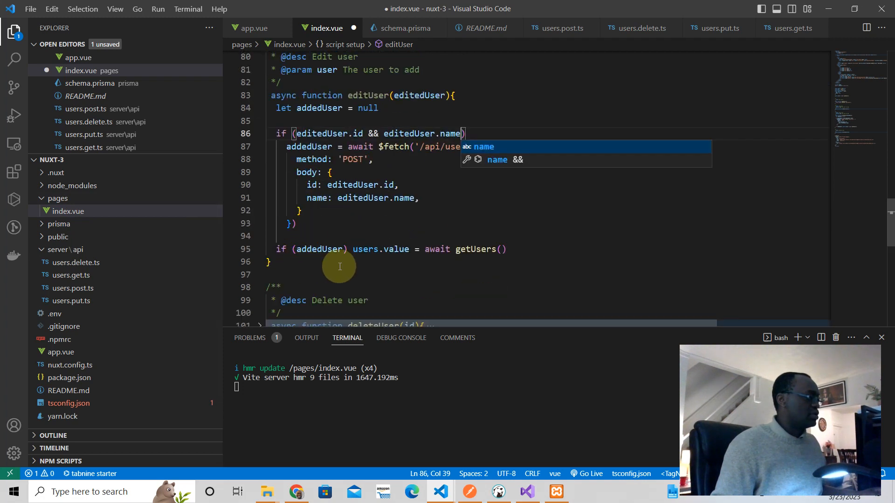
{"action": "mouse_move", "coordinate": [478, 256]}
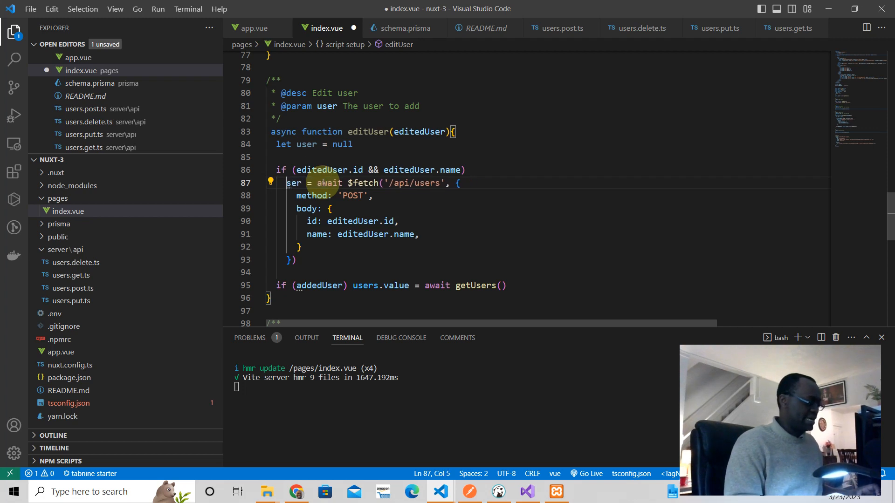
{"action": "type", "text": "u"}
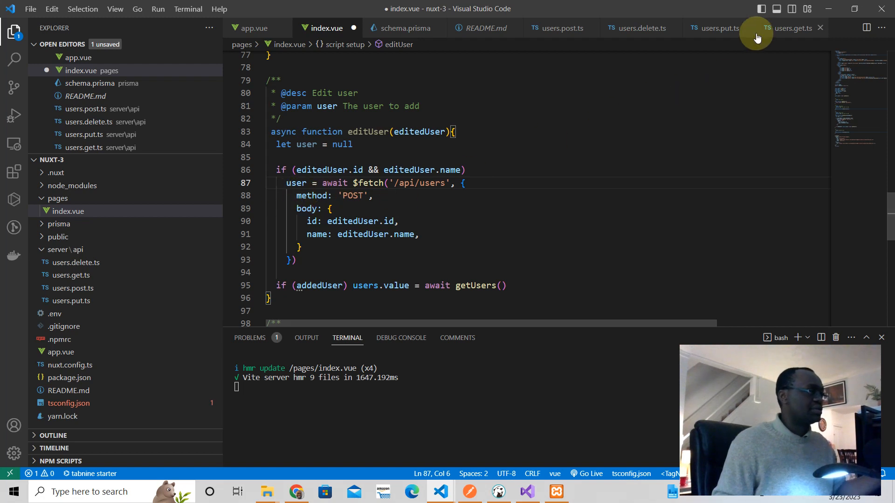
Check how users.put.ts reads id and name, then return to index.vue and save it
{"action": "left_click", "coordinate": [715, 28]}
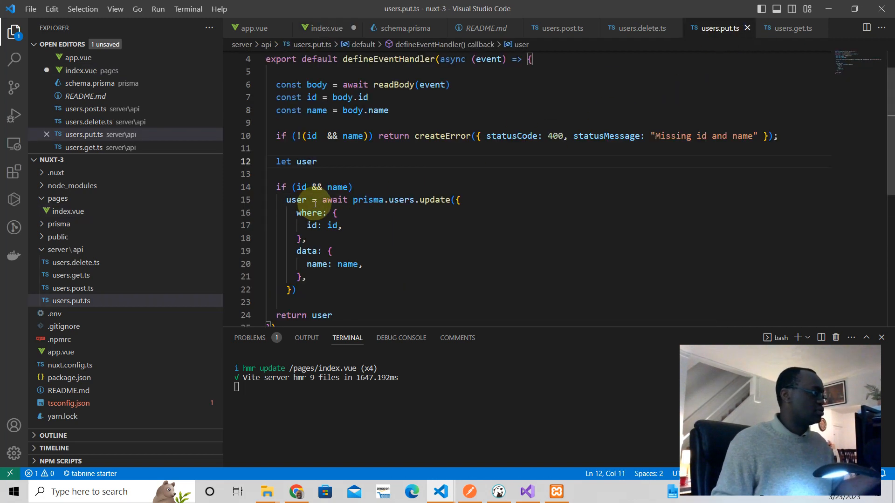
{"action": "scroll", "scroll_direction": "down", "scroll_amount": 3}
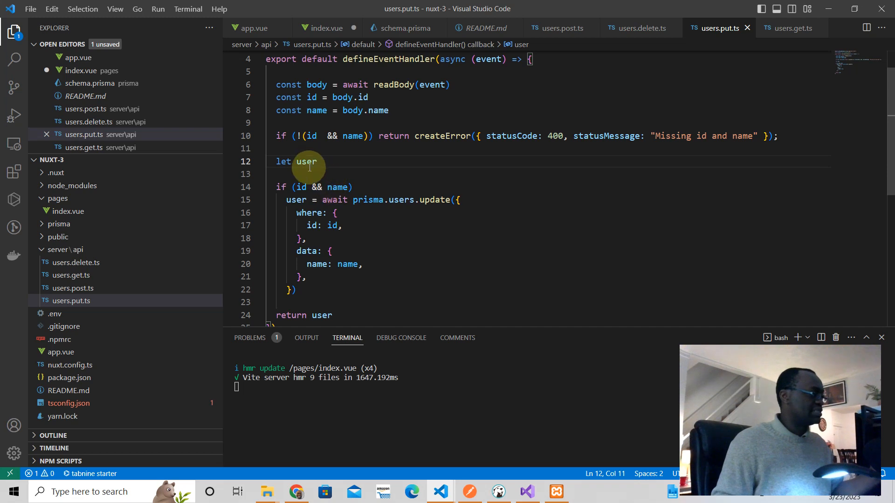
{"action": "mouse_move", "coordinate": [447, 365]}
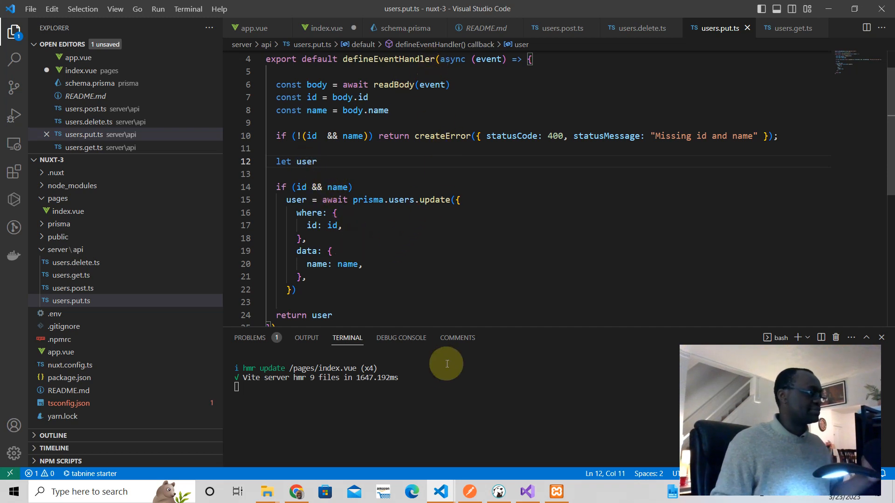
{"action": "left_click", "coordinate": [327, 28]}
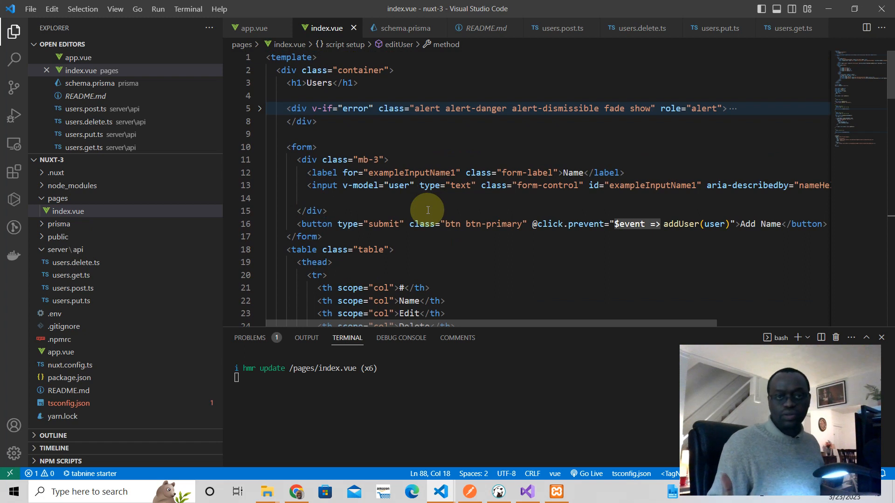
{"action": "key", "text": "alt+tab"}
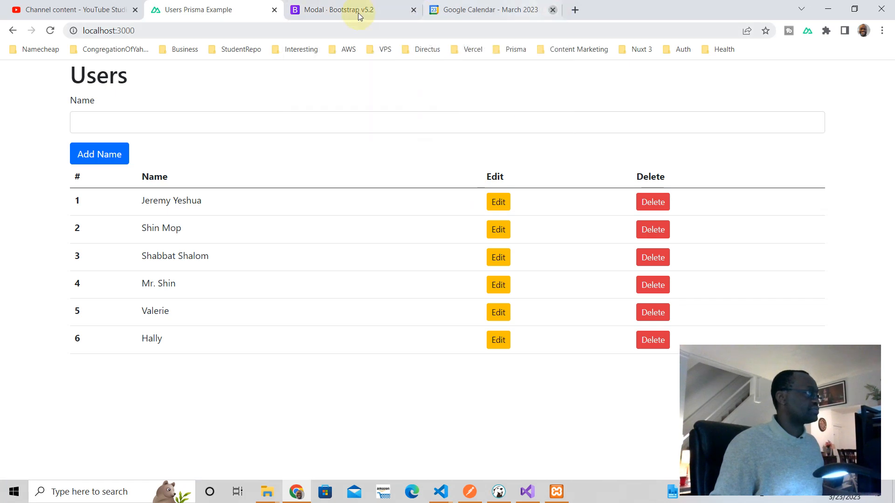
{"action": "left_click", "coordinate": [336, 9]}
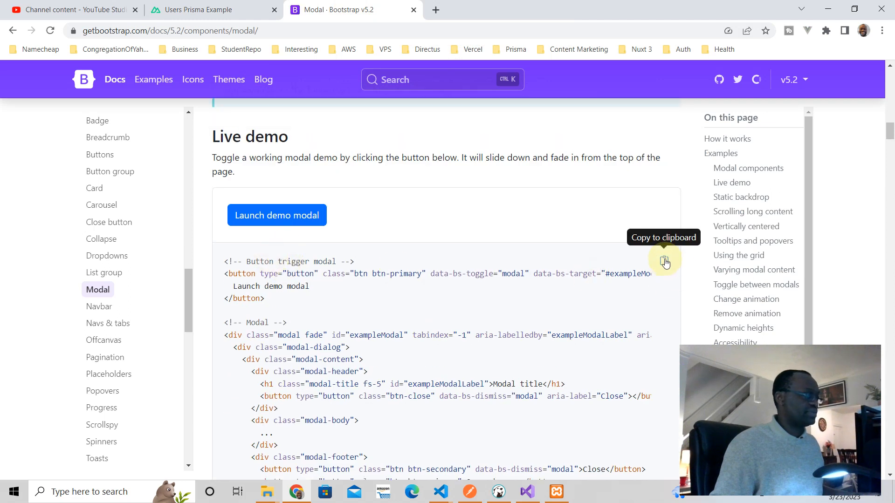
{"action": "left_click", "coordinate": [664, 261]}
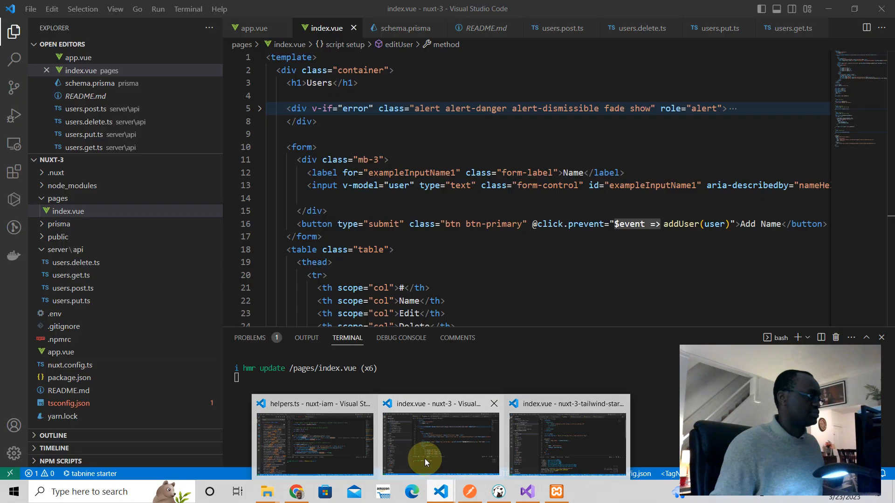
{"action": "left_click", "coordinate": [359, 83]}
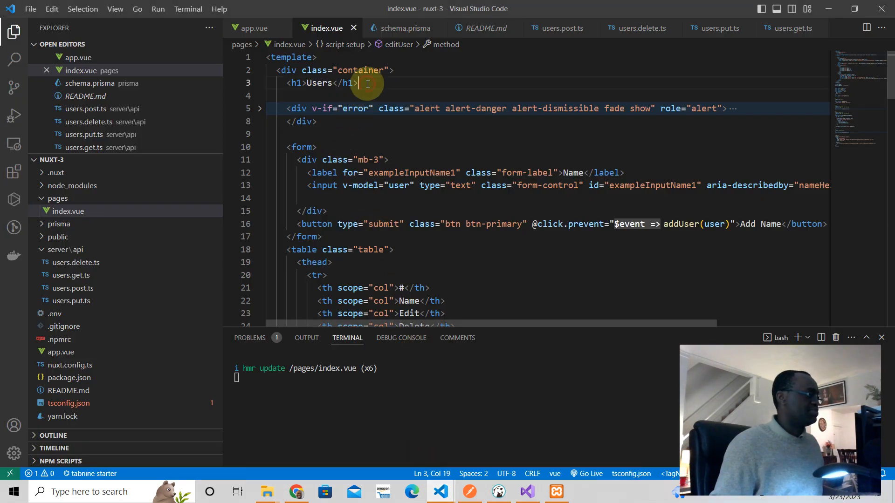
{"action": "key", "text": "Enter"}
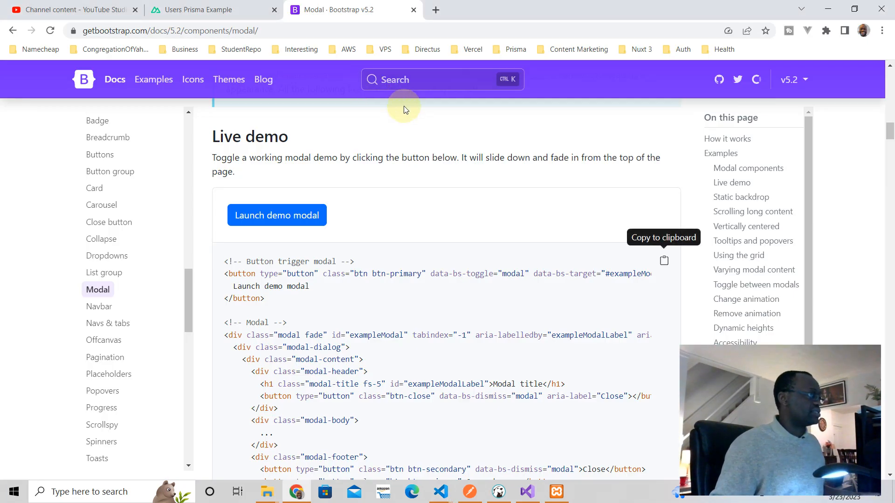
{"action": "left_click", "coordinate": [197, 9]}
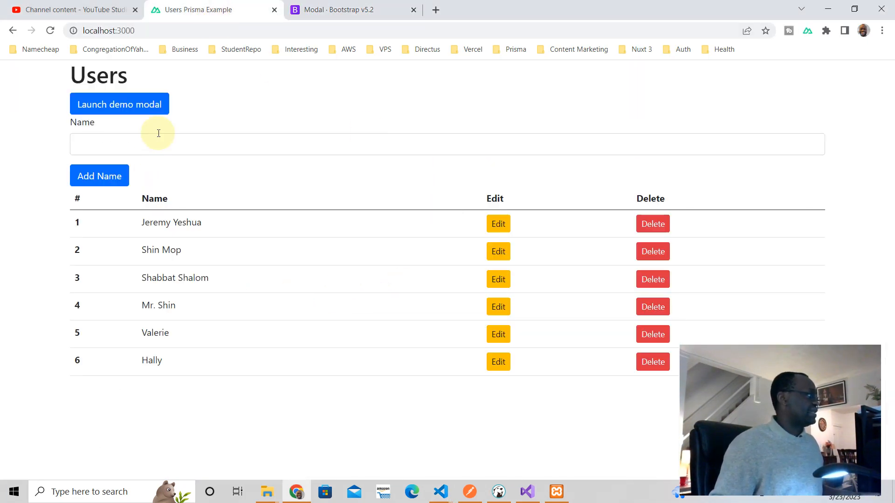
{"action": "left_click", "coordinate": [118, 103]}
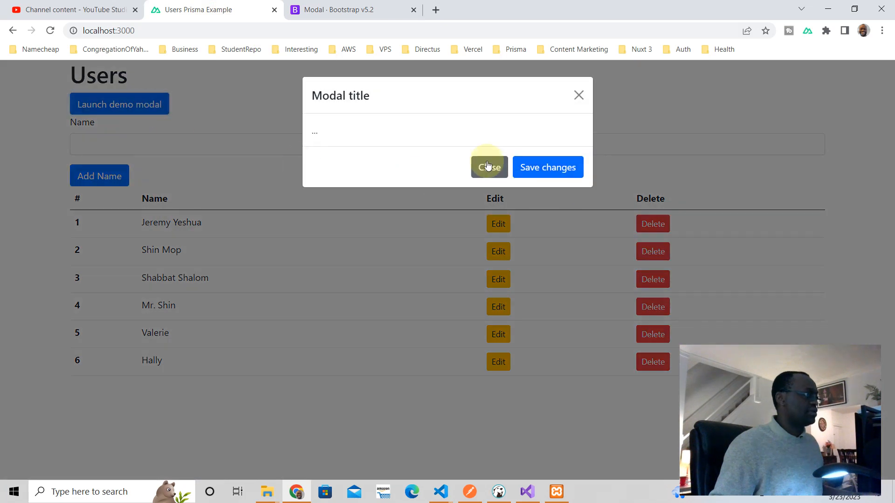
{"action": "left_click", "coordinate": [488, 167]}
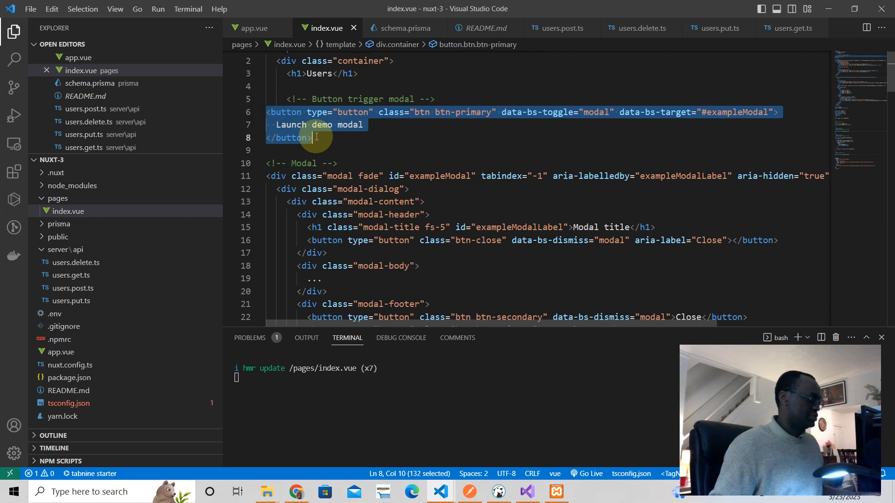
Remove the Launch demo modal button and its comment; label the row's pasted trigger button Edit
{"action": "key", "text": "Delete"}
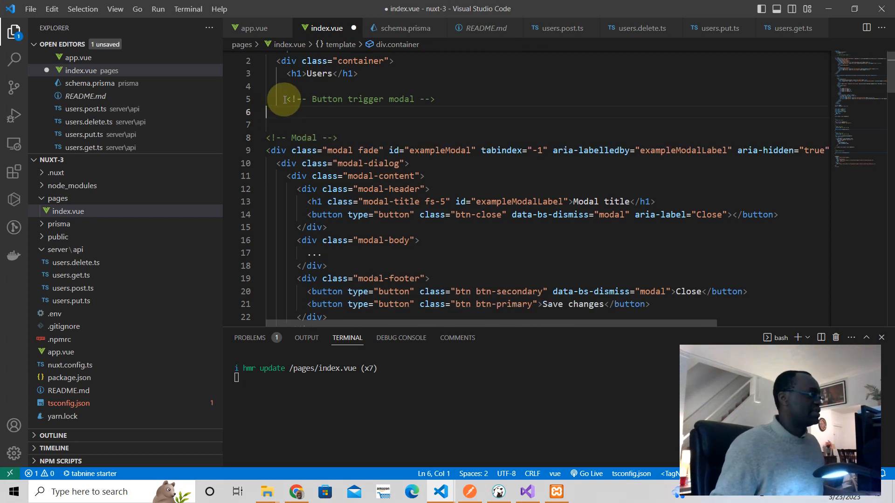
{"action": "left_click_drag", "start_coordinate": [288, 99], "coordinate": [435, 99]}
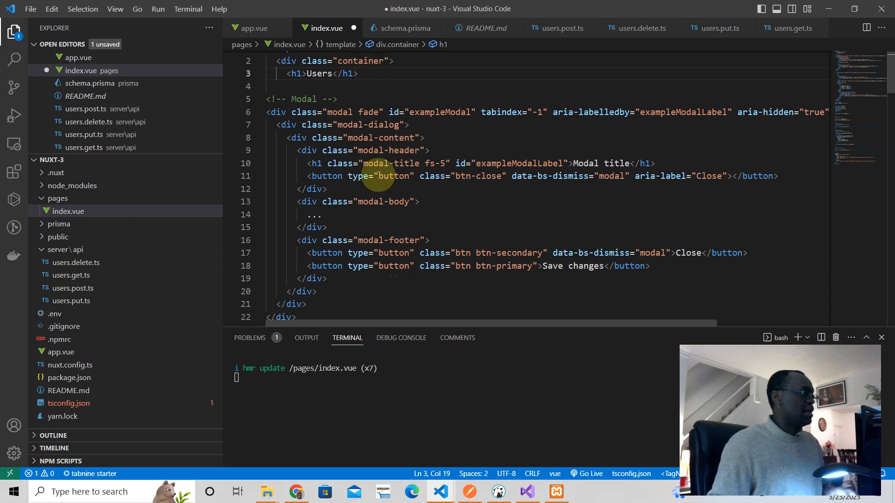
{"action": "scroll", "scroll_direction": "down", "scroll_amount": 3}
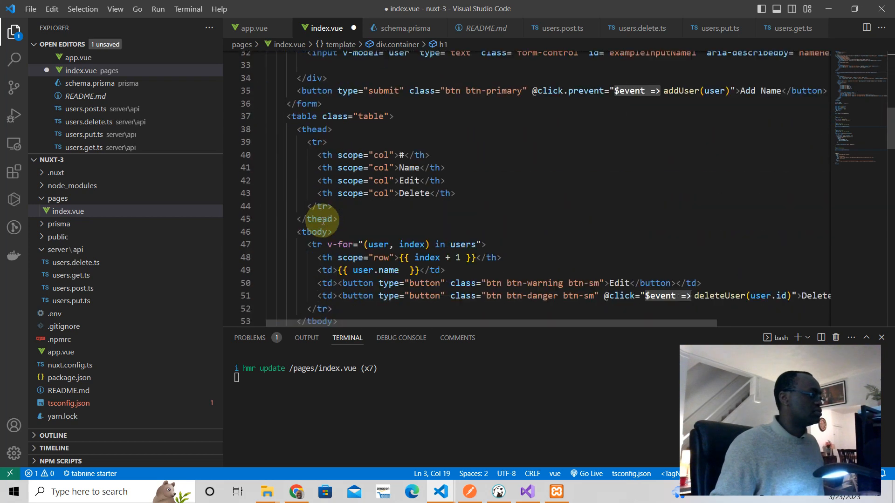
{"action": "scroll", "scroll_direction": "down", "scroll_amount": 3}
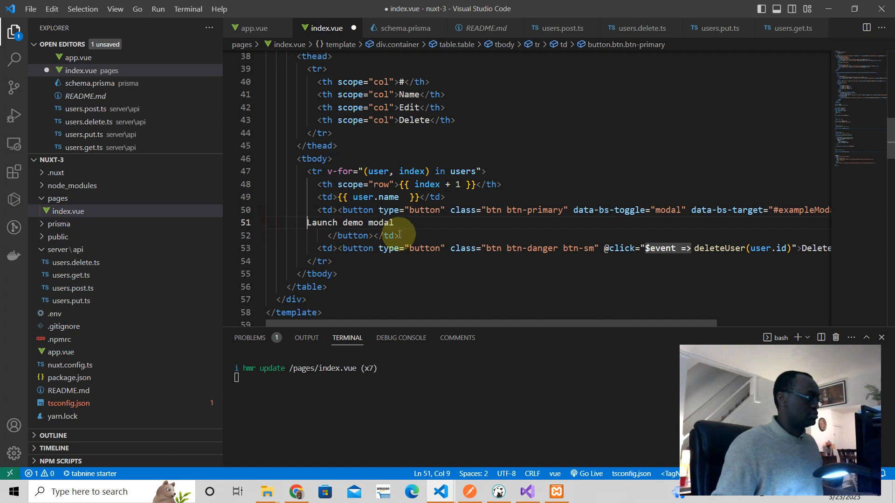
{"action": "double_click", "coordinate": [394, 223]}
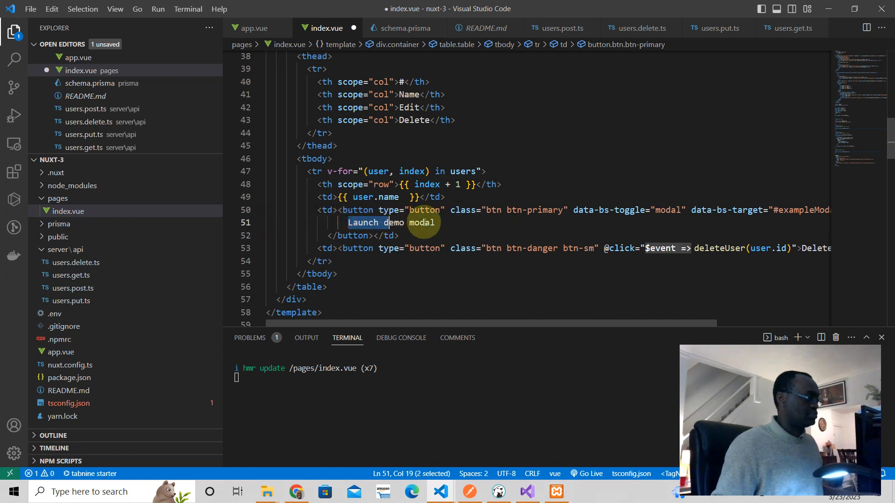
{"action": "type", "text": "Edit"}
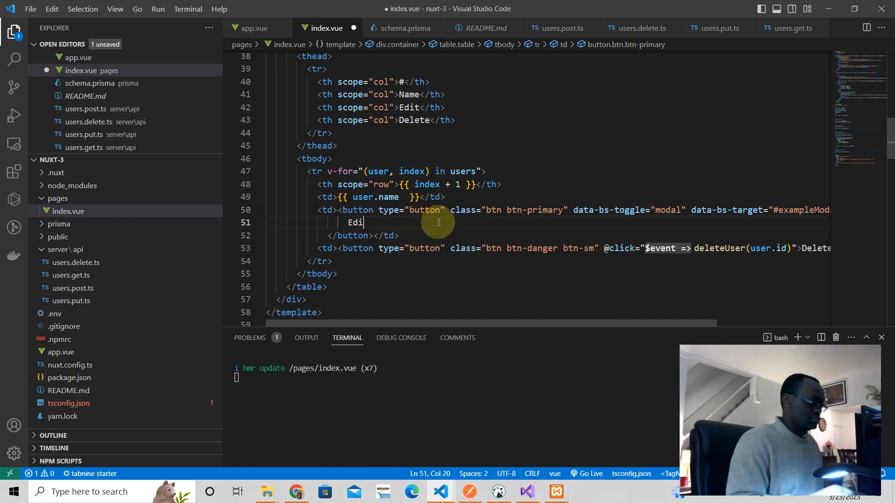
{"action": "type", "text": "t"}
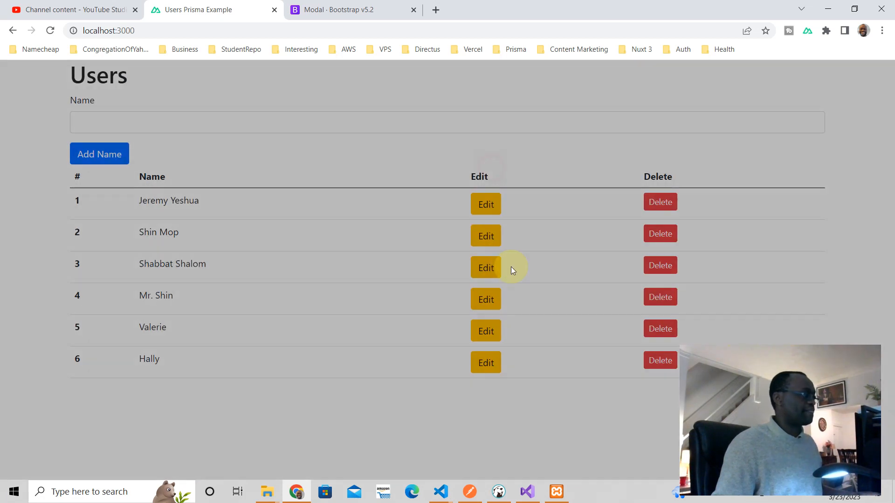
{"action": "left_click", "coordinate": [485, 267]}
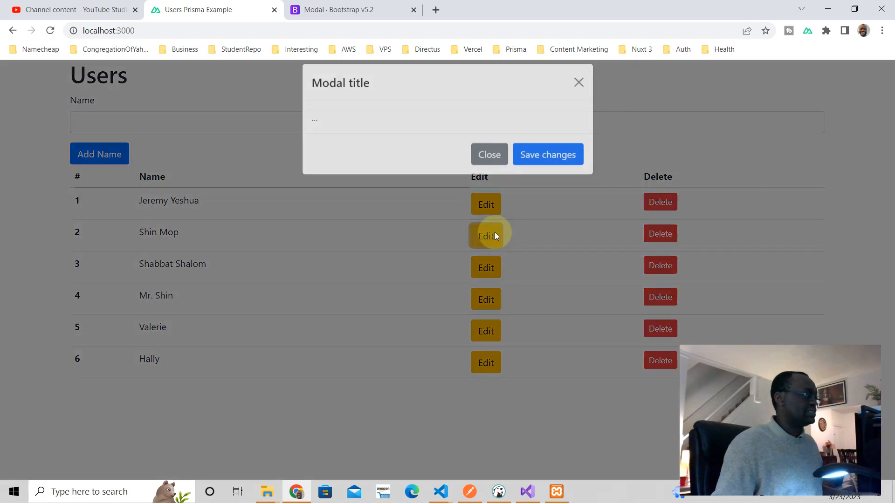
{"action": "left_click", "coordinate": [484, 236]}
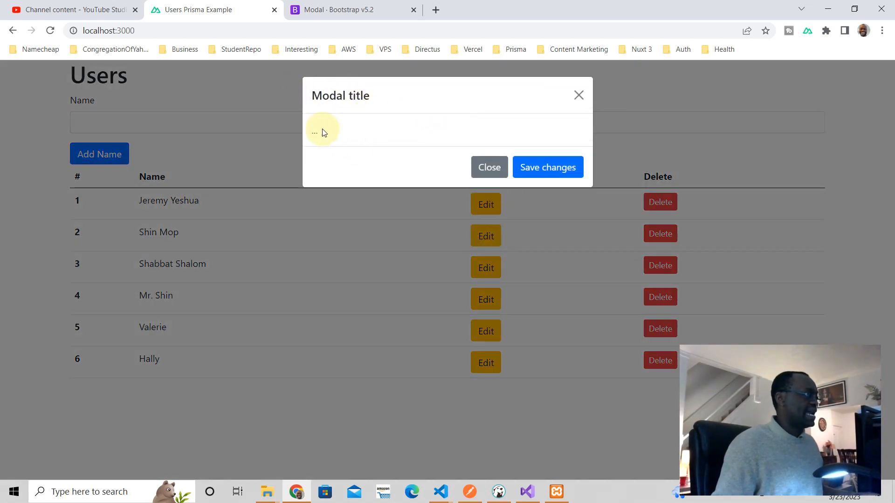
{"action": "mouse_move", "coordinate": [489, 167]}
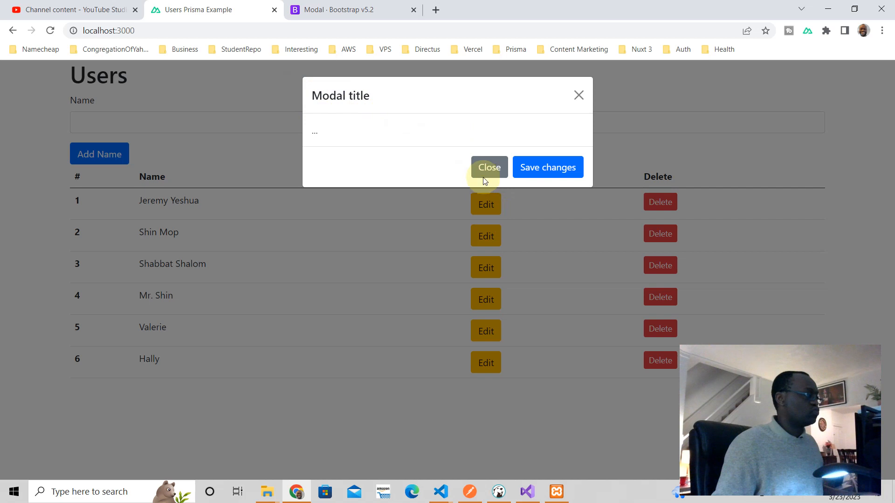
{"action": "left_click", "coordinate": [488, 167]}
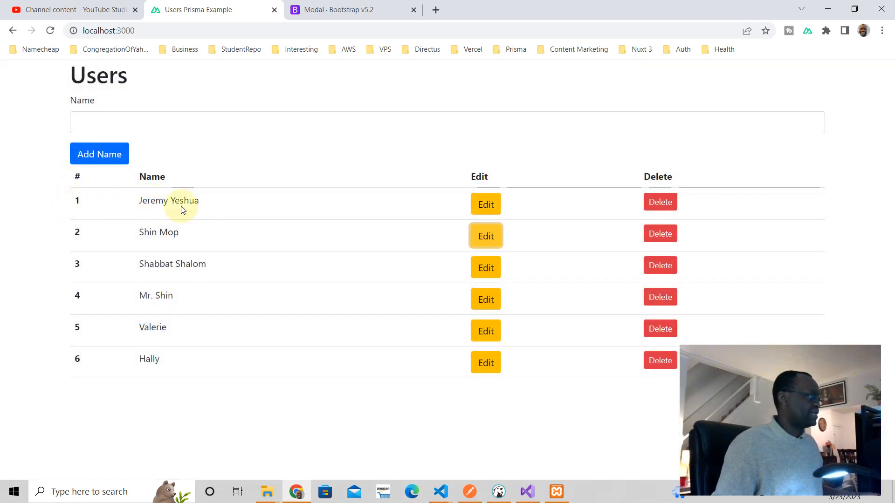
{"action": "left_click", "coordinate": [486, 236]}
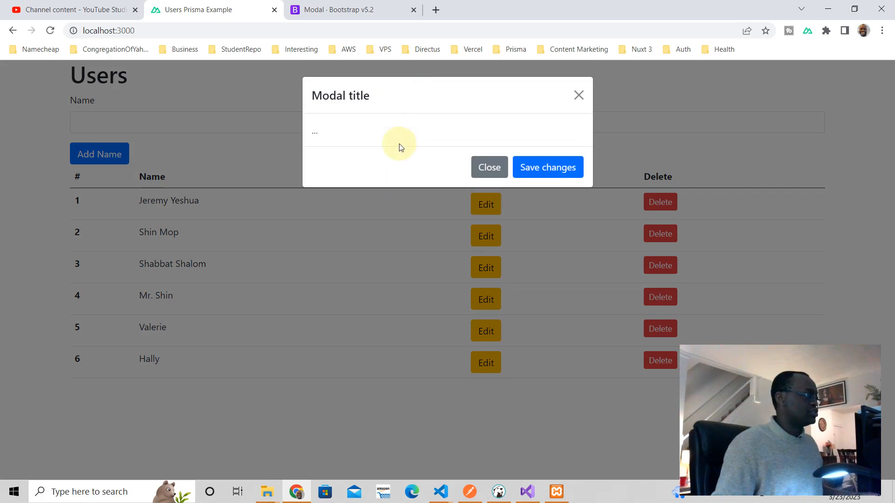
{"action": "left_click", "coordinate": [489, 167]}
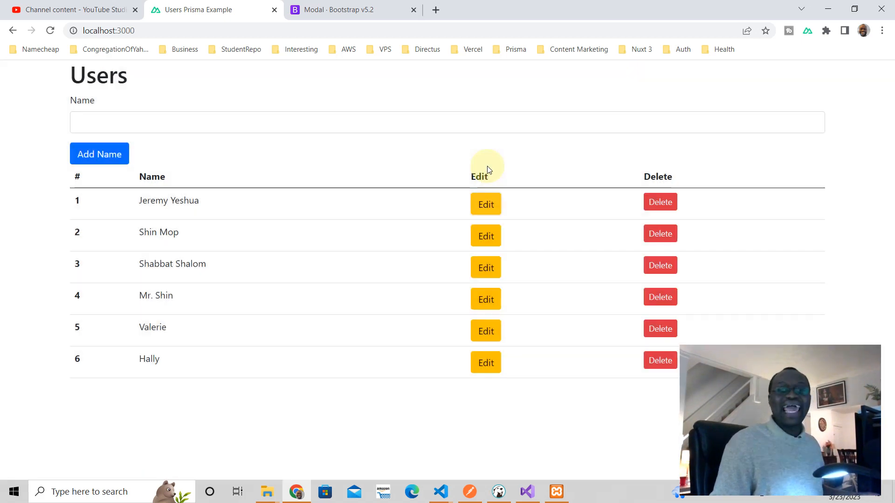
{"action": "left_click", "coordinate": [439, 492]}
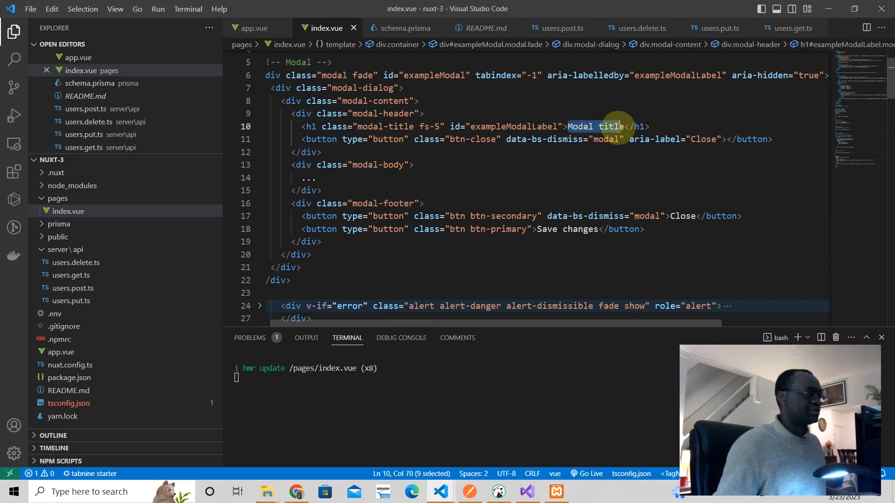
Replace the modal h1 text 'Modal title' with 'Edit User'
{"action": "type", "text": "Ed"}
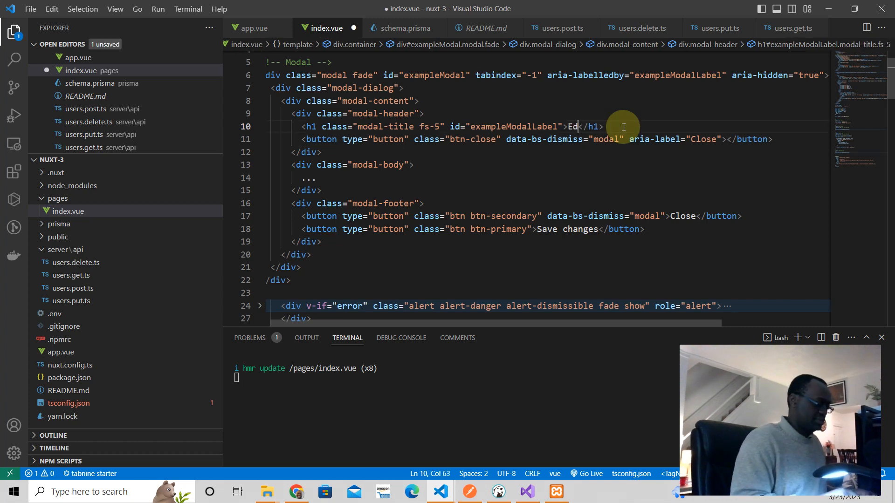
{"action": "type", "text": "it User"}
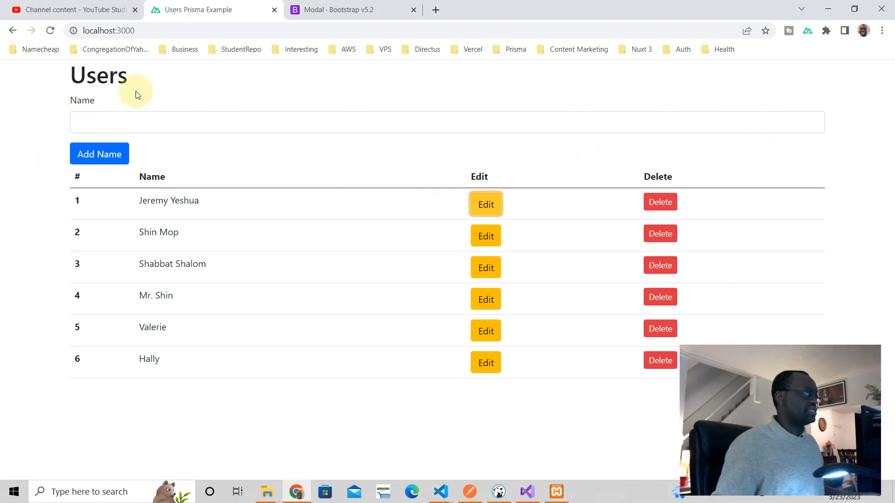
{"action": "mouse_move", "coordinate": [136, 139]}
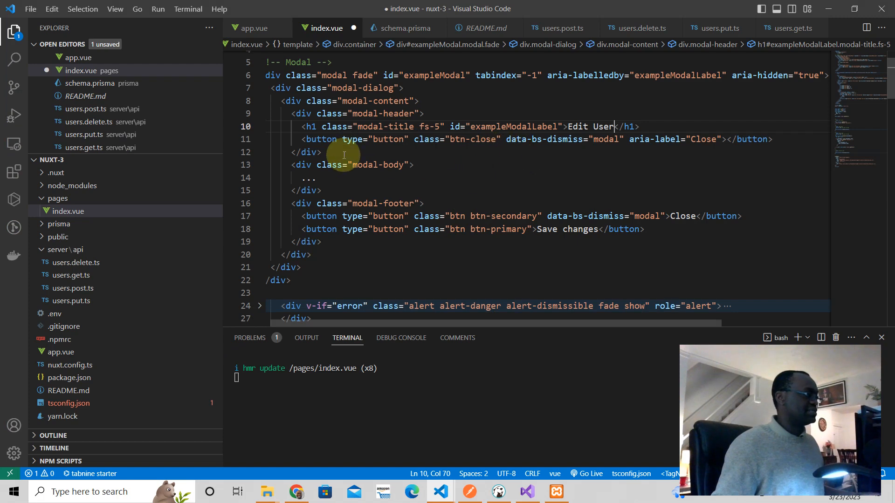
{"action": "mouse_move", "coordinate": [389, 203]}
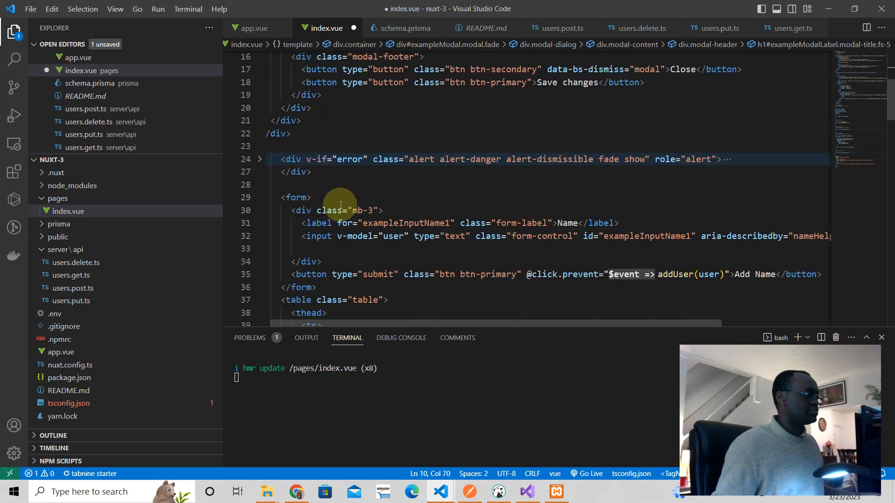
Copy the form's name <input v-model="user"> into the modal-body in place of '...' and save
{"action": "scroll", "scroll_direction": "down", "scroll_amount": 3}
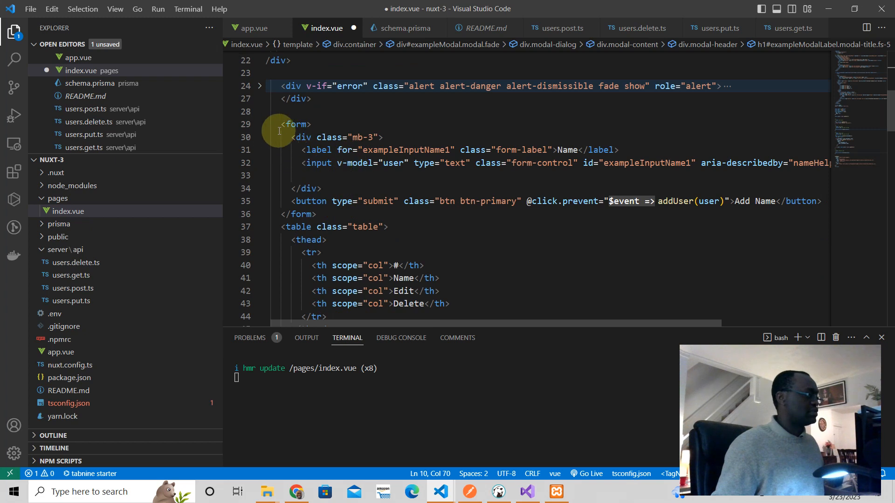
{"action": "left_click", "coordinate": [280, 124]}
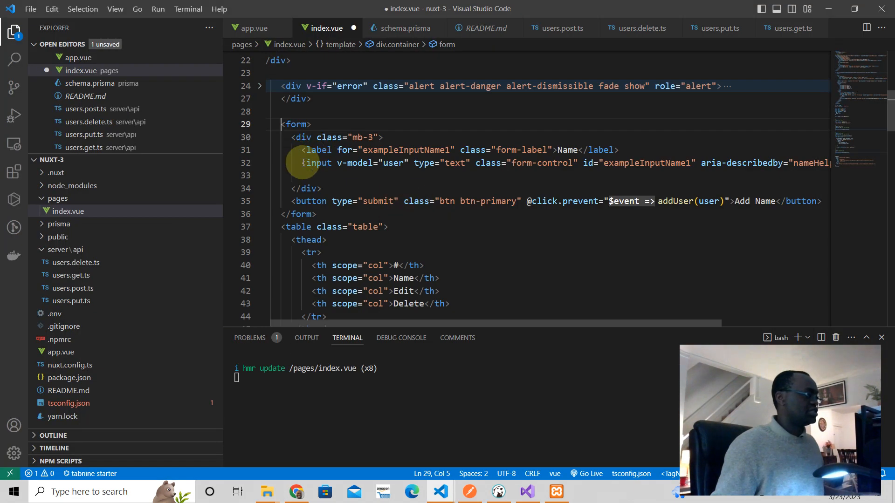
{"action": "double_click", "coordinate": [316, 162]}
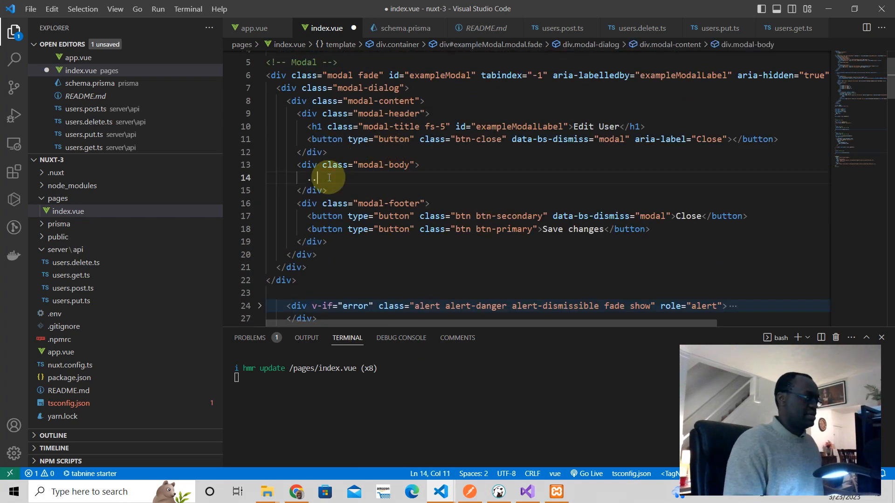
{"action": "type", "text": "<input v-model=\"user\" type=\"text\" class=\"form-control\" id=\"exampleInputName1\" aria-describedby=\"nameHelp\">"}
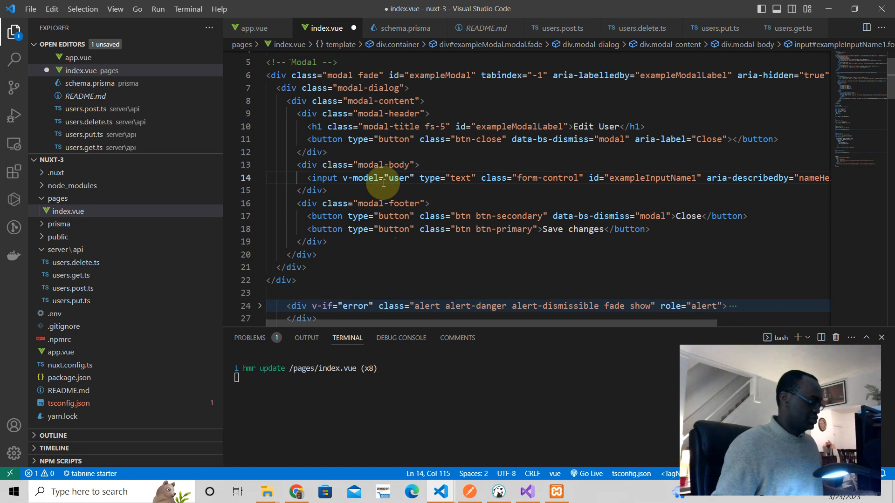
{"action": "key", "text": "ctrl+s"}
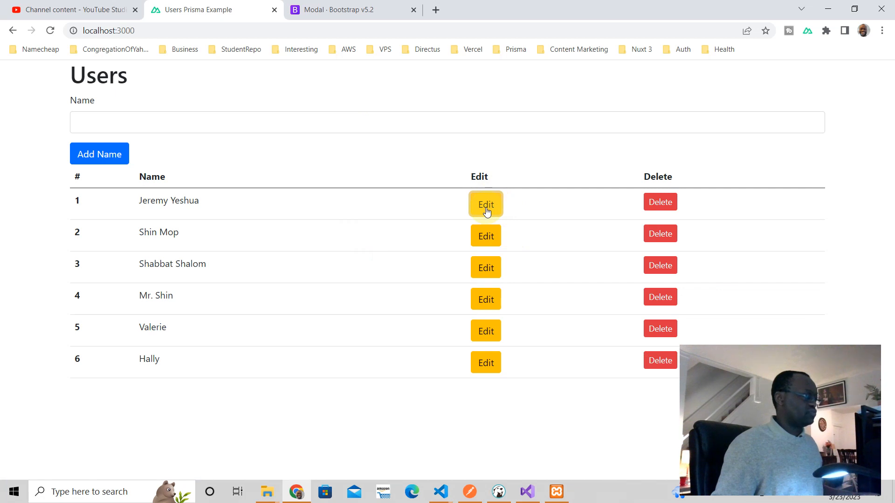
{"action": "mouse_move", "coordinate": [164, 210]}
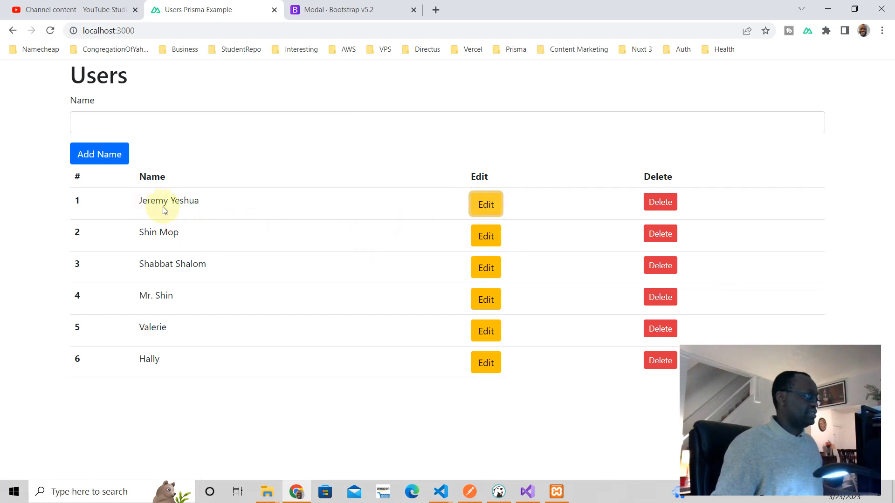
{"action": "mouse_move", "coordinate": [175, 243]}
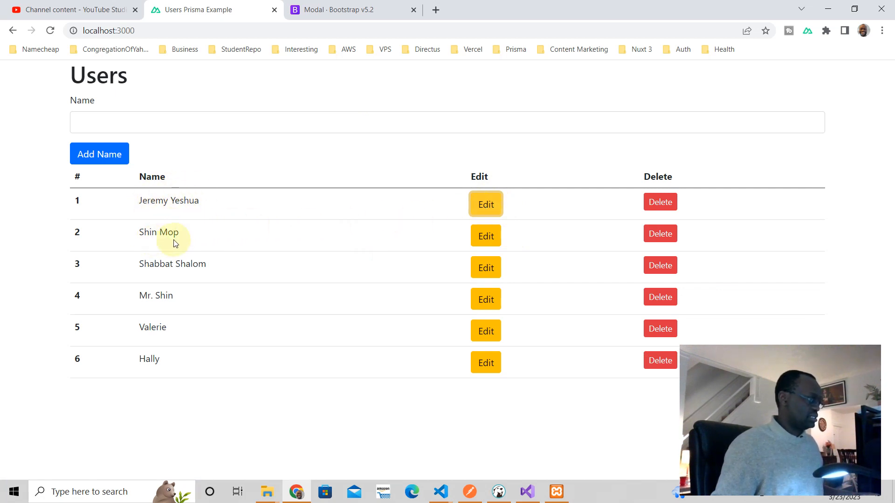
{"action": "mouse_move", "coordinate": [274, 150]}
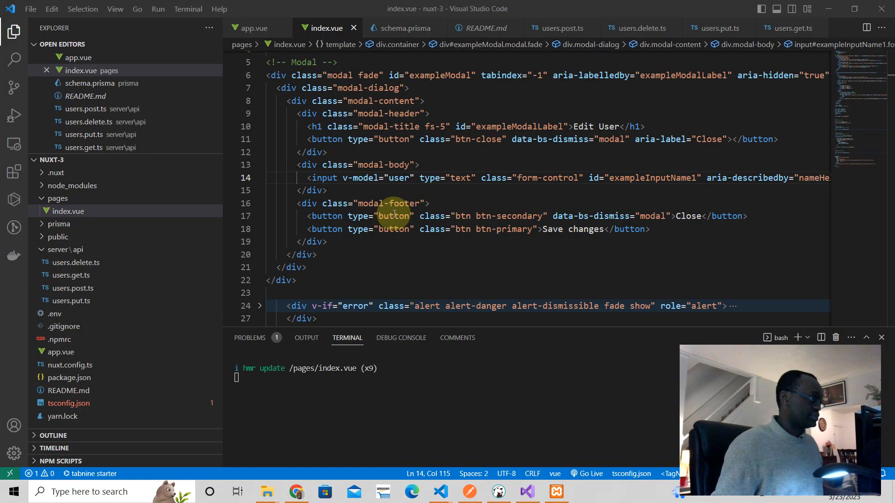
Break the Edit button's type attribute and closing bracket onto their own lines
{"action": "scroll", "scroll_direction": "down", "scroll_amount": 3}
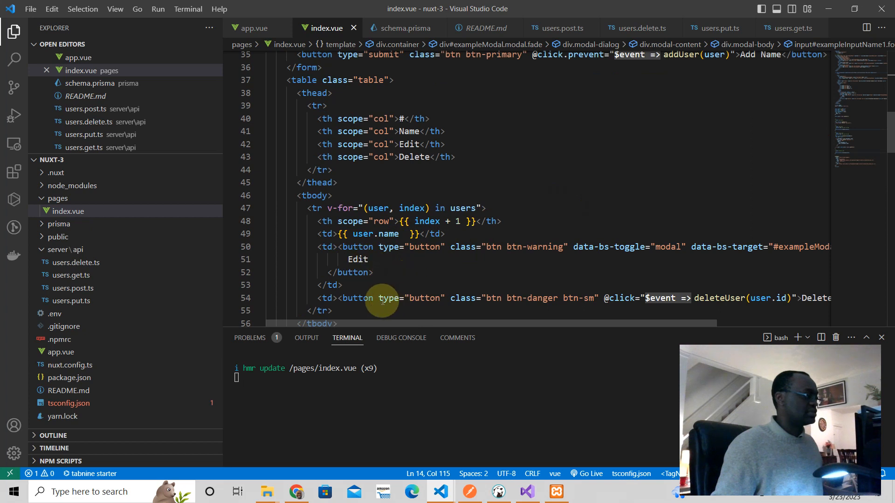
{"action": "scroll", "scroll_direction": "right", "scroll_amount": 3}
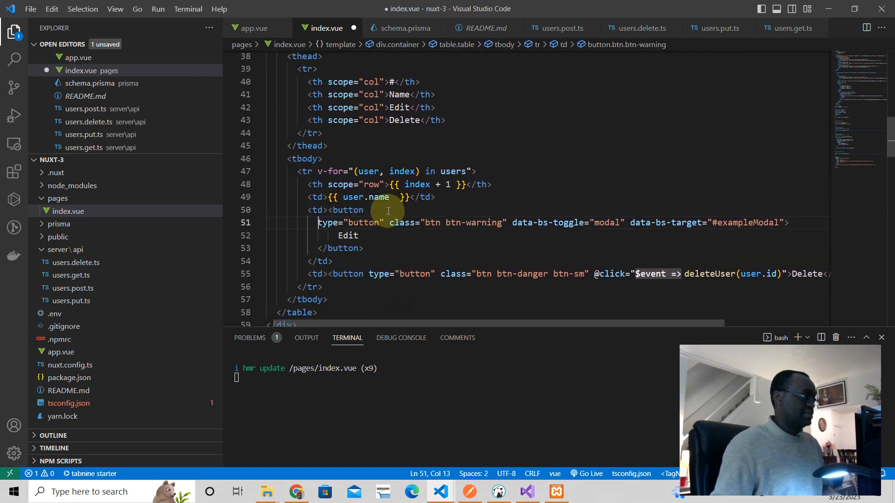
{"action": "key", "text": "Enter"}
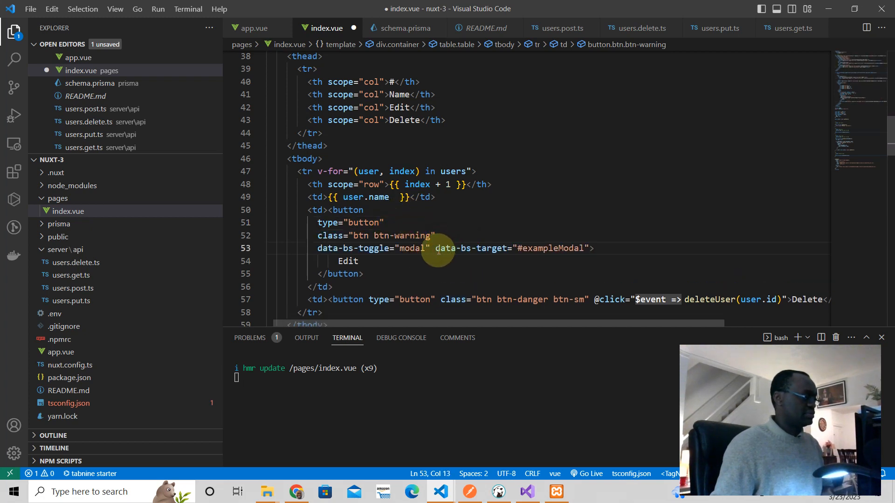
{"action": "key", "text": "Enter"}
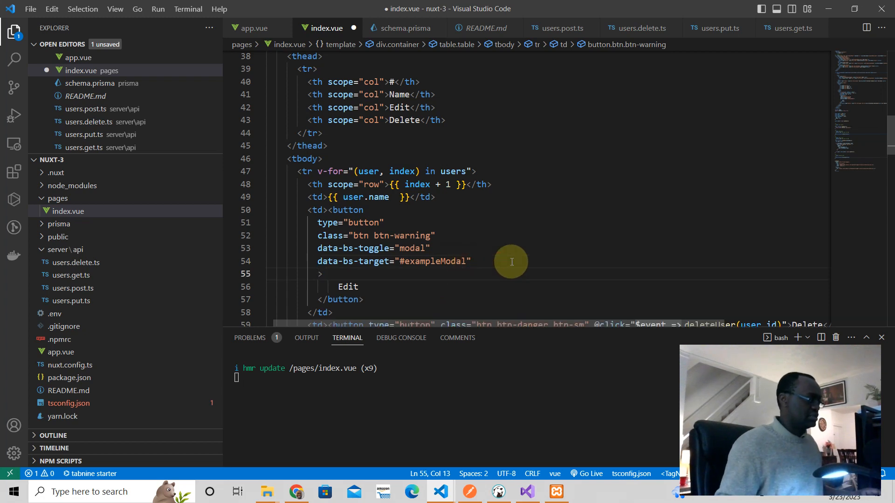
{"action": "mouse_move", "coordinate": [480, 261]}
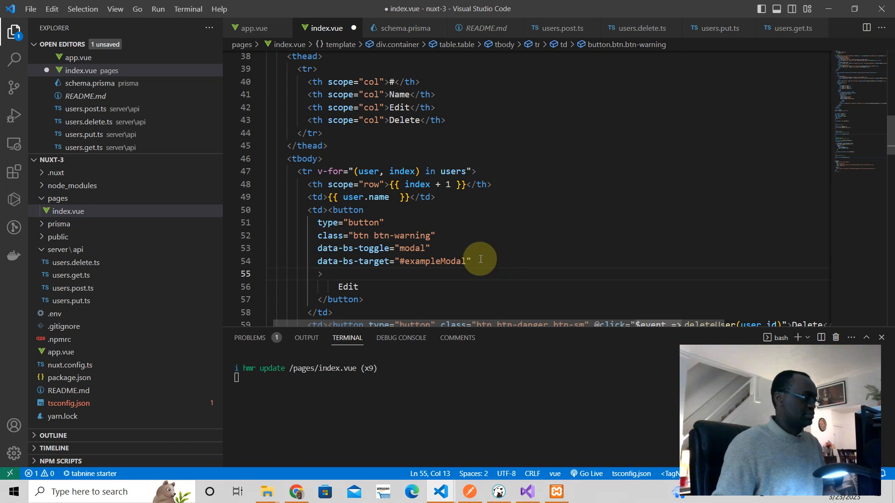
{"action": "type", "text": "@"}
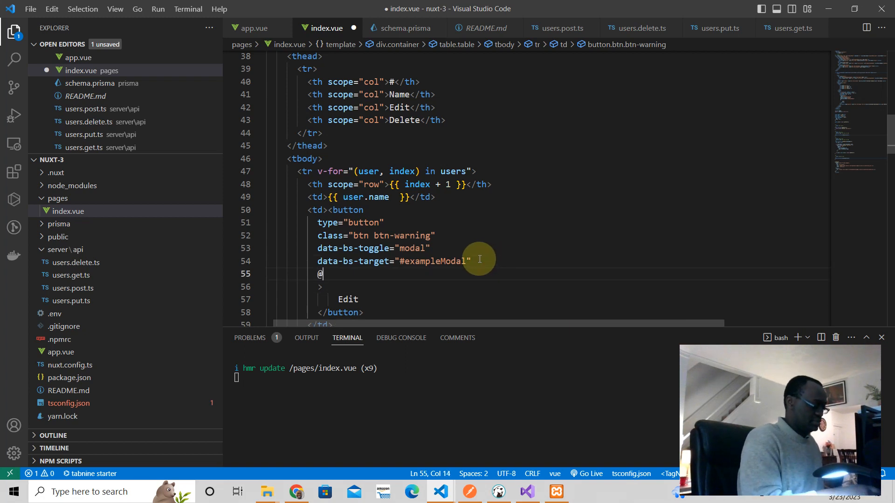
{"action": "type", "text": "click=\"\""}
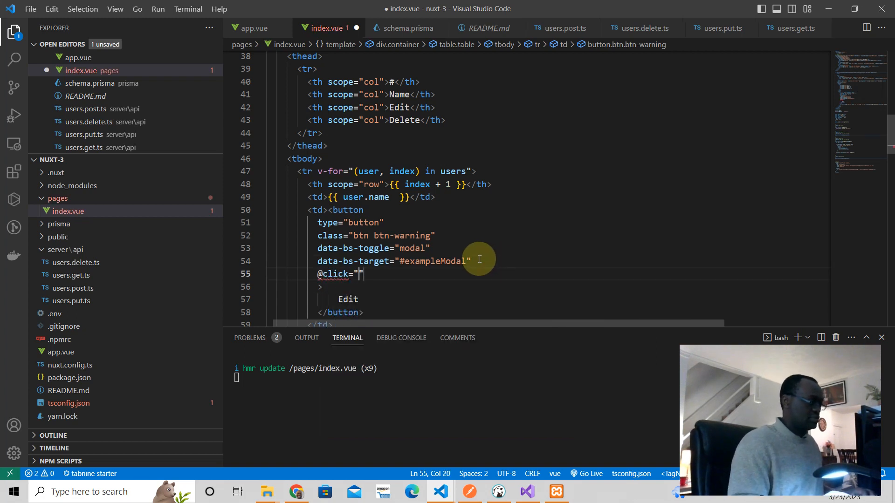
{"action": "type", "text": "$event =>"}
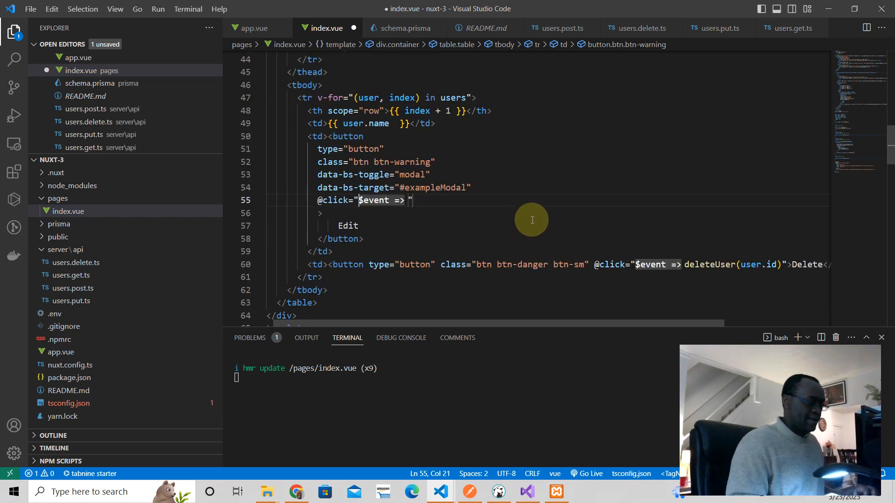
{"action": "type", "text": "{"}
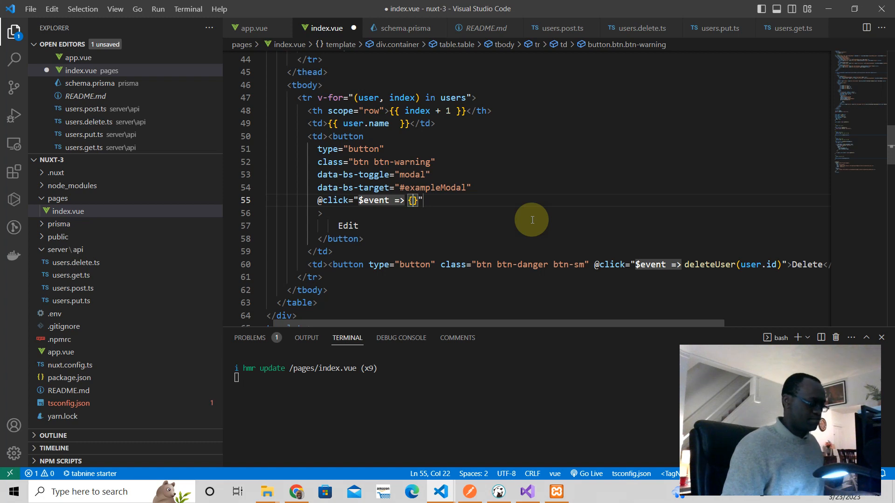
{"action": "type", "text": "user"}
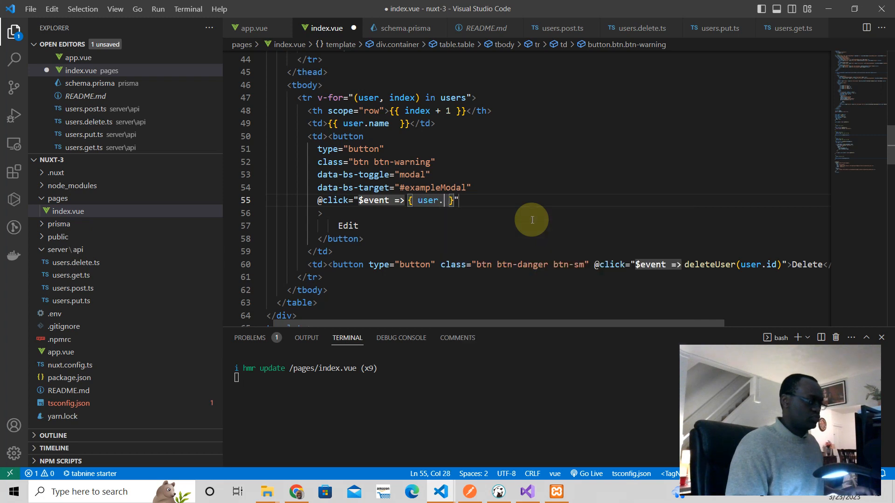
{"action": "type", "text": "."}
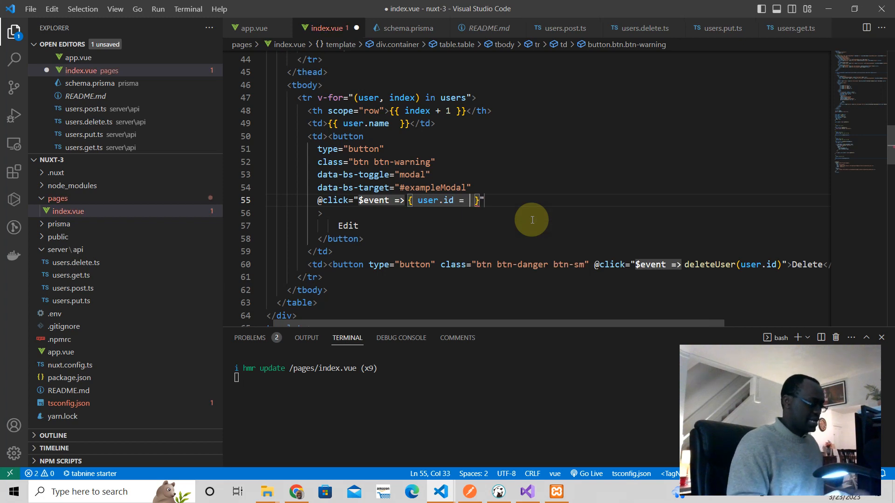
{"action": "type", "text": "ed"}
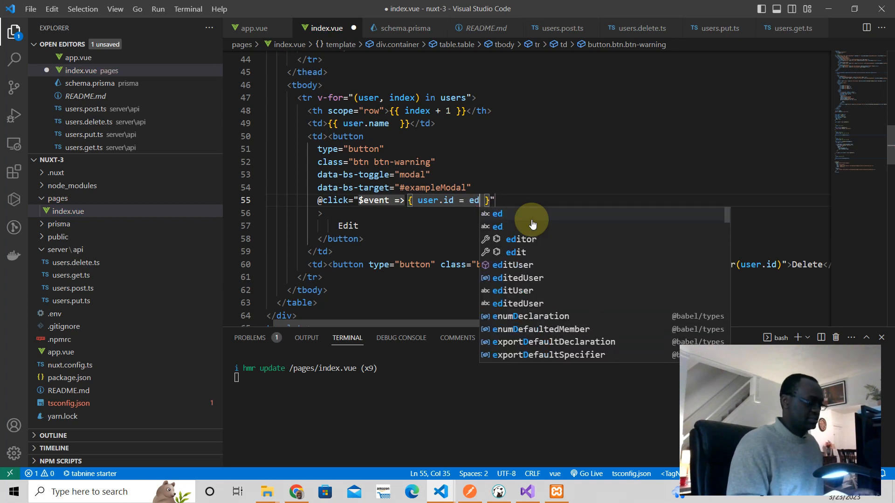
{"action": "type", "text": "itedUser"}
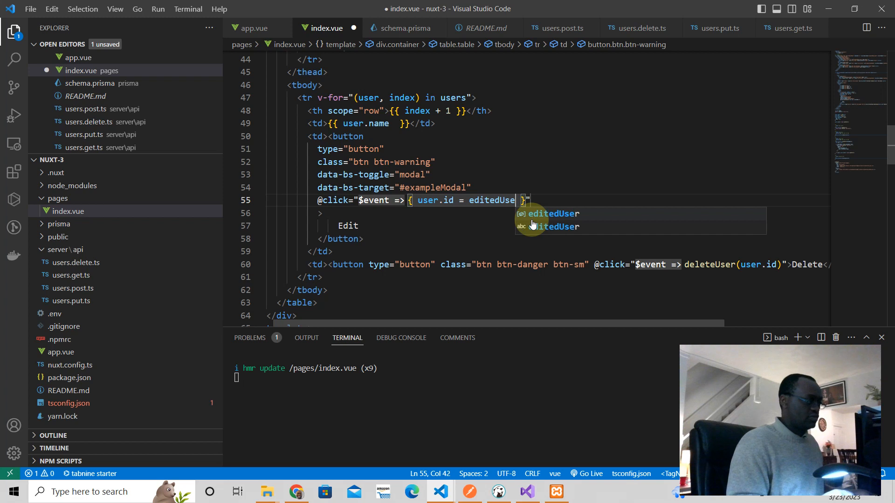
{"action": "type", "text": ".id;"}
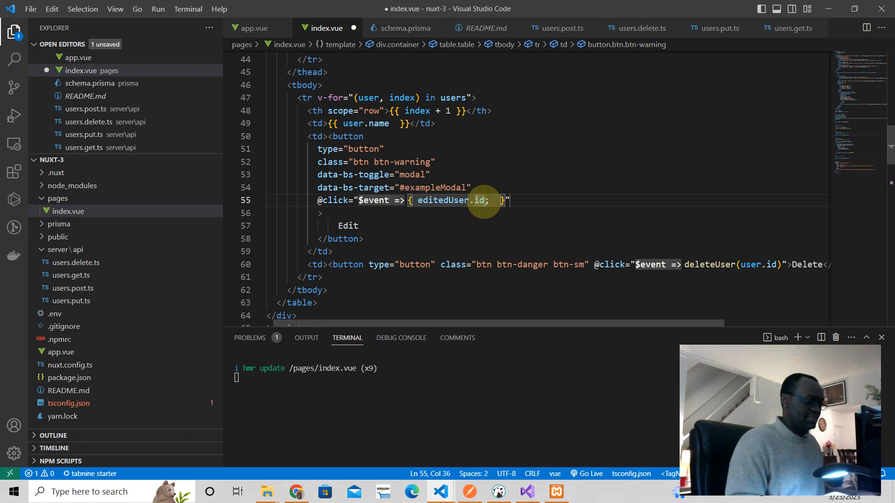
{"action": "type", "text": "= user"}
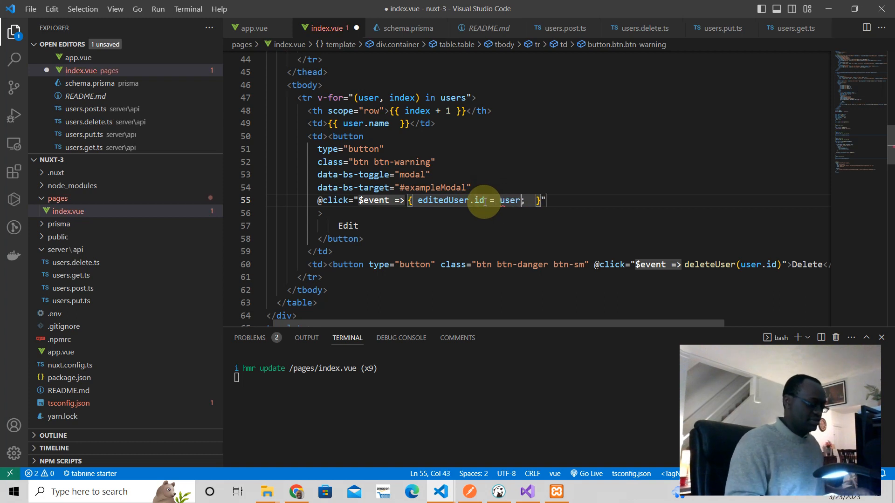
{"action": "type", "text": ".id"}
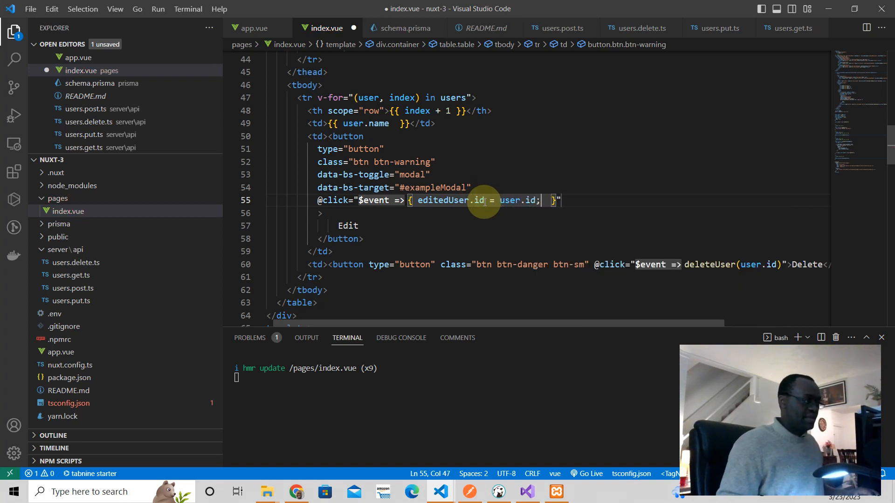
{"action": "type", "text": "edited"}
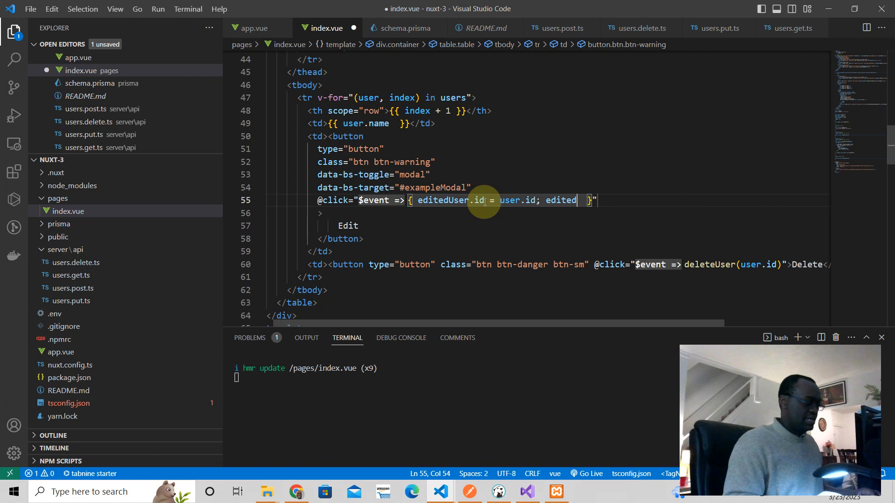
{"action": "type", "text": "User\" type=\"text\" class=\"form-control\" id=\"exampleInputName1\" aria-describedby=\"na"}
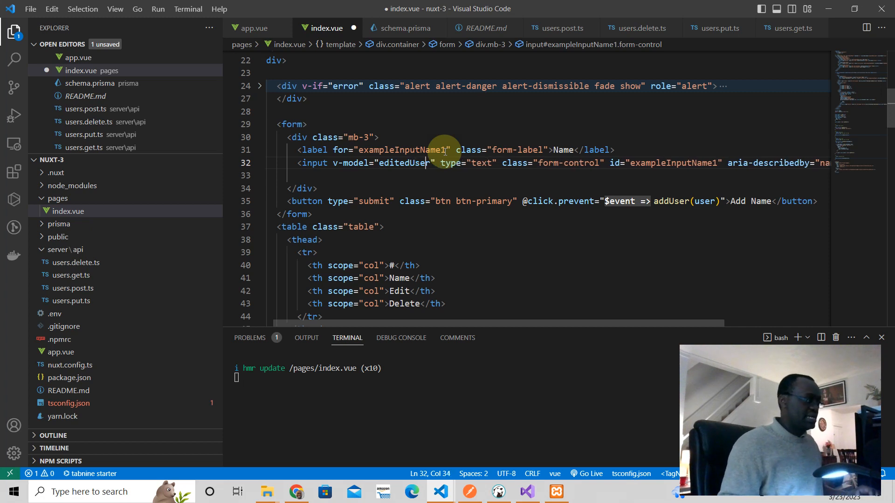
Bind the form's Name input v-model to editedUser.name
{"action": "type", "text": ".name"}
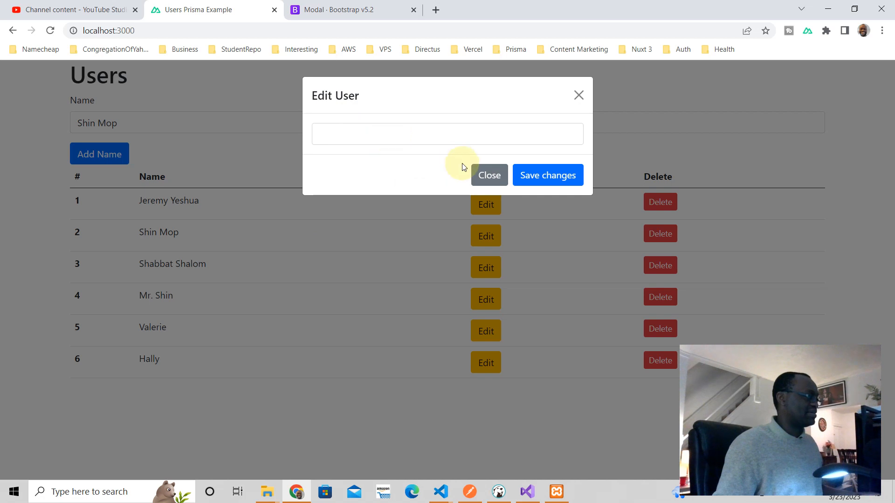
{"action": "left_click", "coordinate": [488, 176]}
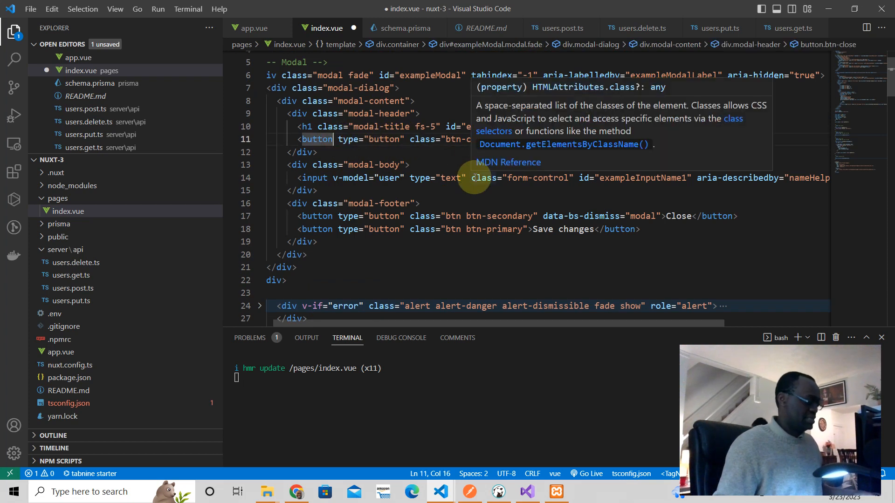
Rebind the modal-body input from v-model="user" to v-model="editedUser.name"
{"action": "type", "text": "v-model=\""}
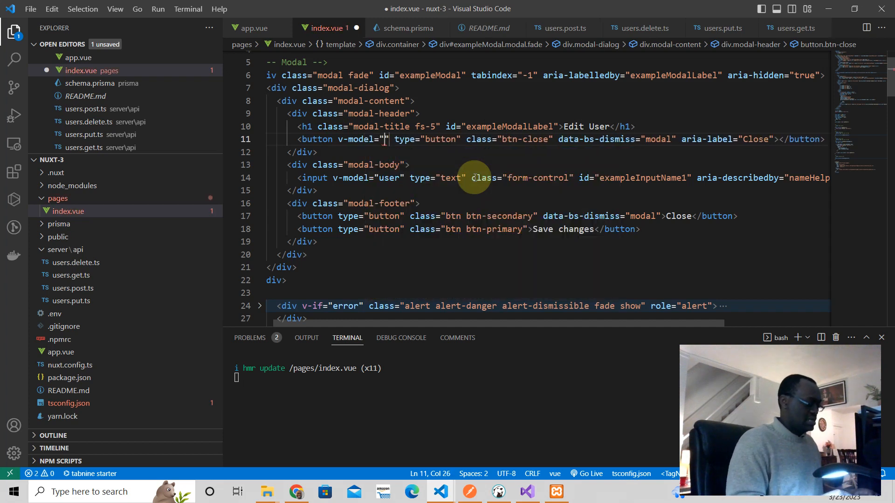
{"action": "type", "text": "editedUser.n"}
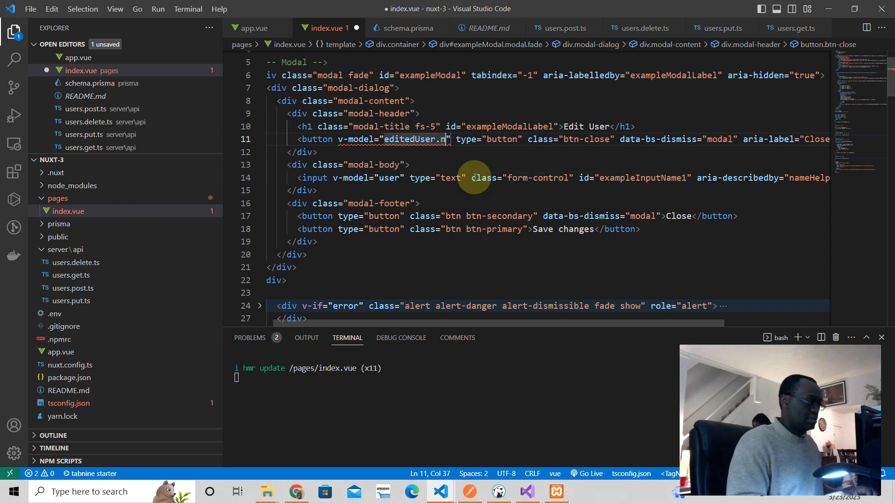
{"action": "type", "text": "ame"}
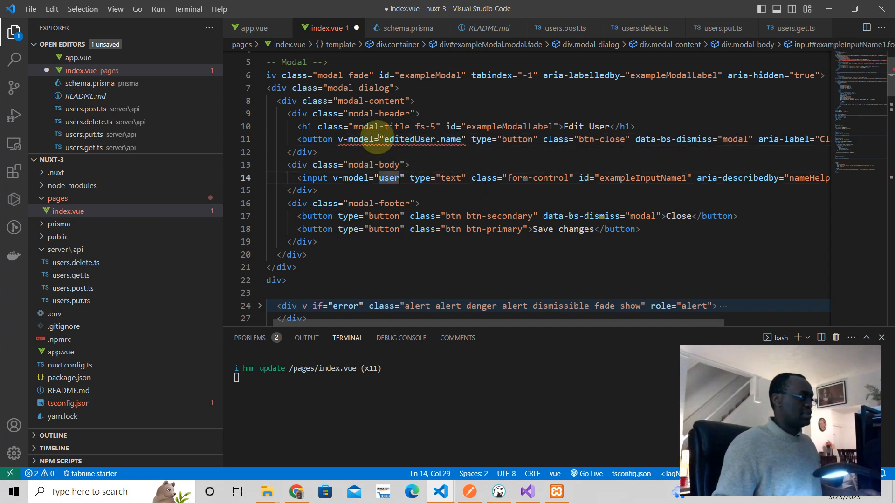
{"action": "mouse_move", "coordinate": [355, 139]}
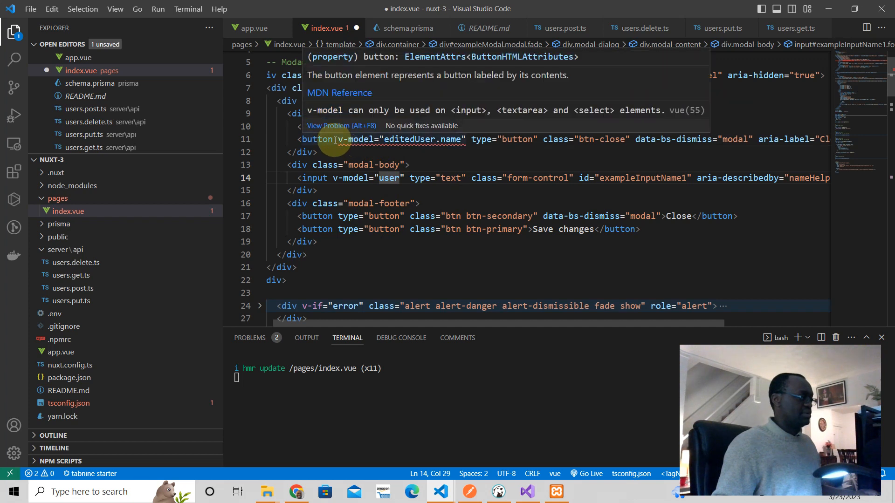
{"action": "mouse_move", "coordinate": [405, 184]}
{"action": "type", "text": "e"}
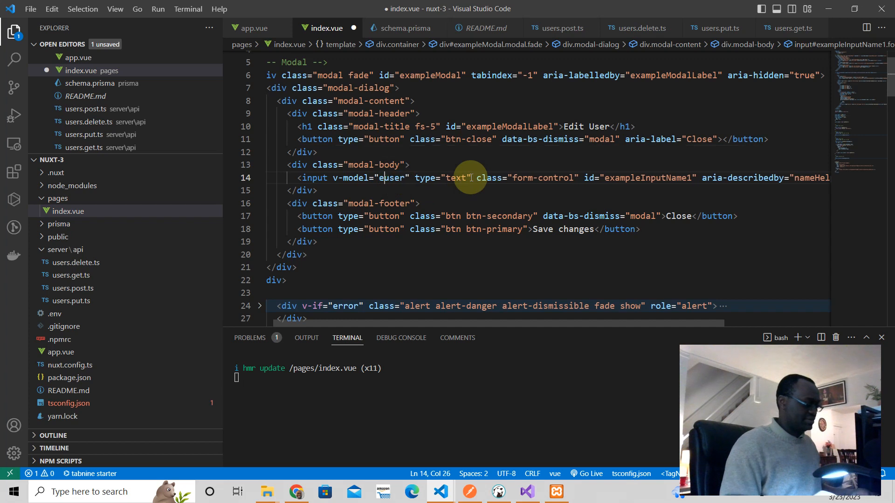
{"action": "type", "text": "ditedUser"}
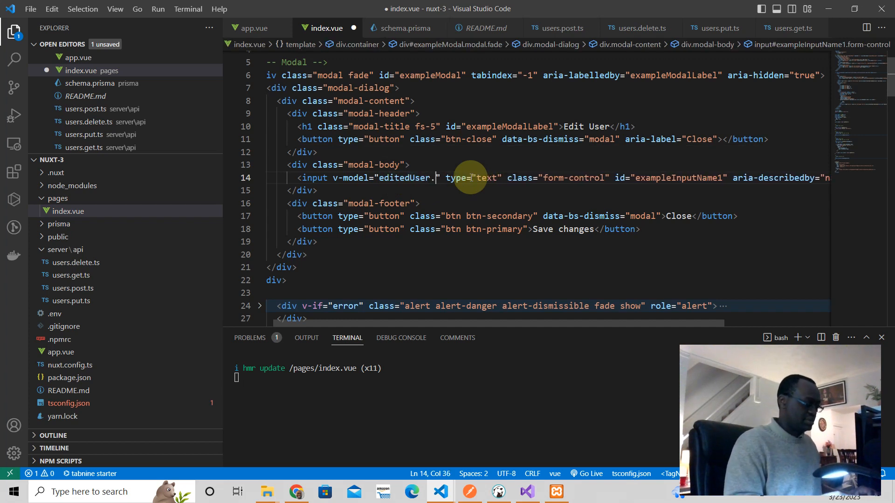
{"action": "type", "text": "name"}
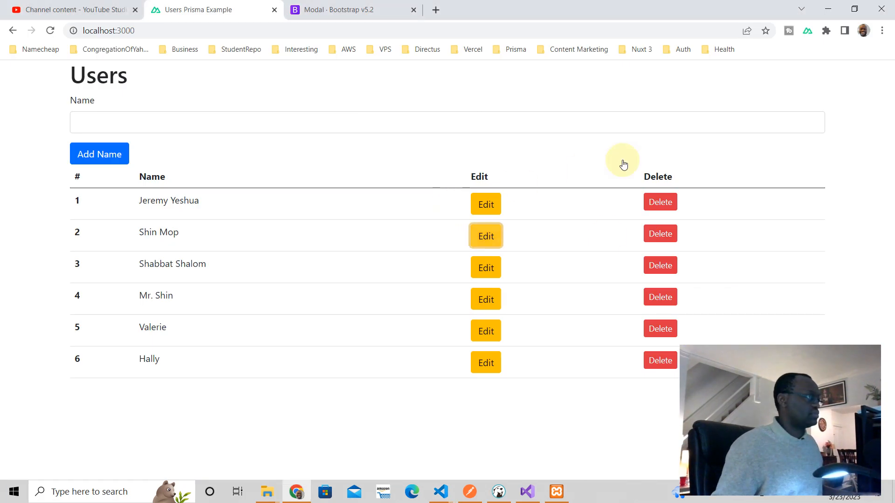
{"action": "left_click", "coordinate": [485, 205]}
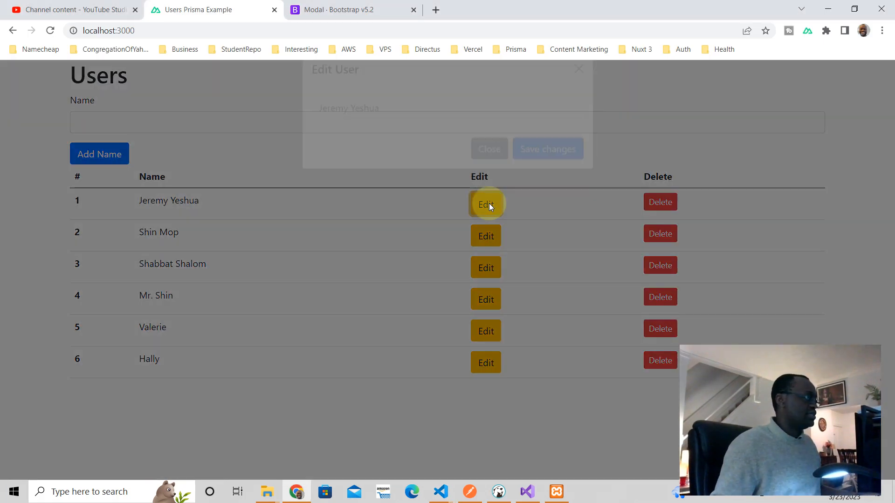
{"action": "left_click", "coordinate": [485, 204]}
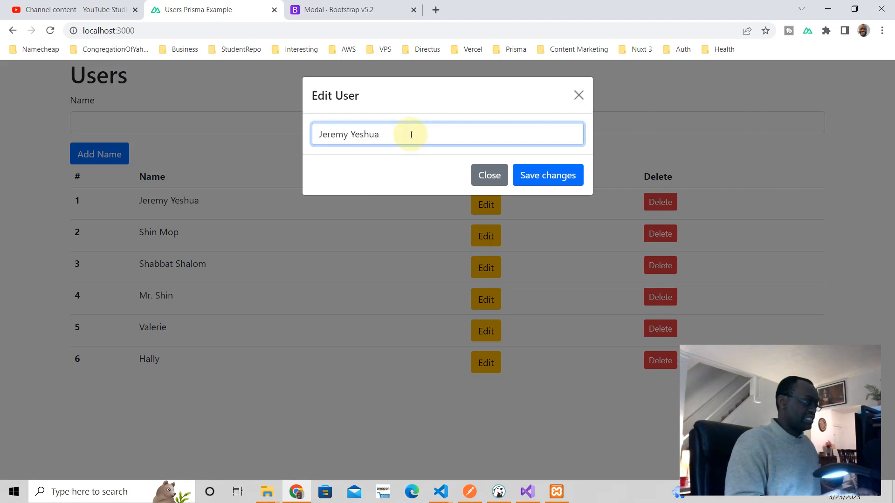
{"action": "type", "text": "qyyqyqyqyyq"}
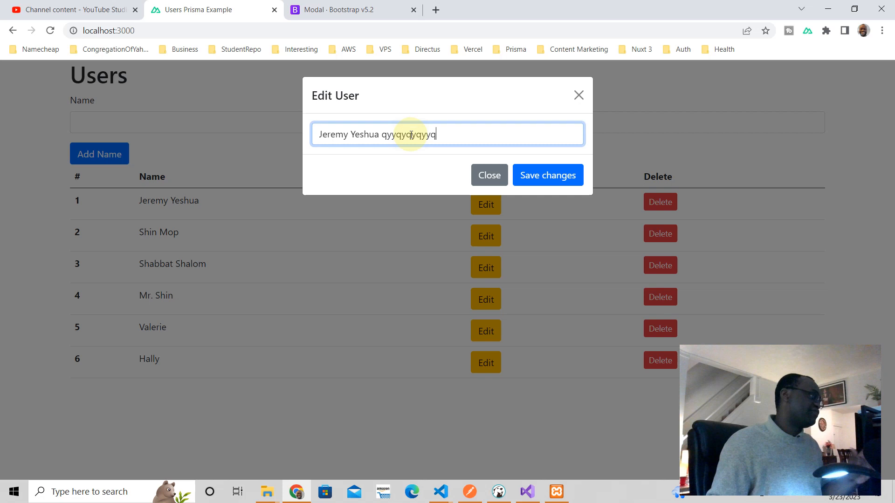
{"action": "left_click", "coordinate": [488, 175]}
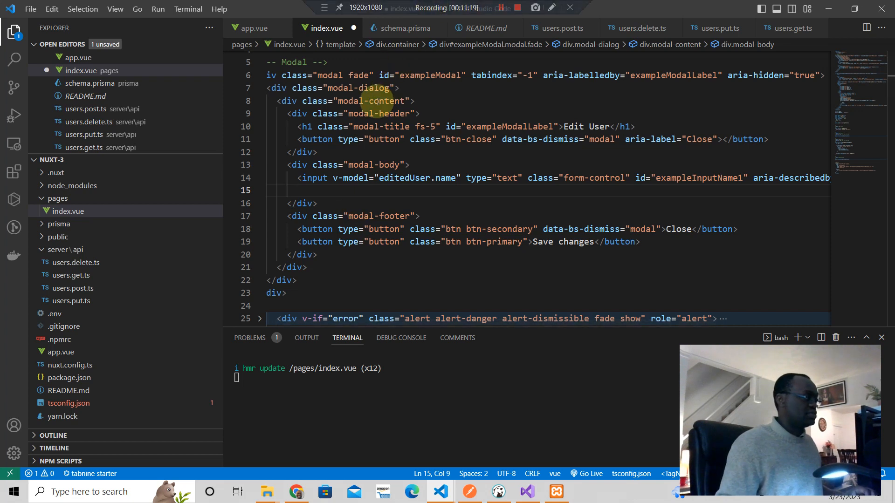
Add a {{ editedUser }} interpolation under the input in the modal body
{"action": "type", "text": "{{  }}"}
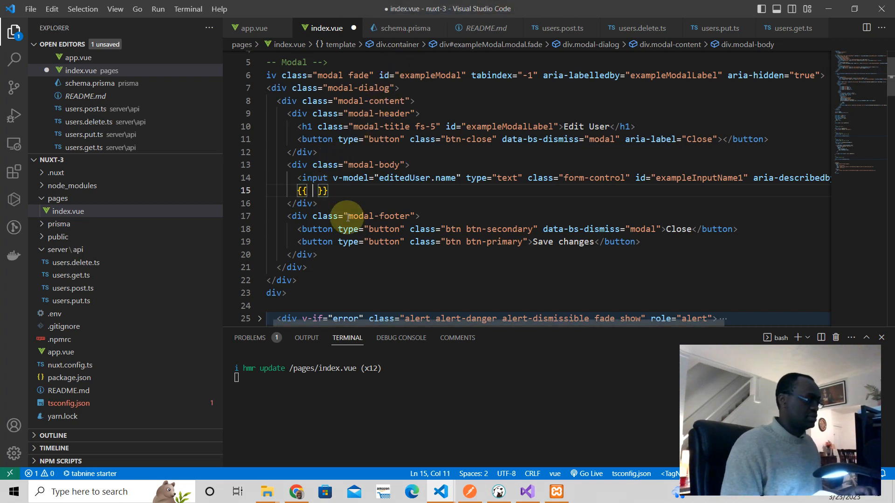
{"action": "type", "text": "edite"}
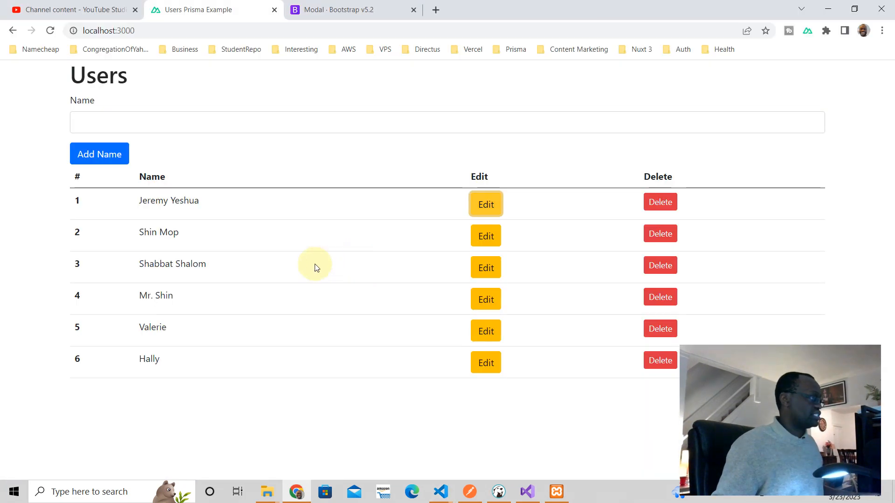
{"action": "left_click", "coordinate": [484, 204]}
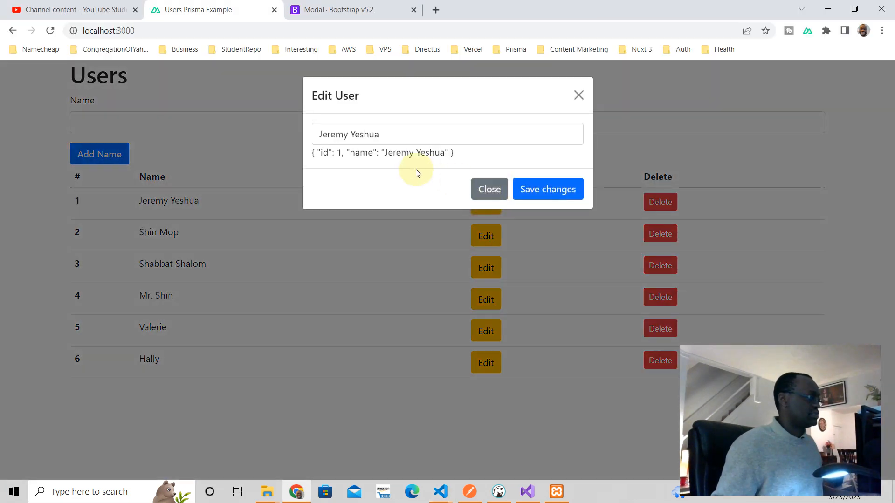
{"action": "type", "text": "a"}
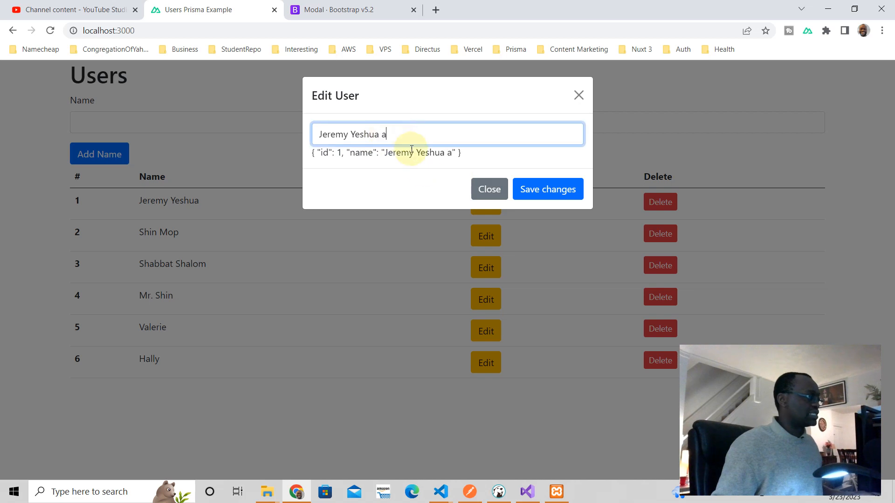
{"action": "type", "text": "aaaa a aa aa"}
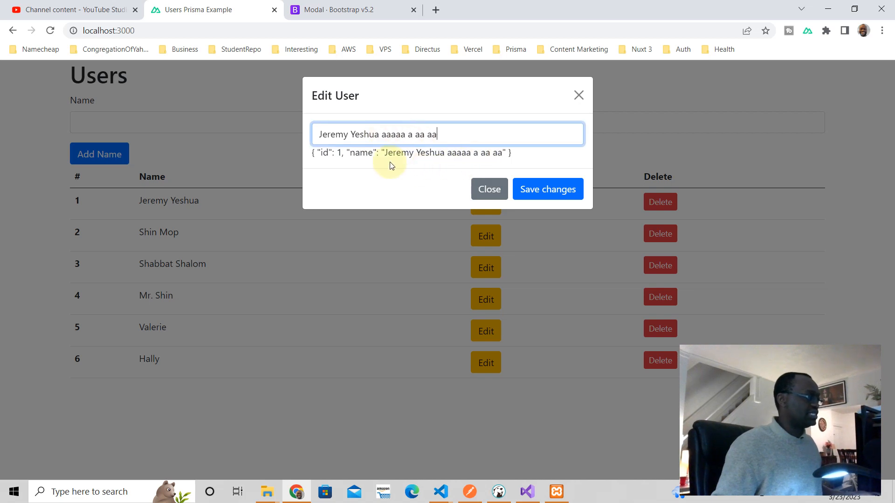
{"action": "type", "text": "a"}
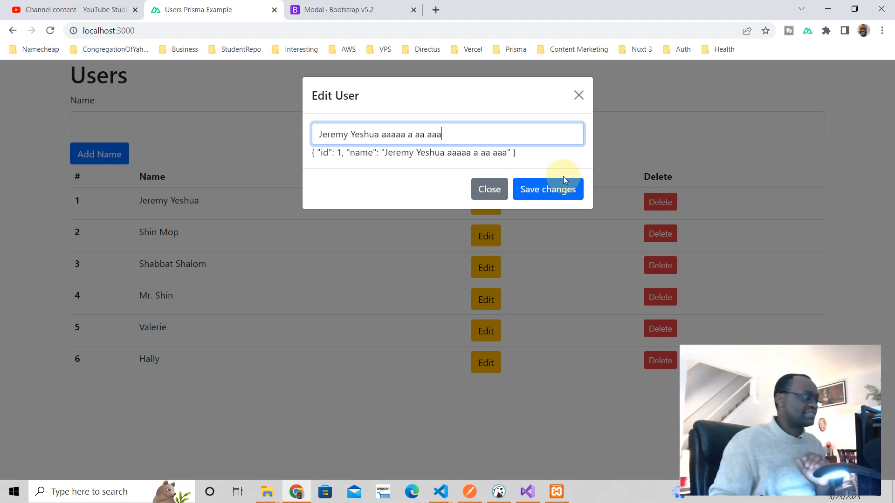
{"action": "left_click", "coordinate": [487, 189]}
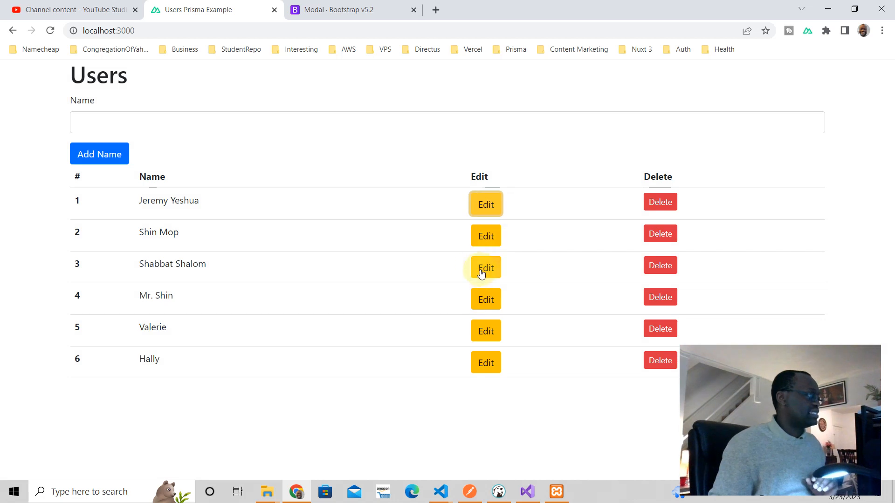
{"action": "left_click", "coordinate": [485, 269]}
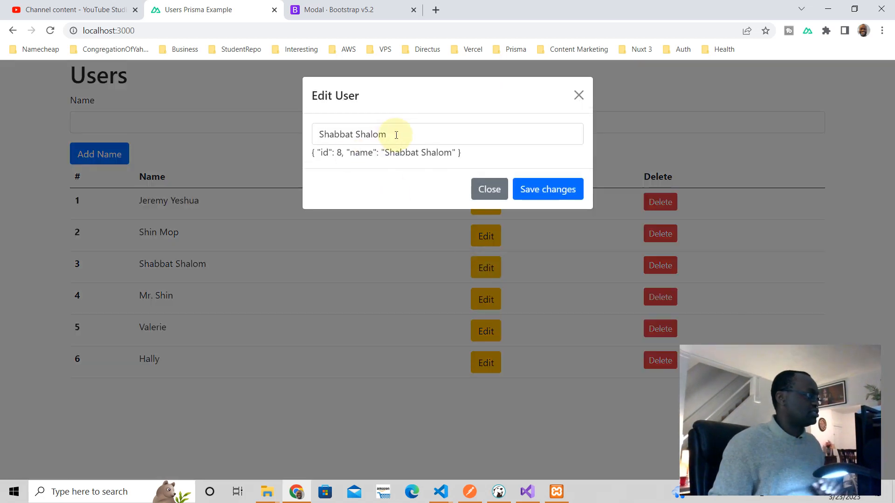
{"action": "type", "text": "aaa aaaa"}
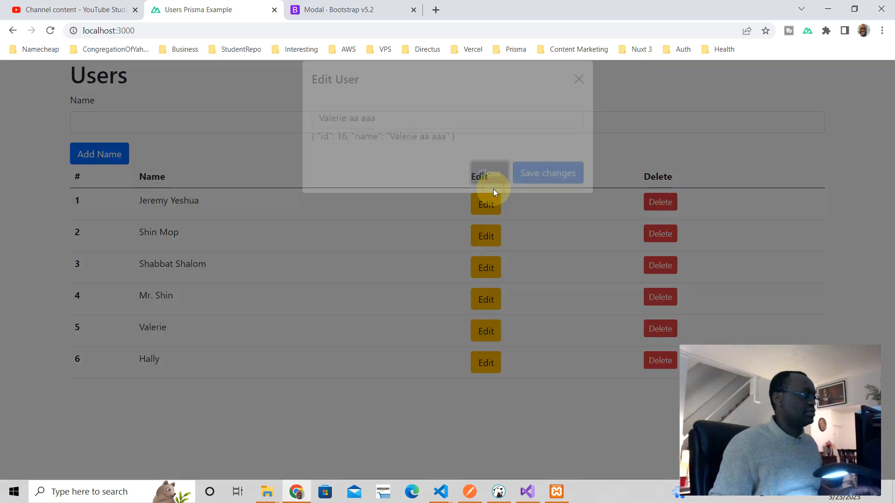
{"action": "left_click", "coordinate": [488, 173]}
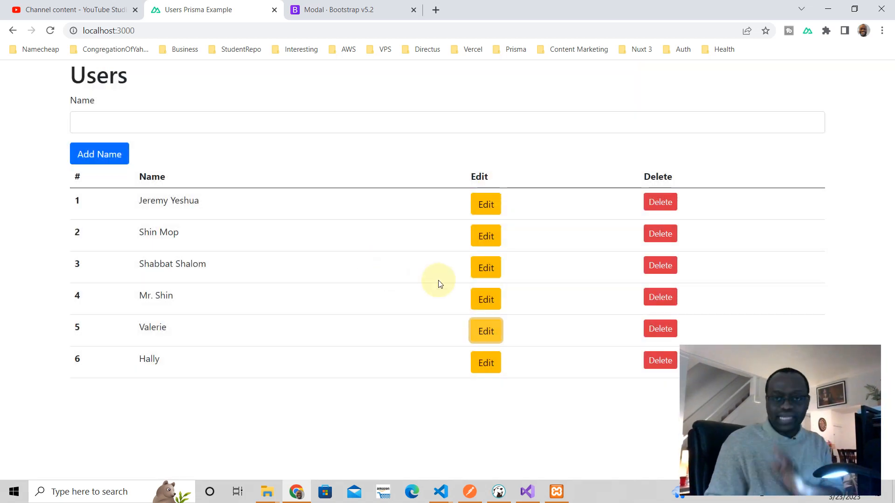
{"action": "left_click", "coordinate": [485, 236]}
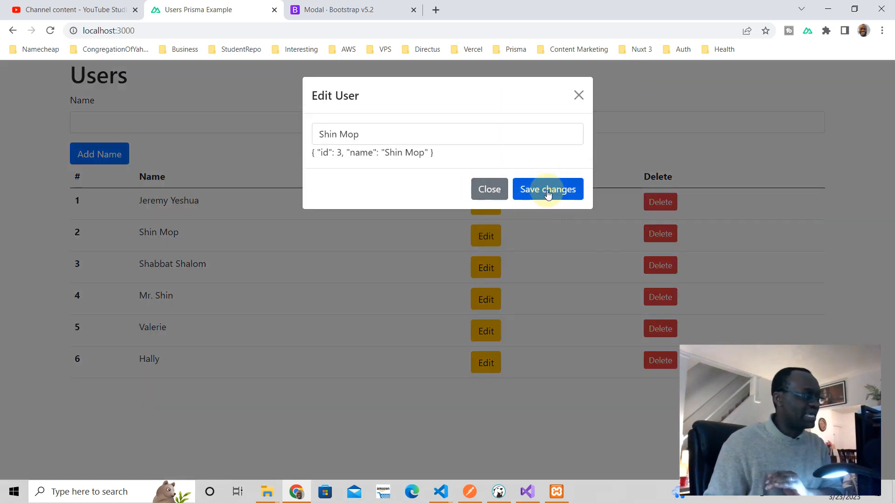
{"action": "mouse_move", "coordinate": [439, 160]}
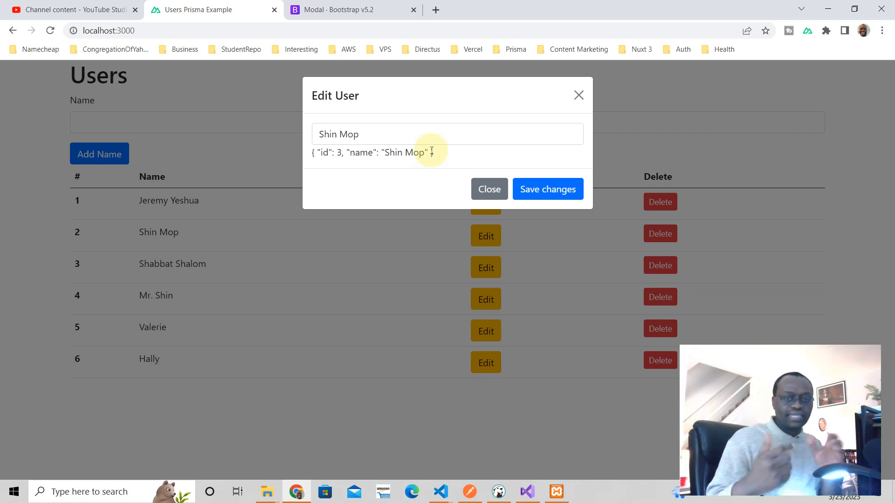
{"action": "left_click", "coordinate": [488, 189]}
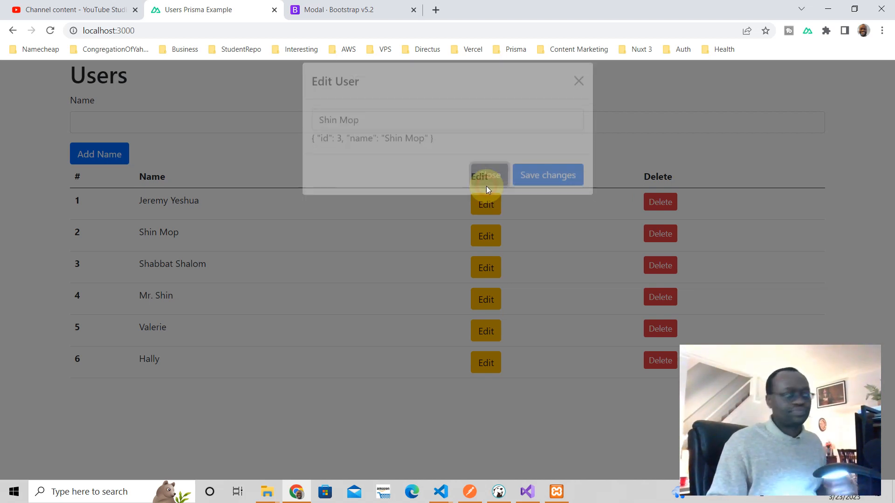
{"action": "left_click", "coordinate": [487, 175]}
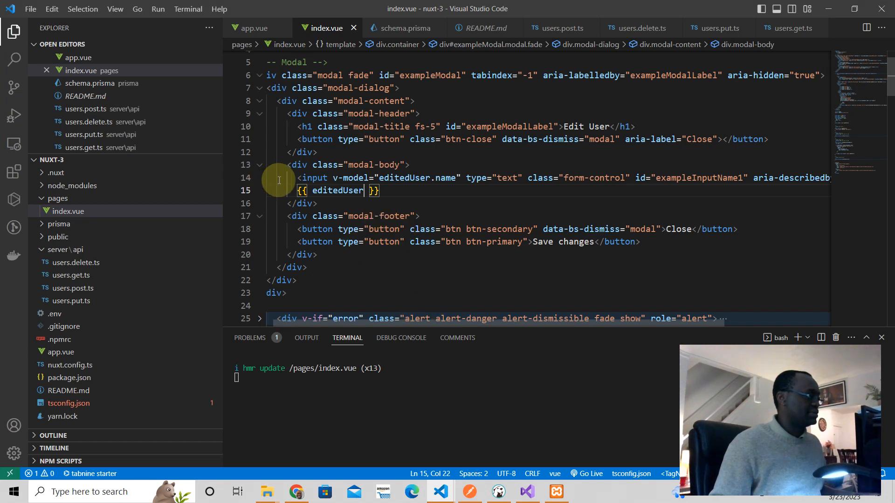
{"action": "key", "text": "Delete"}
{"action": "type", "text": " @"}
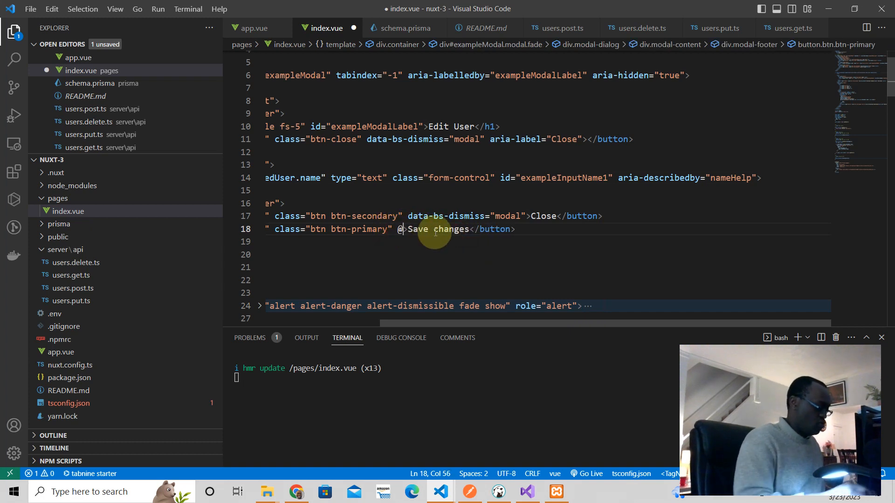
{"action": "type", "text": "click=\"\""}
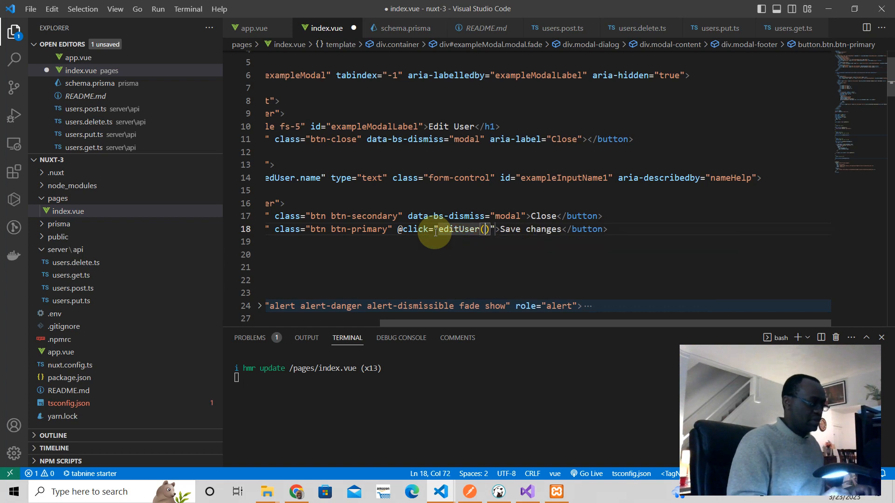
{"action": "type", "text": "edited"}
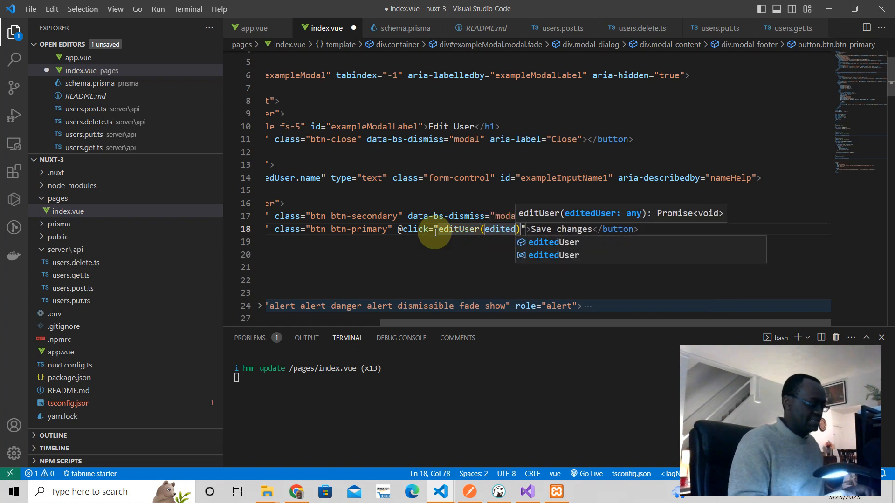
{"action": "type", "text": "User"}
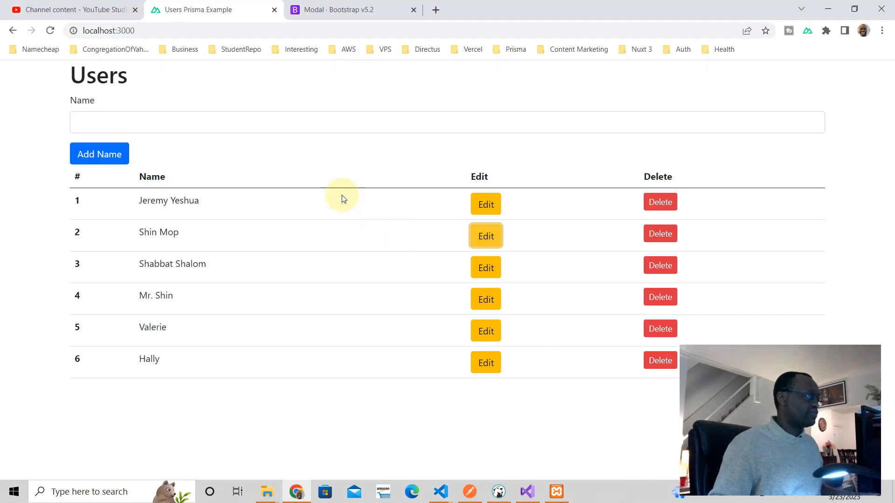
{"action": "mouse_move", "coordinate": [543, 212]}
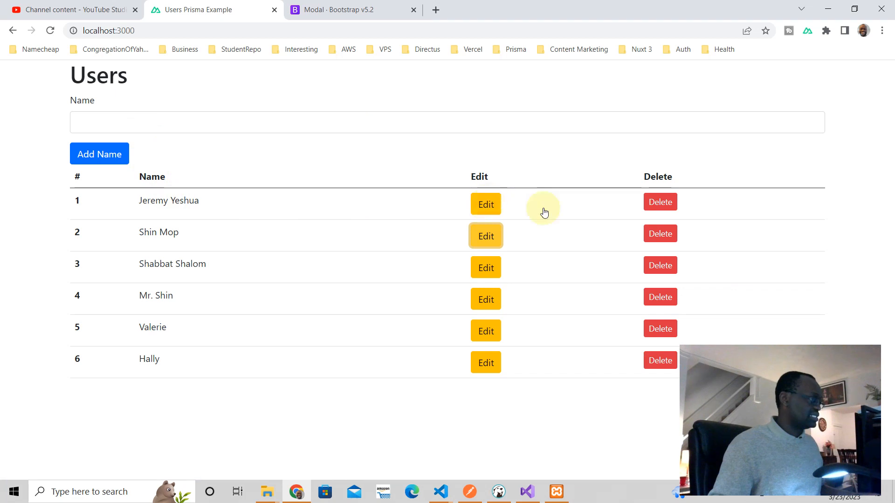
{"action": "left_click", "coordinate": [439, 492]}
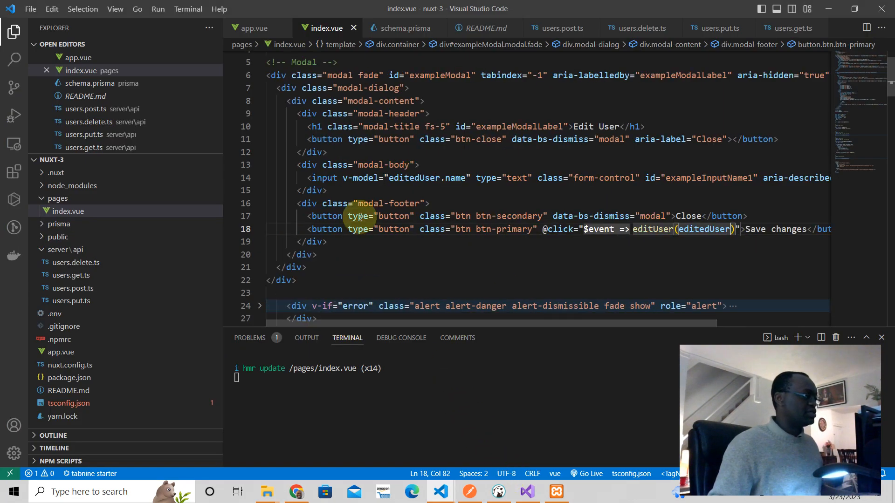
{"action": "mouse_move", "coordinate": [413, 185]}
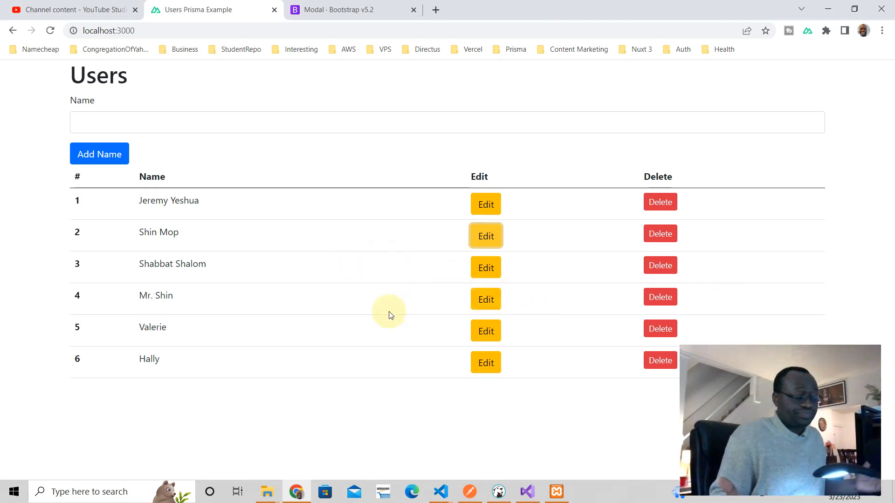
{"action": "mouse_move", "coordinate": [352, 347]}
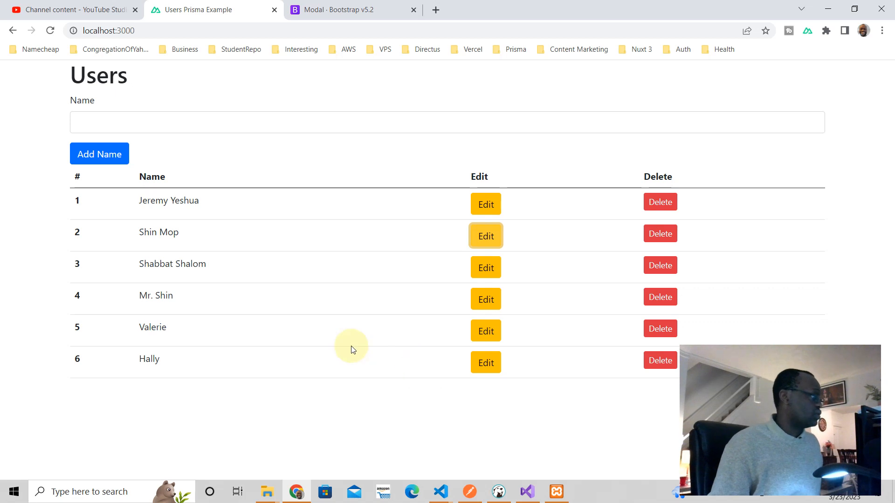
{"action": "mouse_move", "coordinate": [486, 332]}
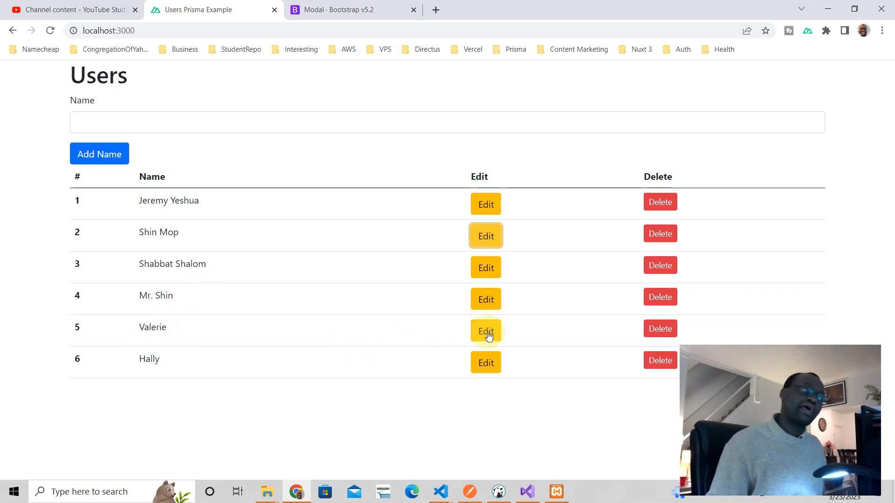
{"action": "left_click", "coordinate": [485, 332]}
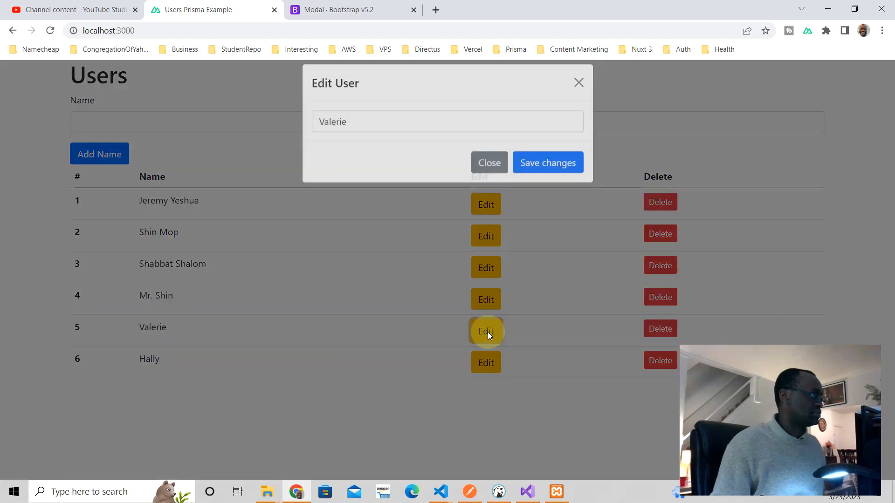
{"action": "left_click", "coordinate": [385, 134]}
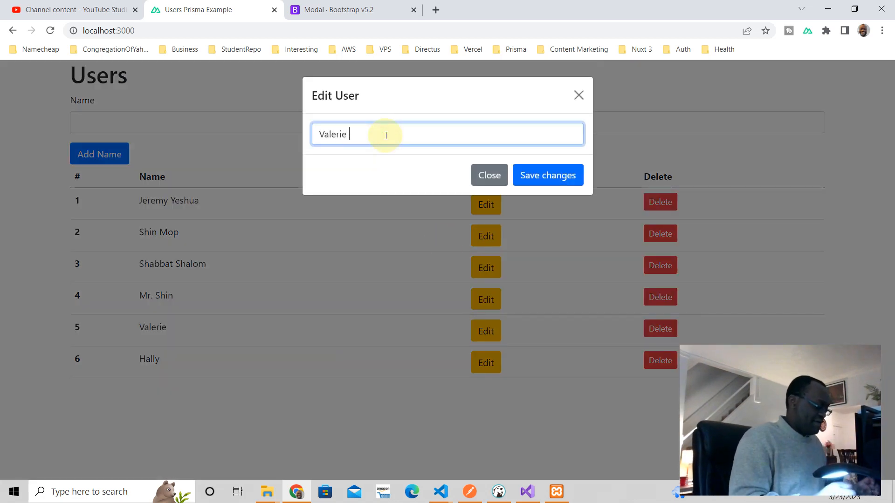
{"action": "type", "text": "B"}
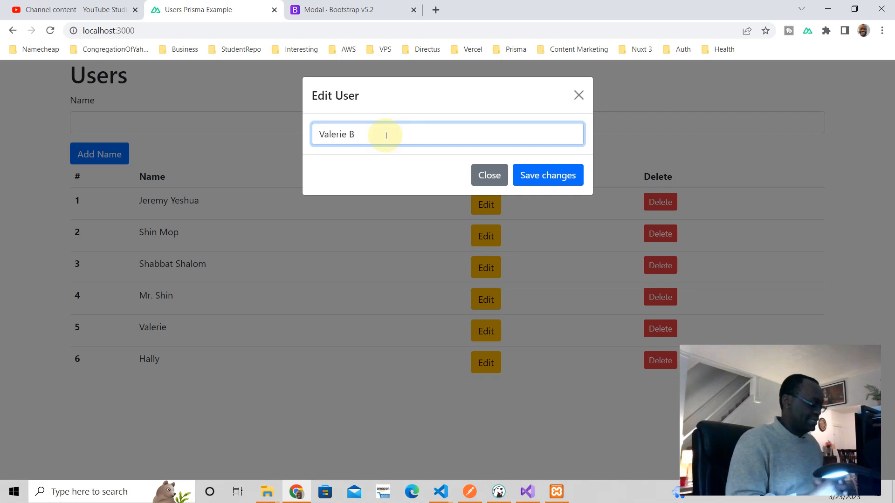
{"action": "type", "text": "ale"}
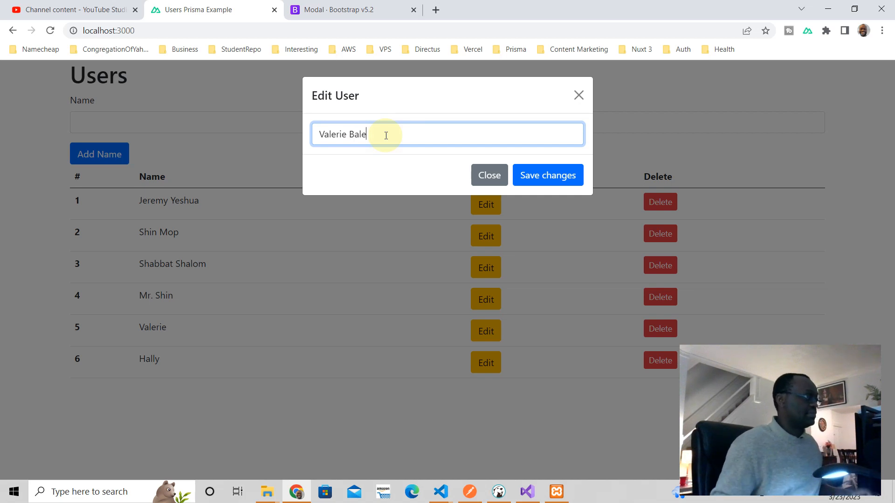
{"action": "left_click", "coordinate": [548, 175]}
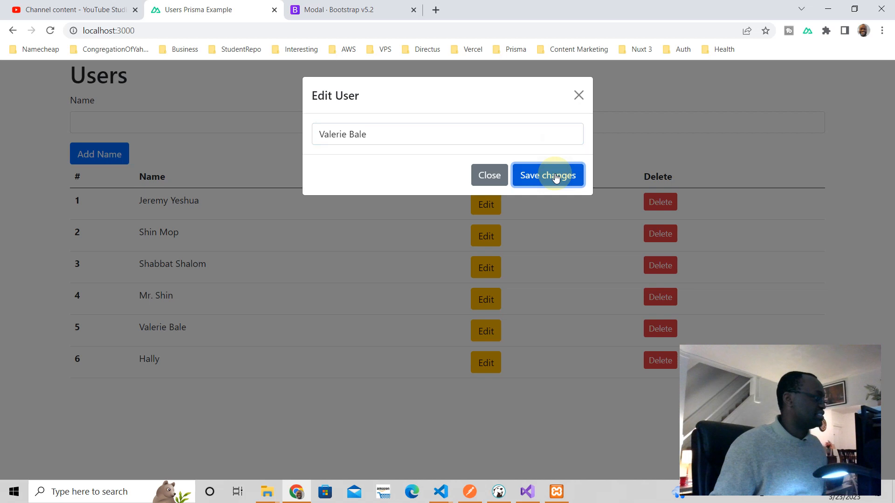
{"action": "left_click", "coordinate": [547, 175]}
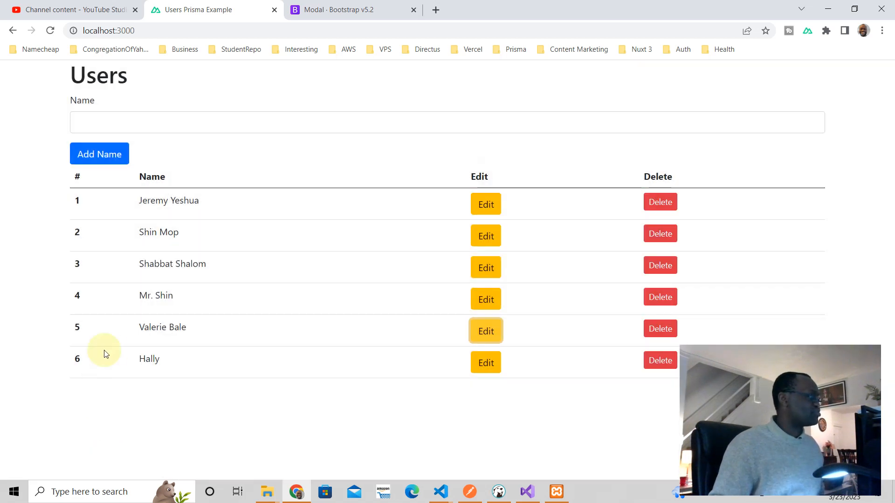
{"action": "mouse_move", "coordinate": [218, 335]}
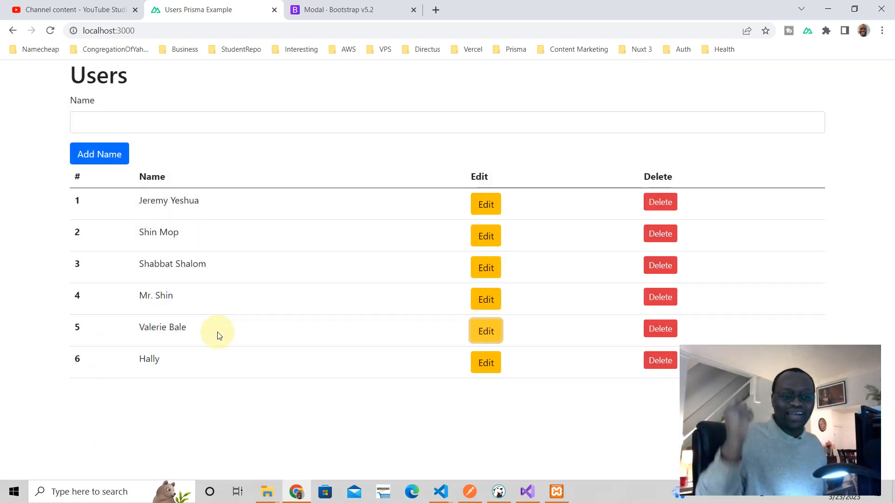
{"action": "mouse_move", "coordinate": [457, 377]}
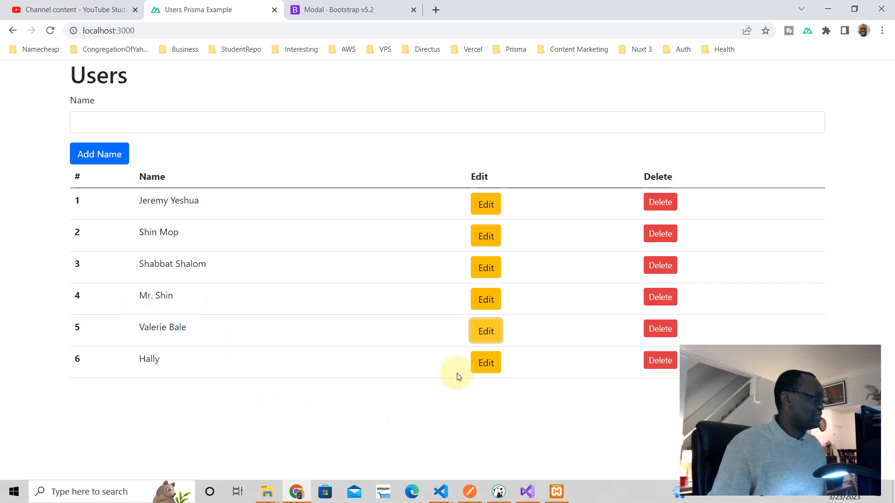
Edit Mr. Shin, discard once with Close, then save him as Mr. Shin Smith
{"action": "left_click", "coordinate": [485, 299]}
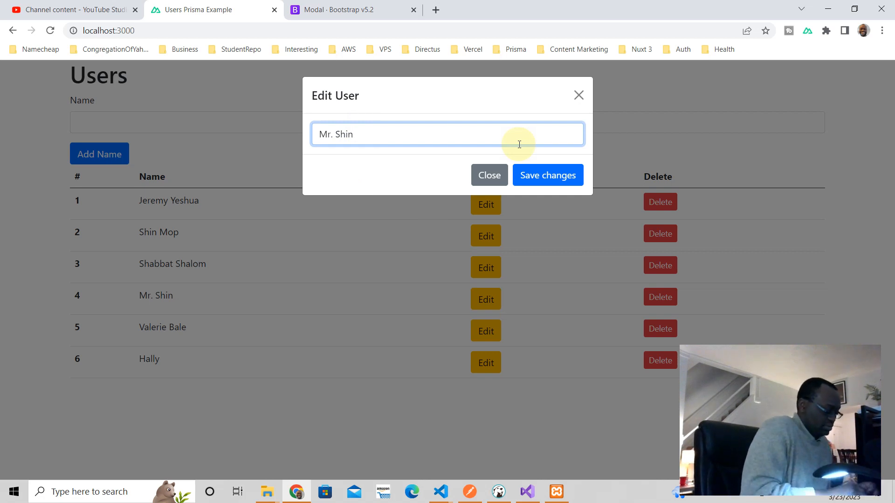
{"action": "type", "text": "Smith"}
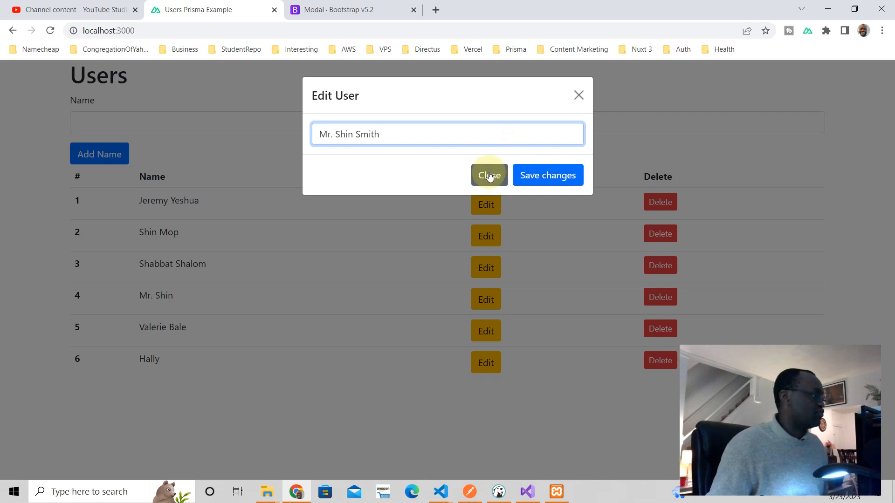
{"action": "left_click", "coordinate": [489, 175]}
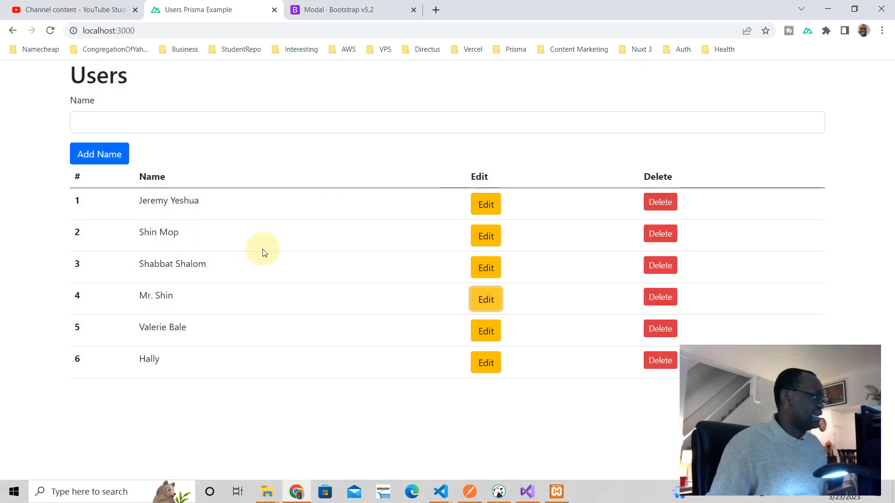
{"action": "left_click", "coordinate": [485, 300]}
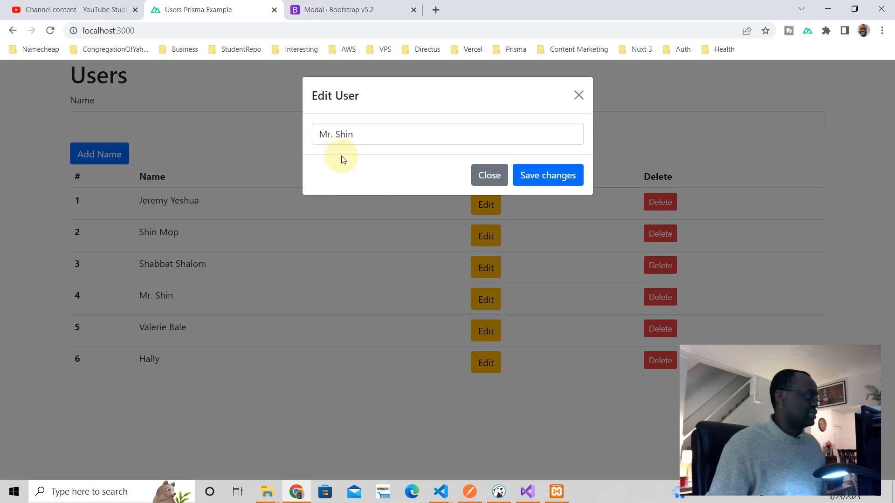
{"action": "left_click", "coordinate": [362, 133]}
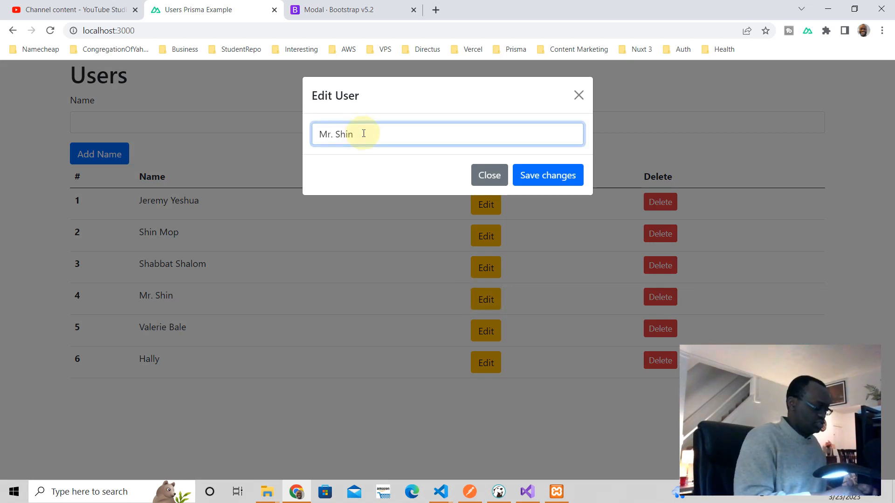
{"action": "type", "text": "Smith"}
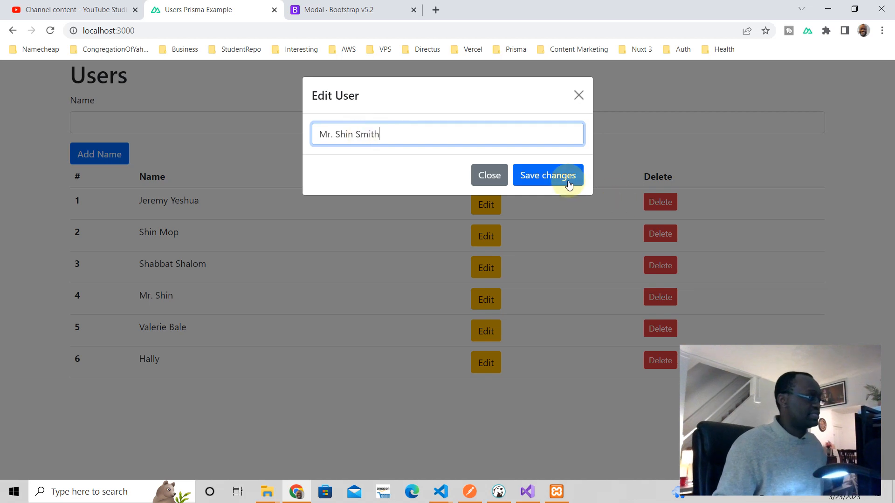
{"action": "left_click", "coordinate": [548, 175]}
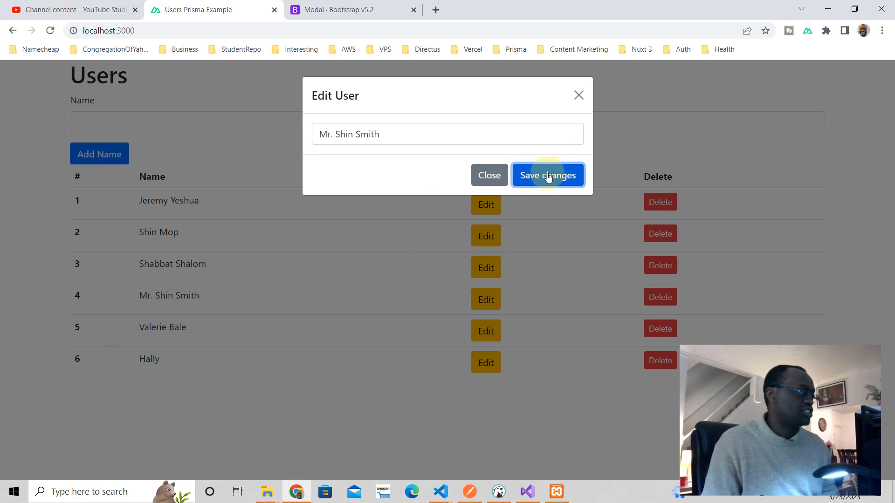
{"action": "mouse_move", "coordinate": [484, 233]}
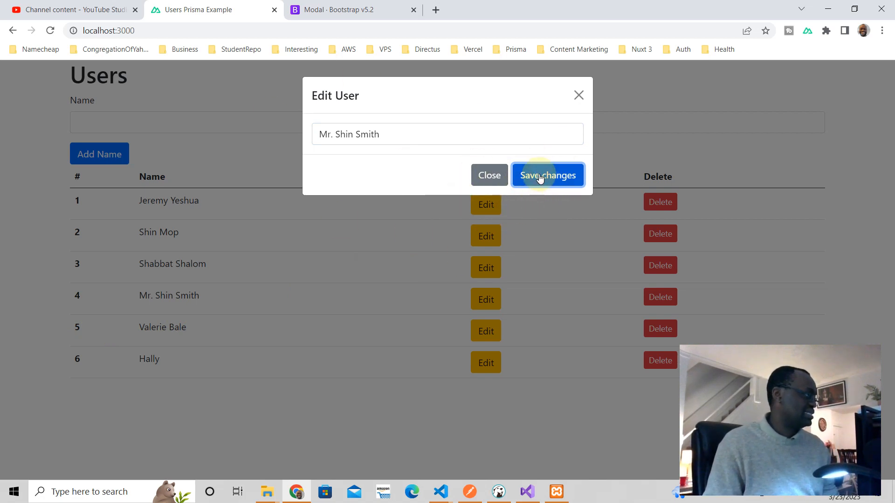
{"action": "left_click", "coordinate": [547, 175]}
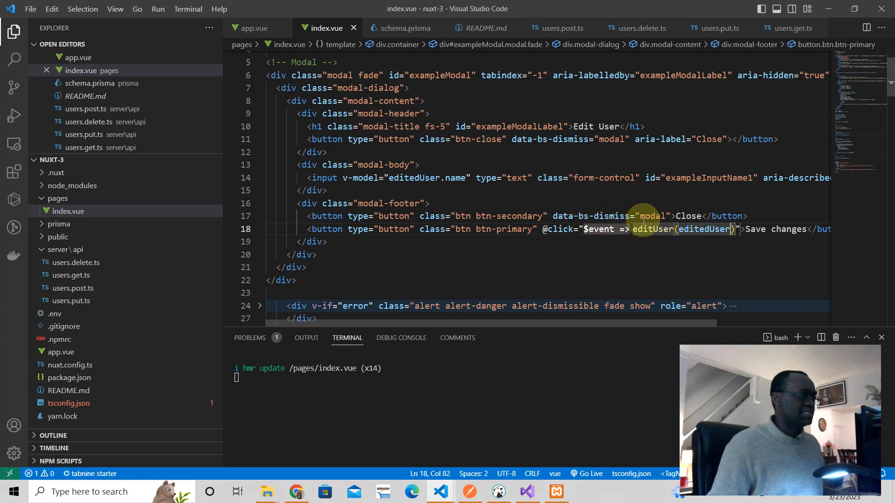
{"action": "mouse_move", "coordinate": [510, 340]}
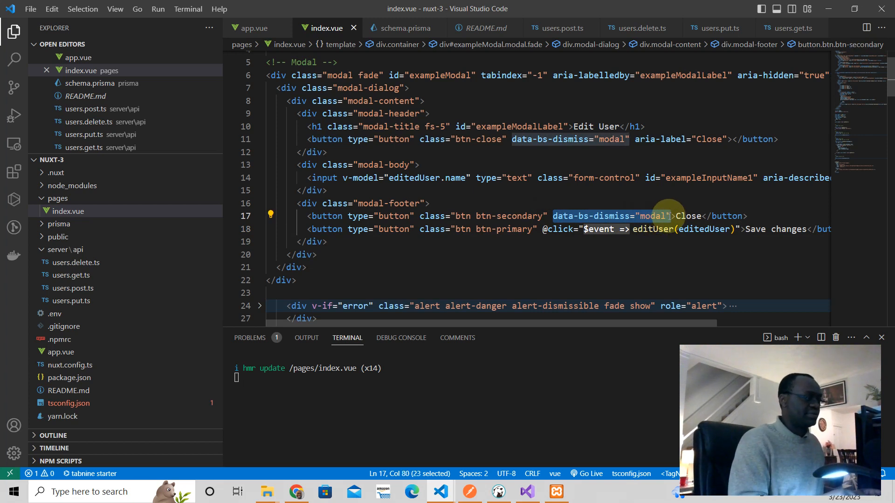
{"action": "mouse_move", "coordinate": [586, 240]}
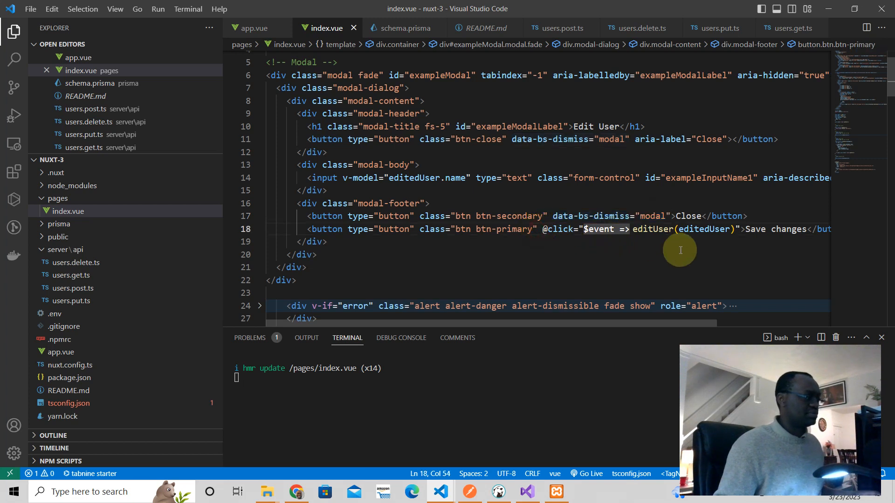
Add data-bs-dismiss="modal" to the Save changes button so saving closes the dialog
{"action": "type", "text": "\" \""}
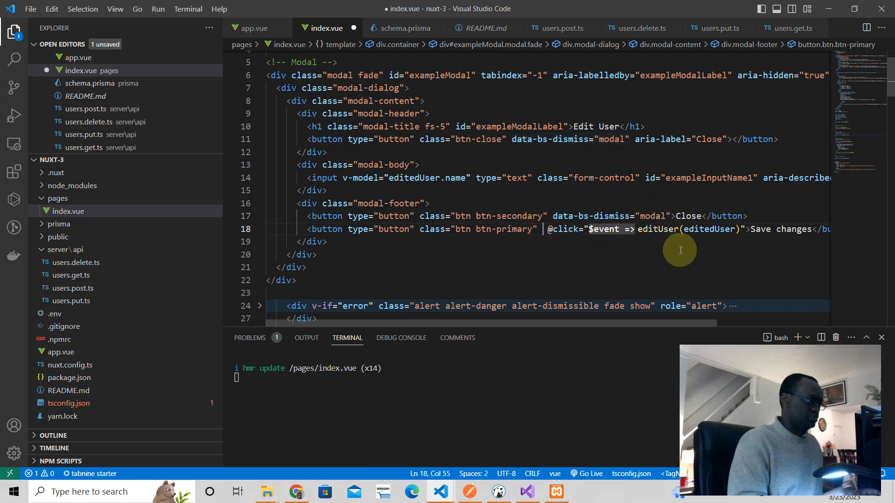
{"action": "type", "text": "data-bs-dismiss=\"modal\""}
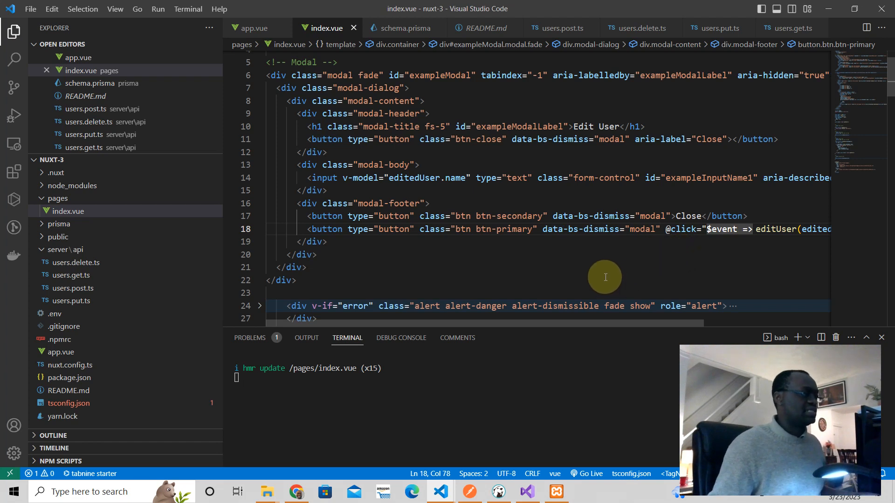
{"action": "left_click", "coordinate": [297, 491]}
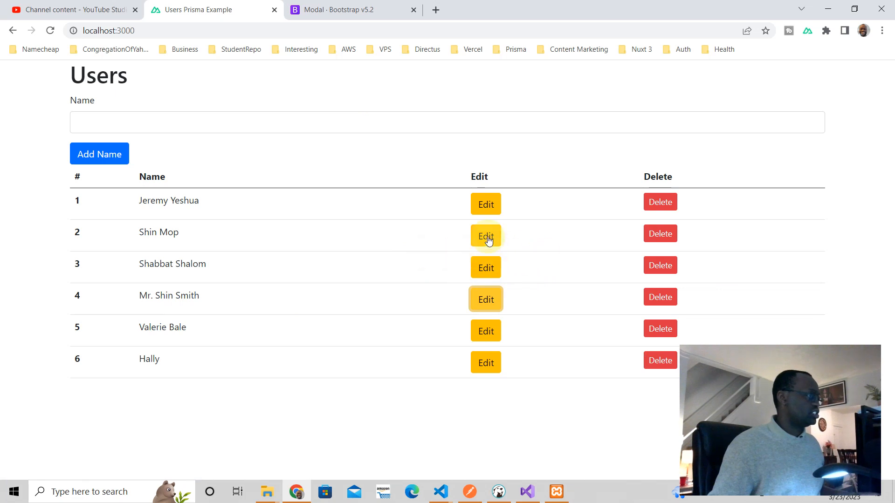
Rename user 2 from Shin Mop to Gregory Dot and save, with the dialog auto-closing
{"action": "left_click", "coordinate": [485, 236]}
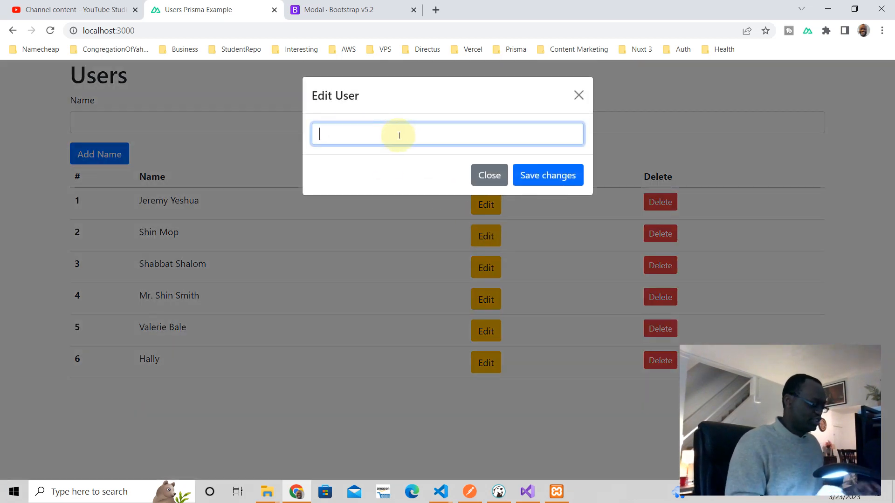
{"action": "type", "text": "Ge"}
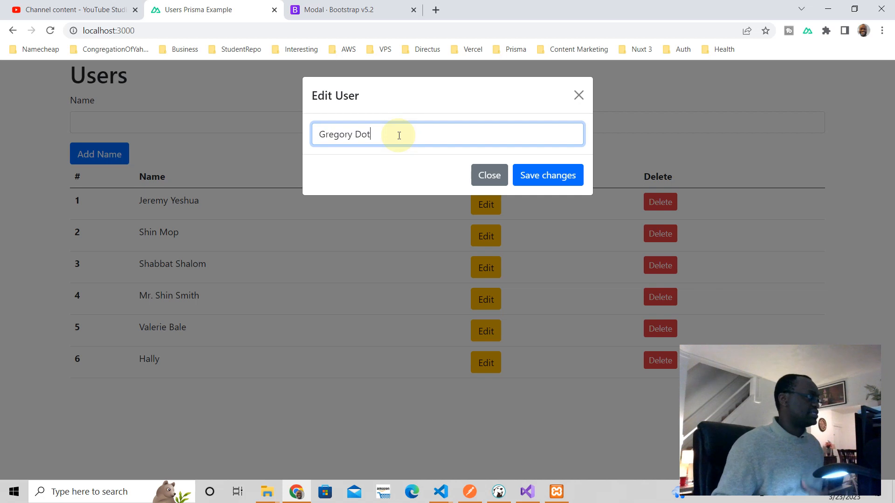
{"action": "left_click", "coordinate": [548, 175]}
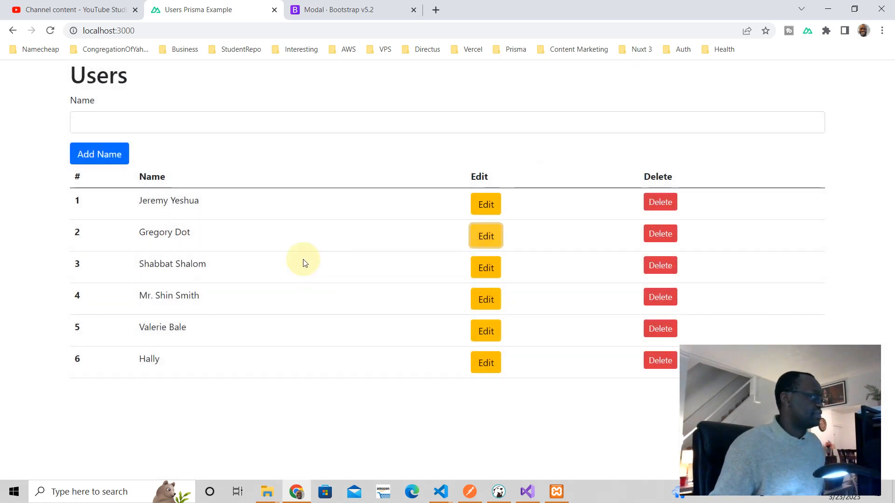
{"action": "mouse_move", "coordinate": [367, 258]}
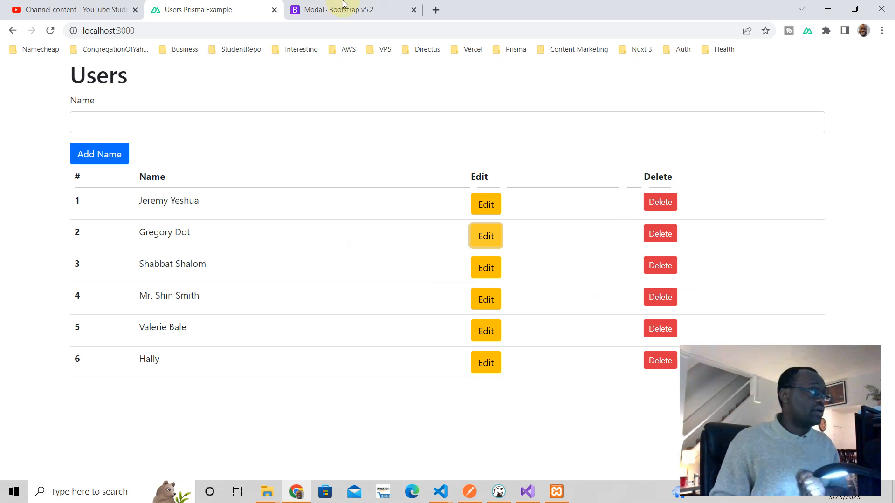
{"action": "mouse_move", "coordinate": [501, 6]}
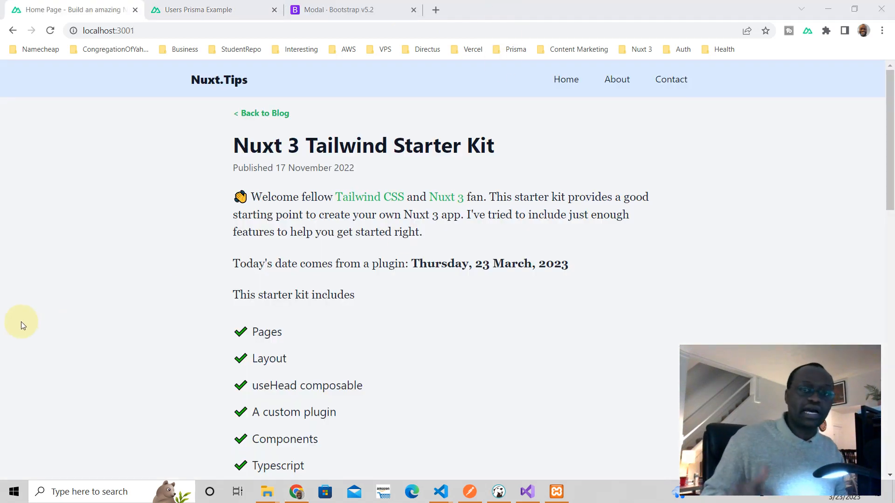
{"action": "mouse_move", "coordinate": [111, 383]}
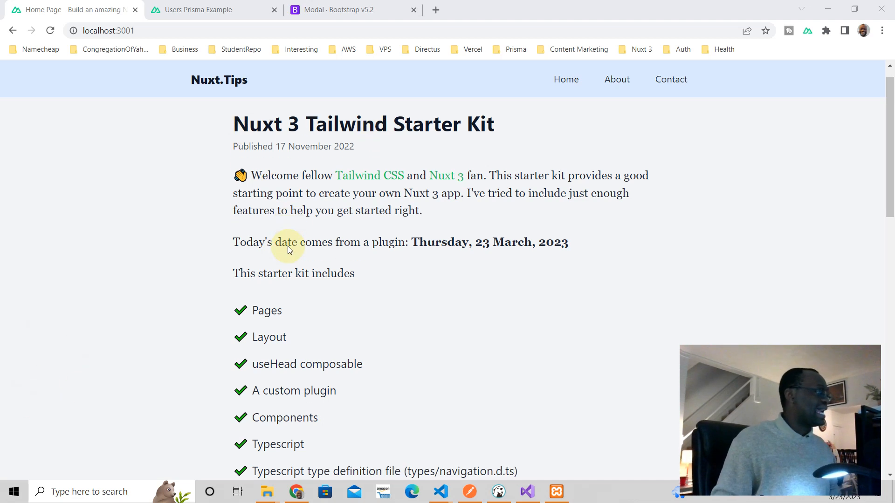
Scroll down through the Nuxt 3 Tailwind Starter Kit feature list on localhost:3001
{"action": "scroll", "scroll_direction": "down", "scroll_amount": 3}
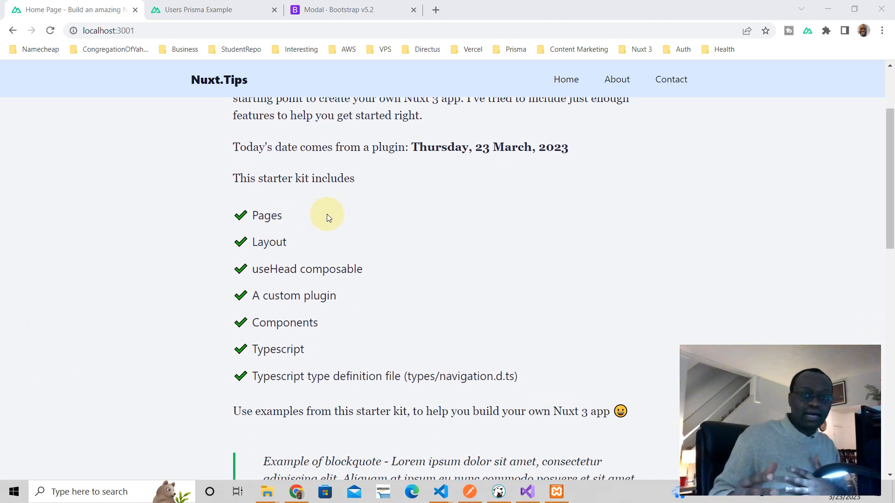
{"action": "scroll", "scroll_direction": "down", "scroll_amount": 3}
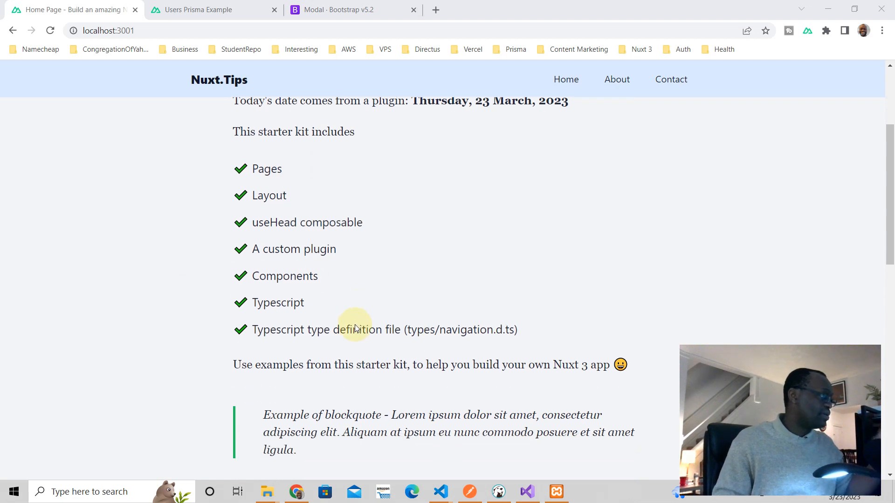
{"action": "scroll", "scroll_direction": "down", "scroll_amount": 3}
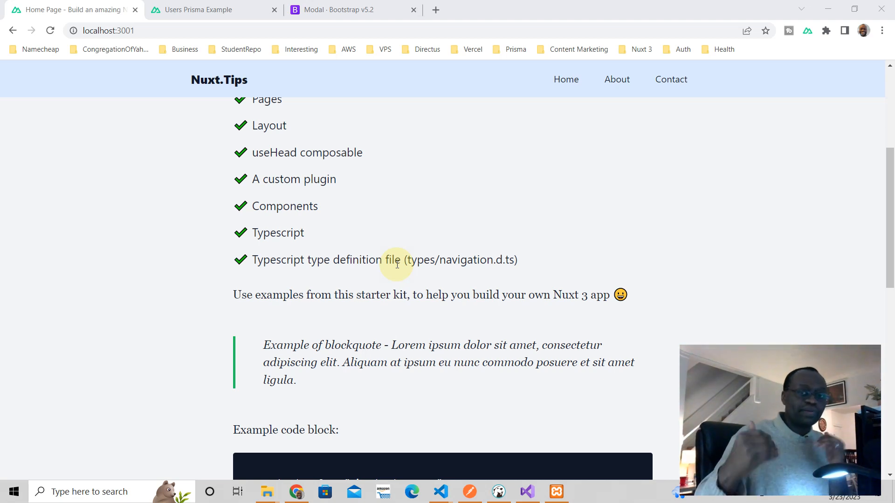
{"action": "mouse_move", "coordinate": [425, 273]}
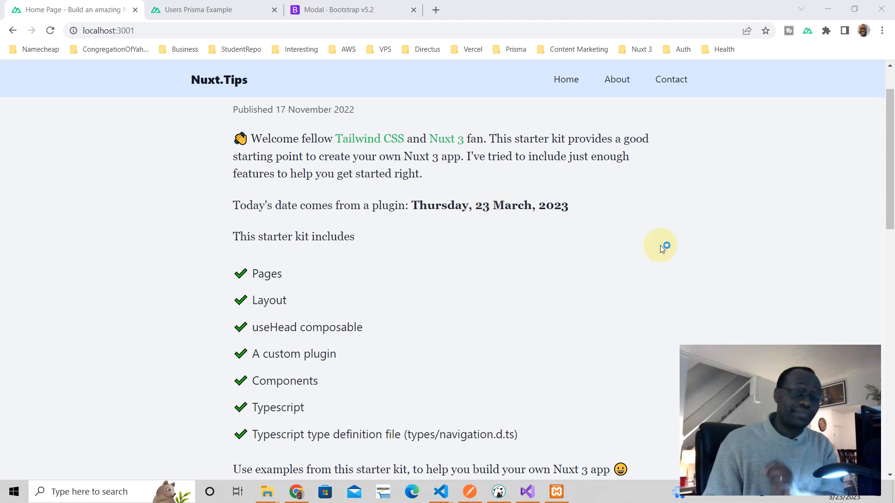
{"action": "mouse_move", "coordinate": [655, 458]}
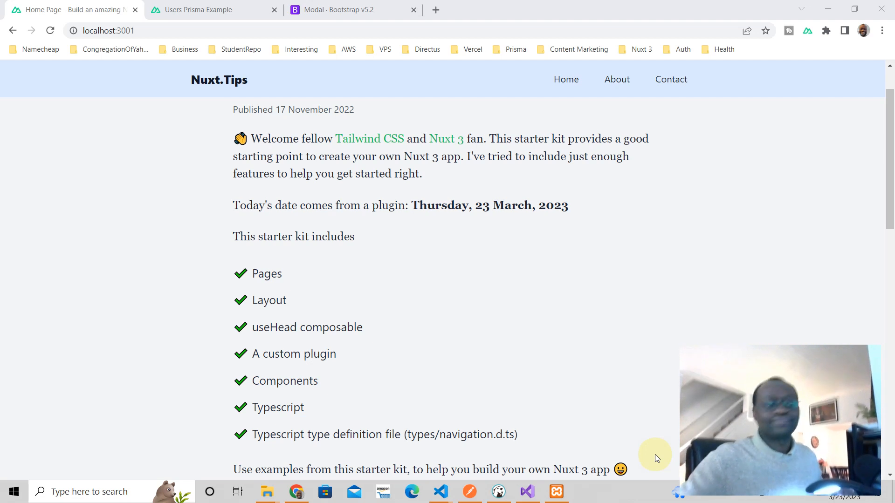
{"action": "scroll", "scroll_direction": "down", "scroll_amount": 3}
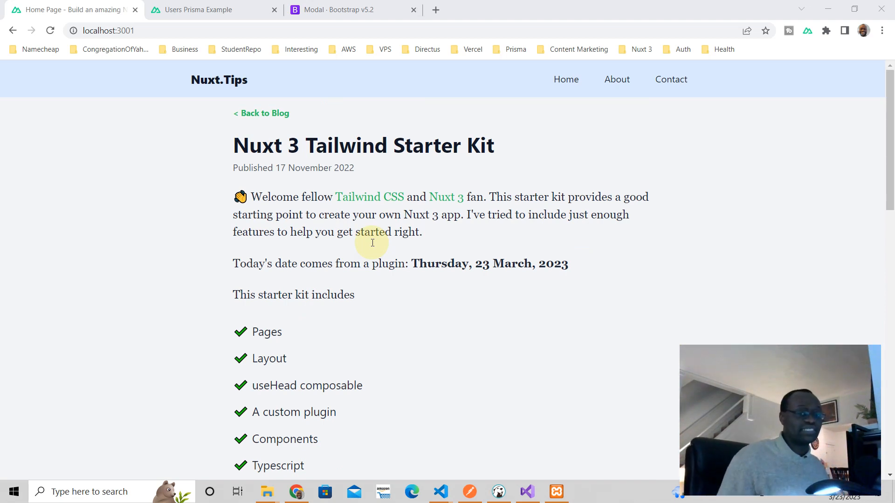
{"action": "mouse_move", "coordinate": [416, 192]}
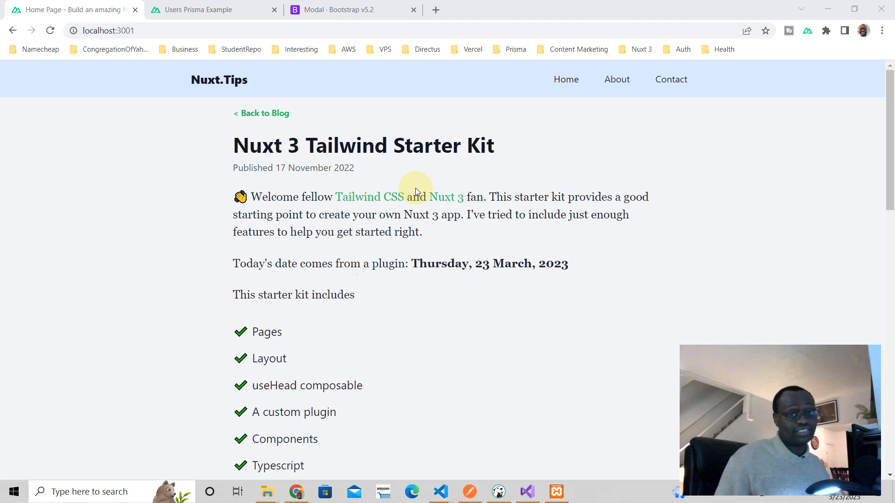